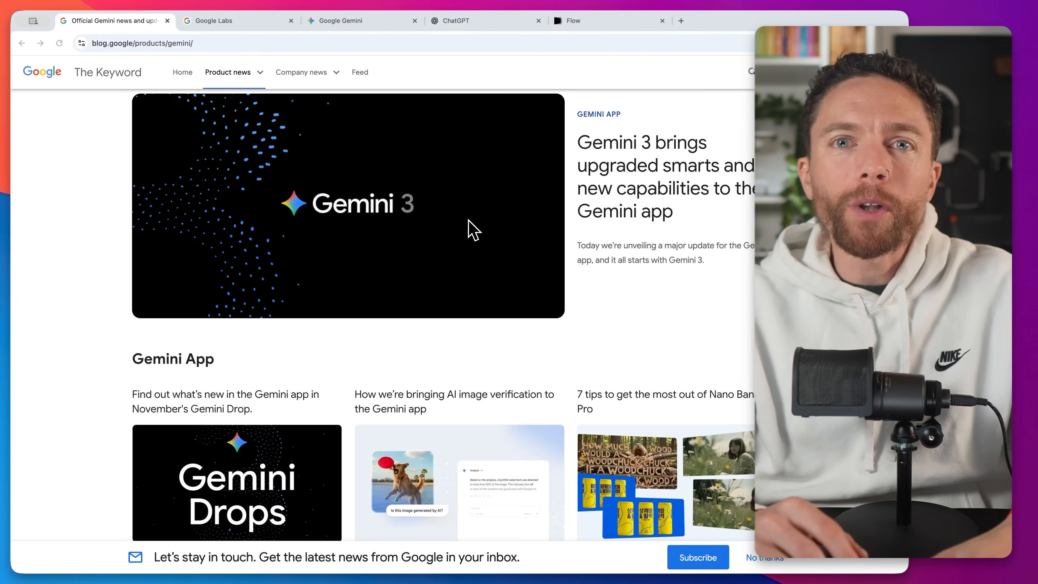
# - Browse the Gemini news, visit the Google Labs news page, then land on the Gemini app home
pyautogui.scroll(-3)
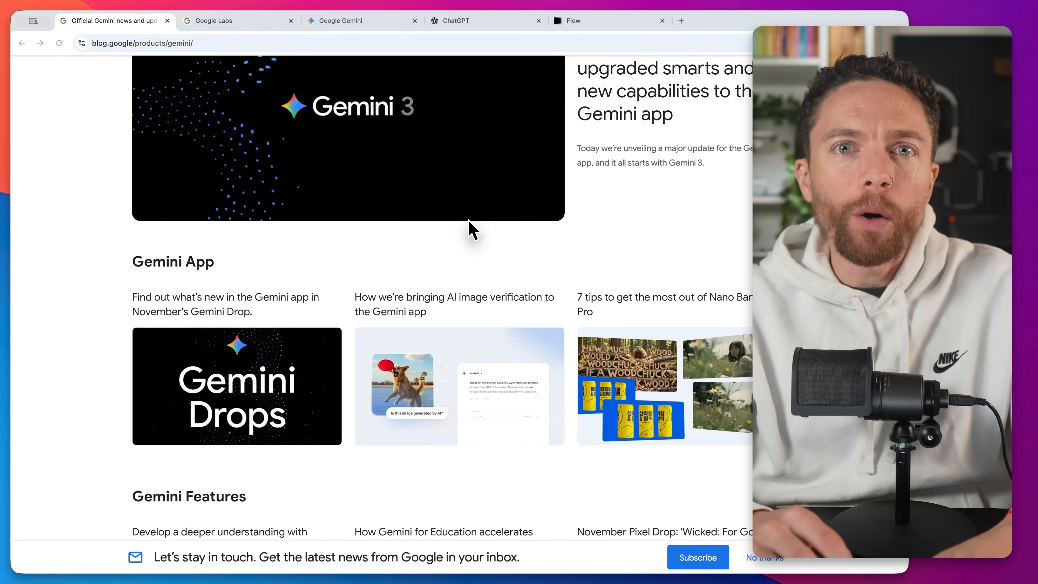
pyautogui.click(238, 21)
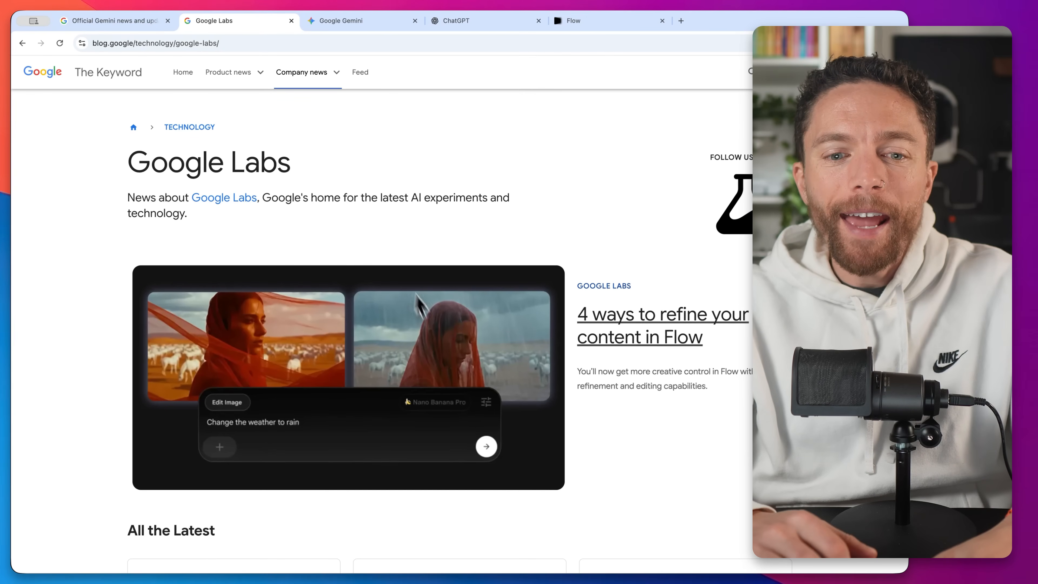
pyautogui.click(363, 20)
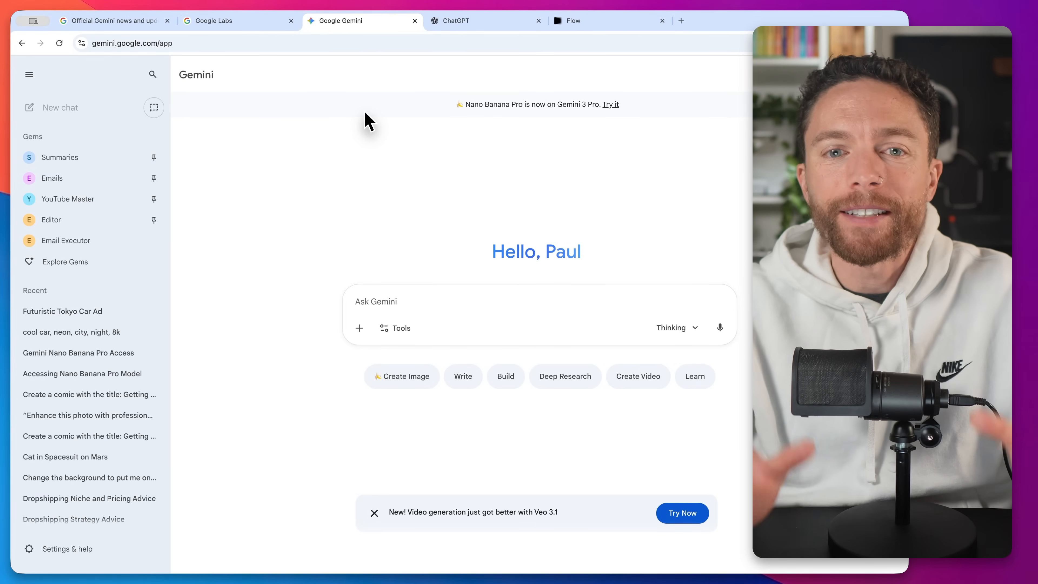
pyautogui.moveTo(394, 94)
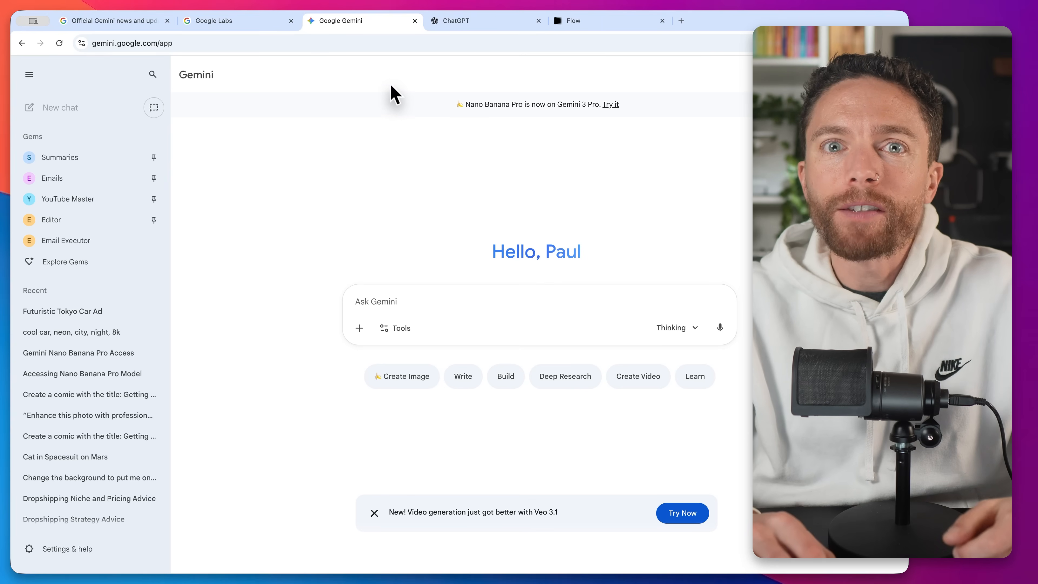
# - Look at ChatGPT's home page for comparison and return to the Gemini app
pyautogui.click(487, 21)
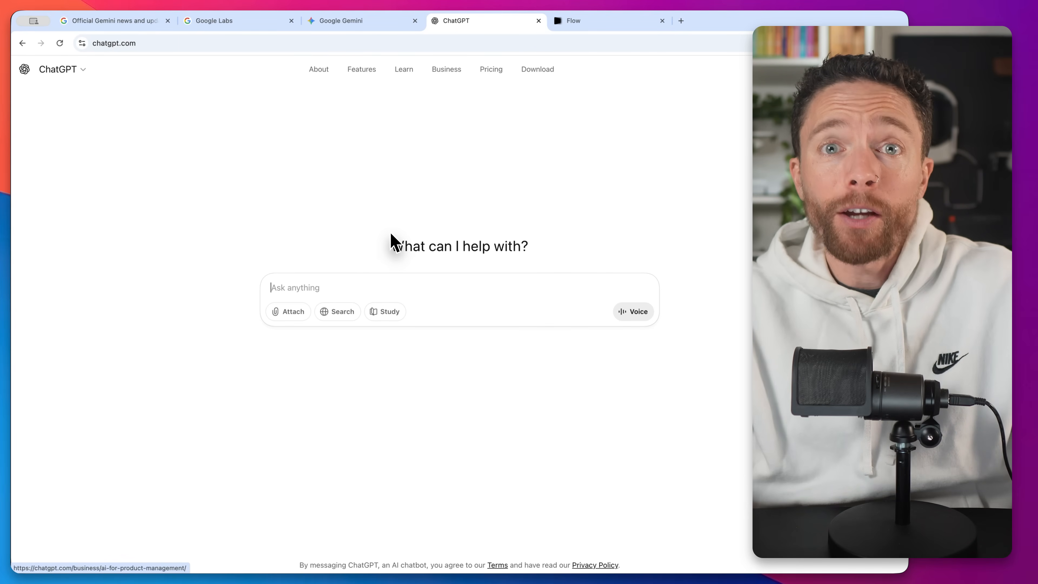
pyautogui.click(360, 21)
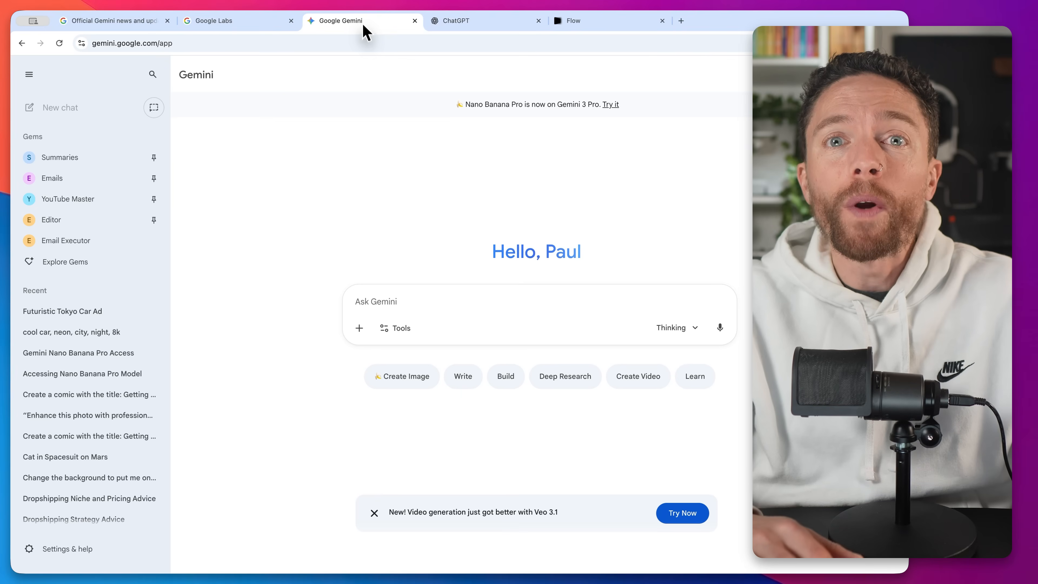
pyautogui.moveTo(376, 224)
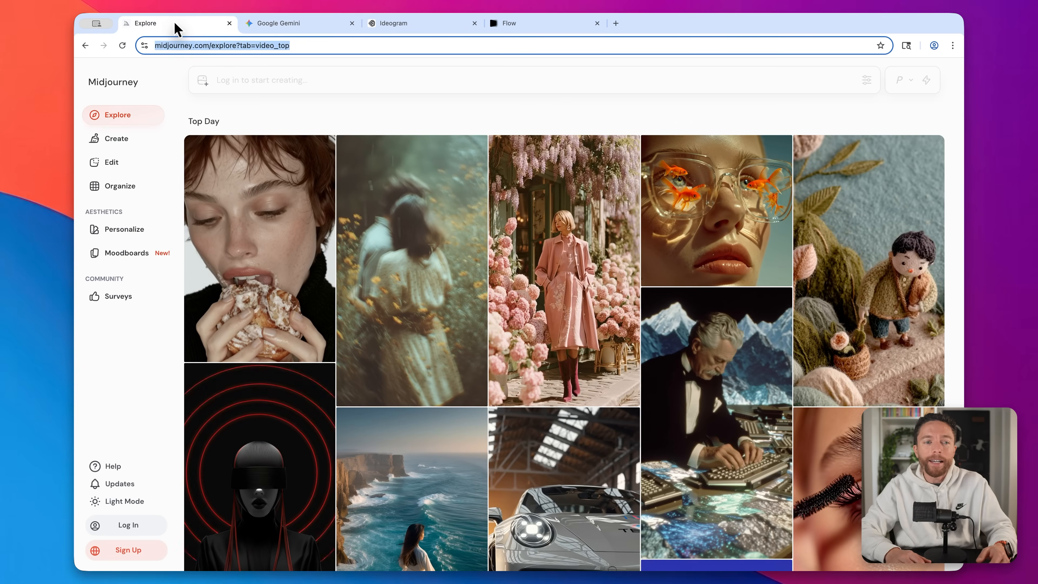
pyautogui.click(292, 23)
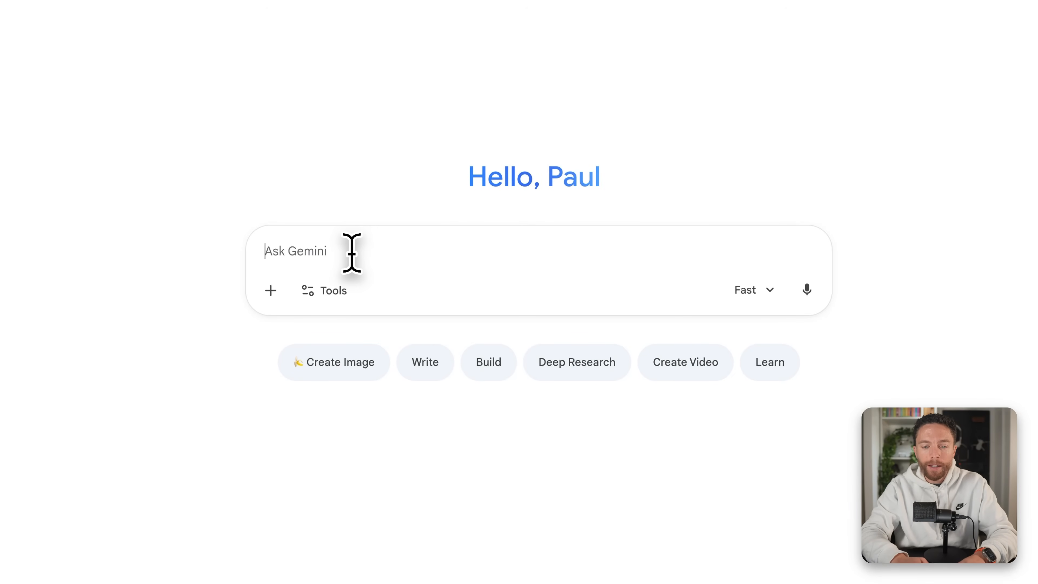
pyautogui.moveTo(362, 351)
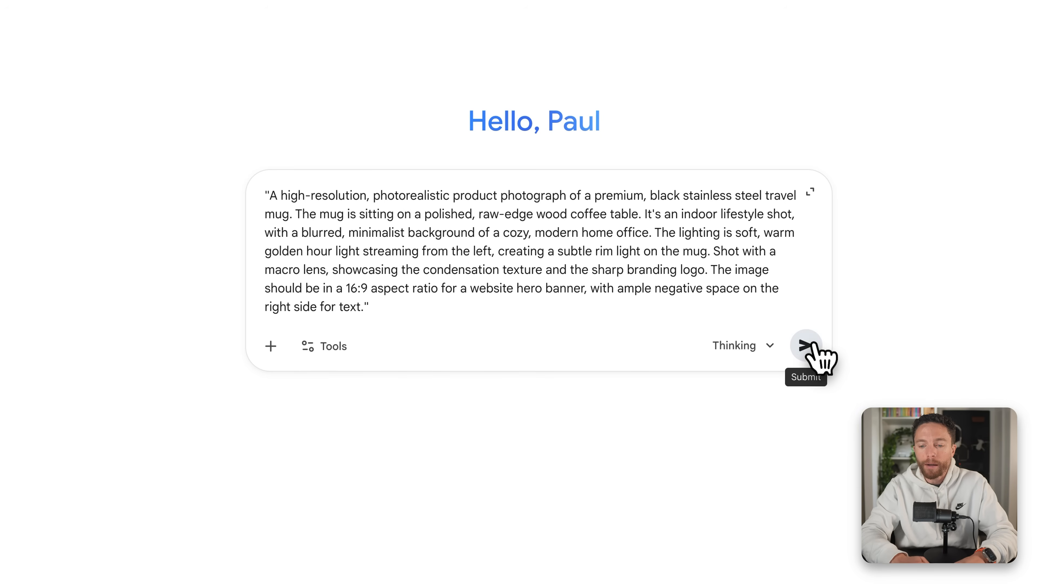
# - Submit the black NOMAD travel mug product-photo prompt to Gemini
pyautogui.click(806, 345)
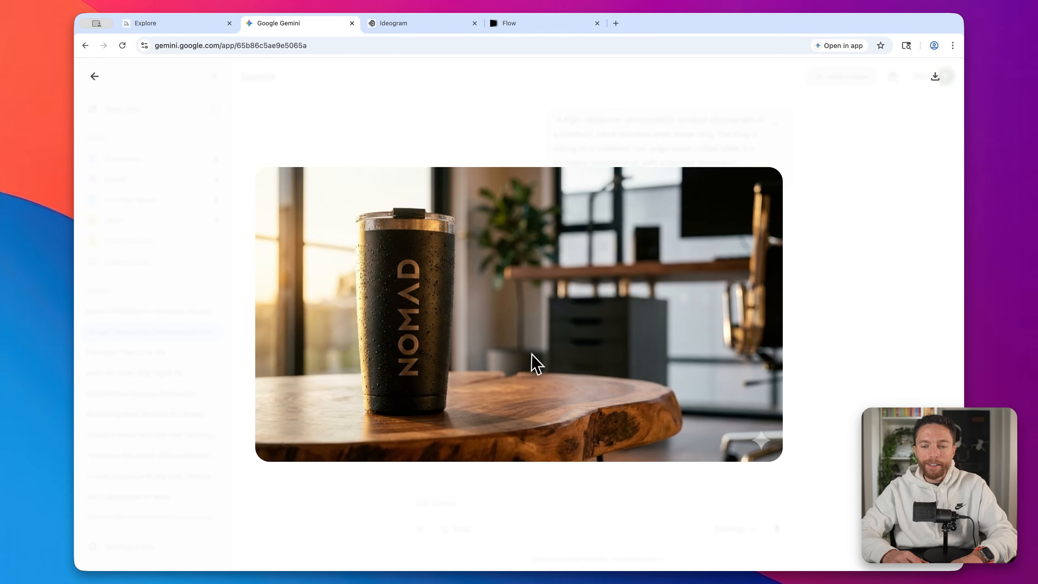
pyautogui.moveTo(596, 484)
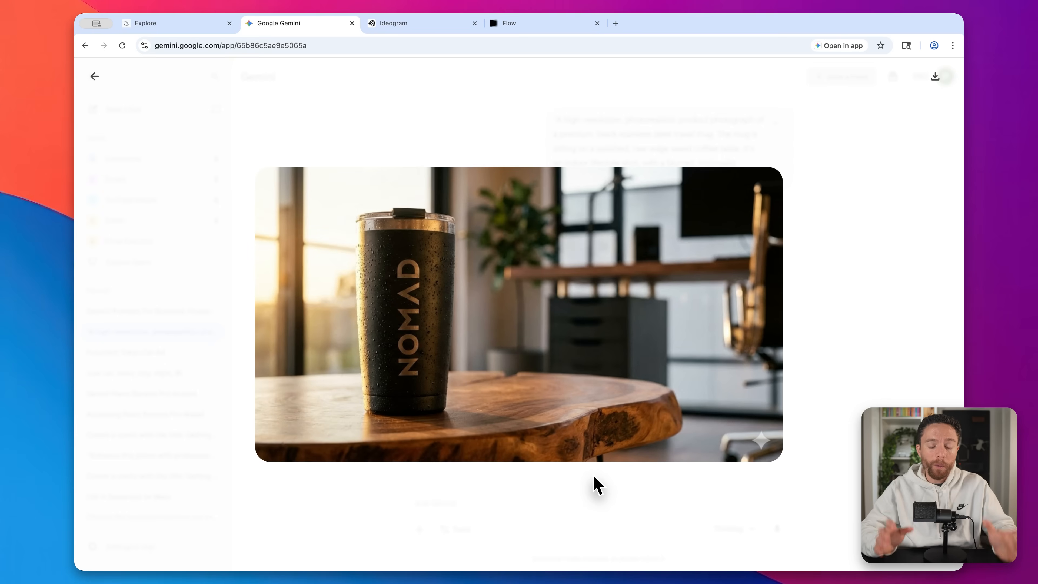
pyautogui.moveTo(305, 301)
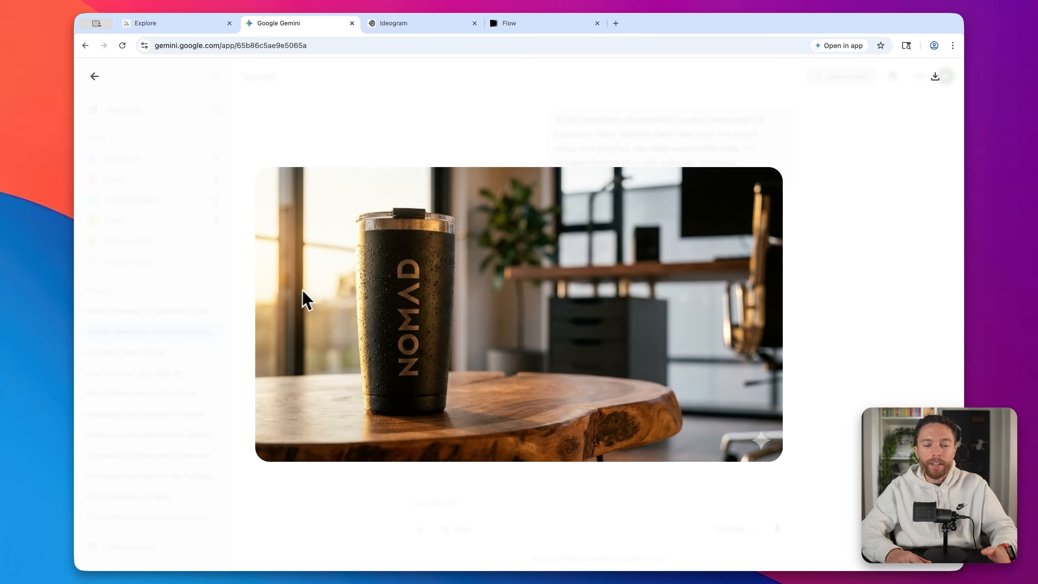
pyautogui.moveTo(471, 352)
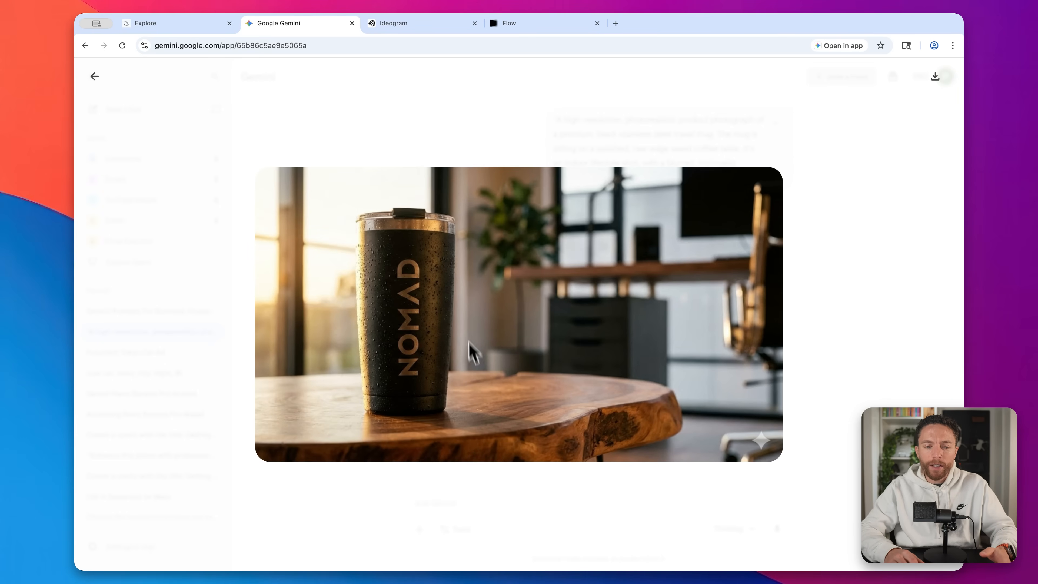
pyautogui.moveTo(539, 331)
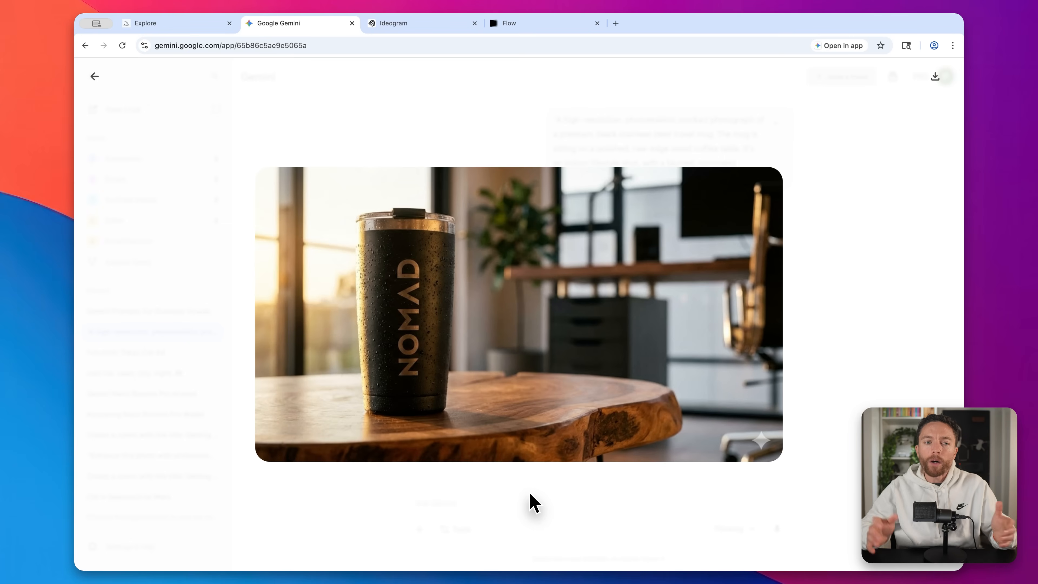
pyautogui.moveTo(553, 330)
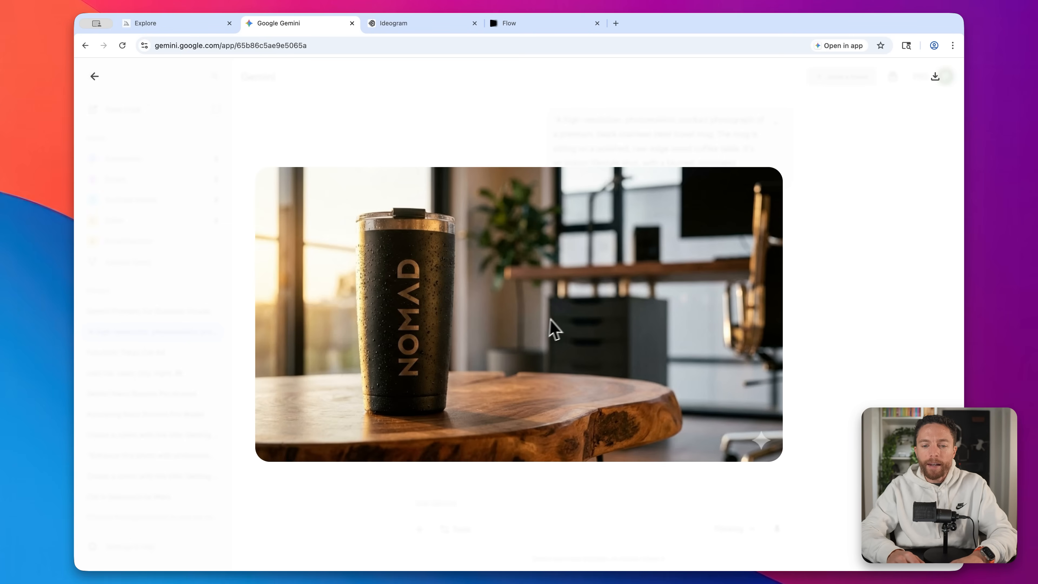
pyautogui.moveTo(652, 311)
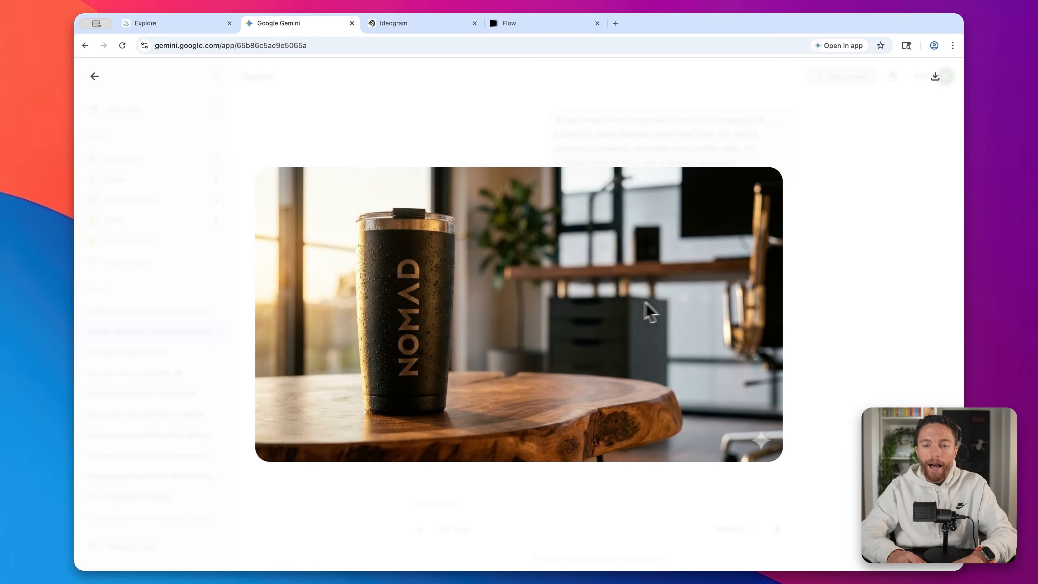
pyautogui.moveTo(641, 323)
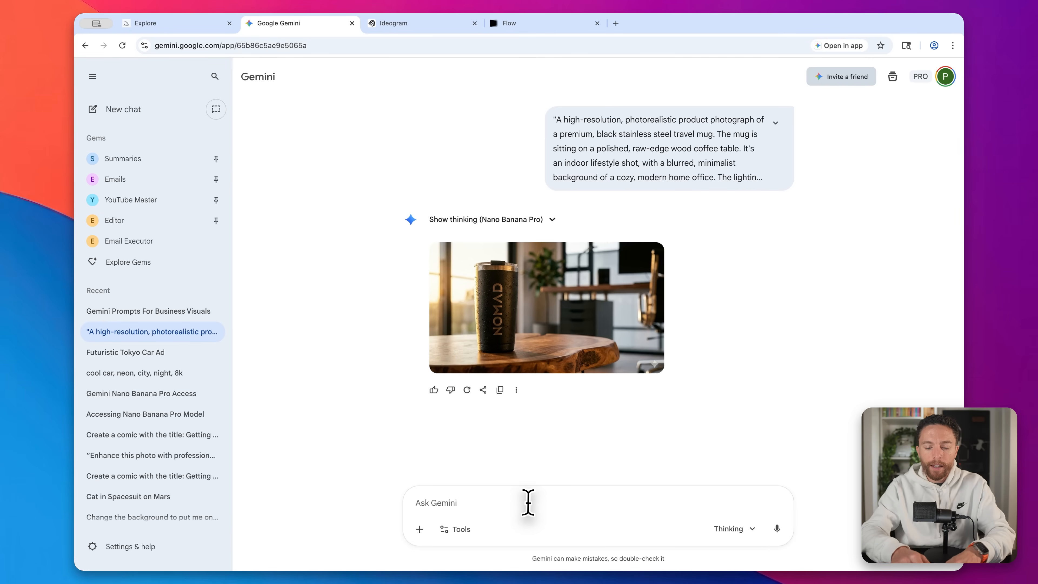
# - Ask Gemini to change the mug photo's background to a coffee shop and view the result
pyautogui.write('This looks great but change the background to a coffee shop')
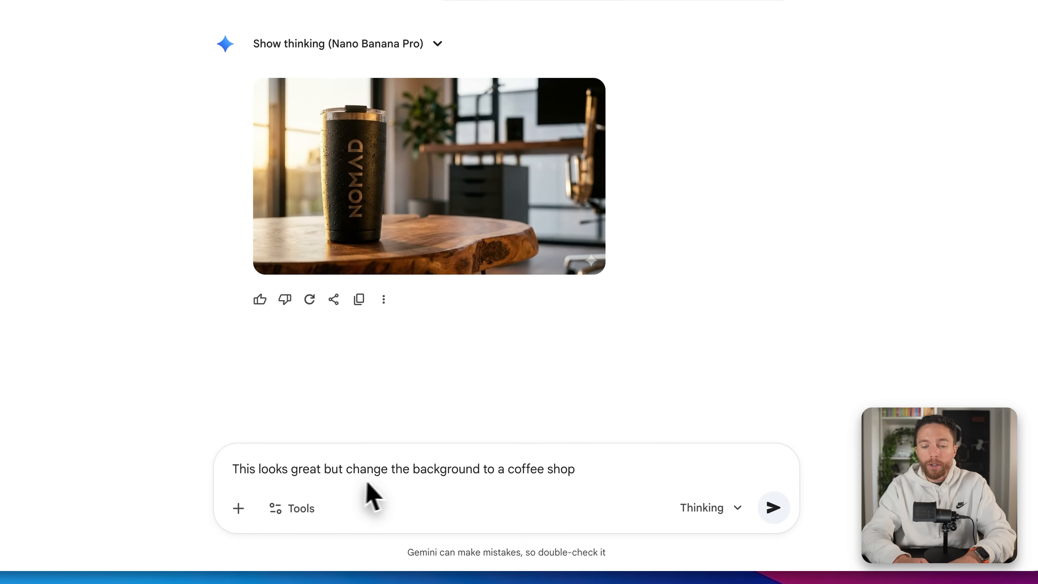
pyautogui.click(772, 507)
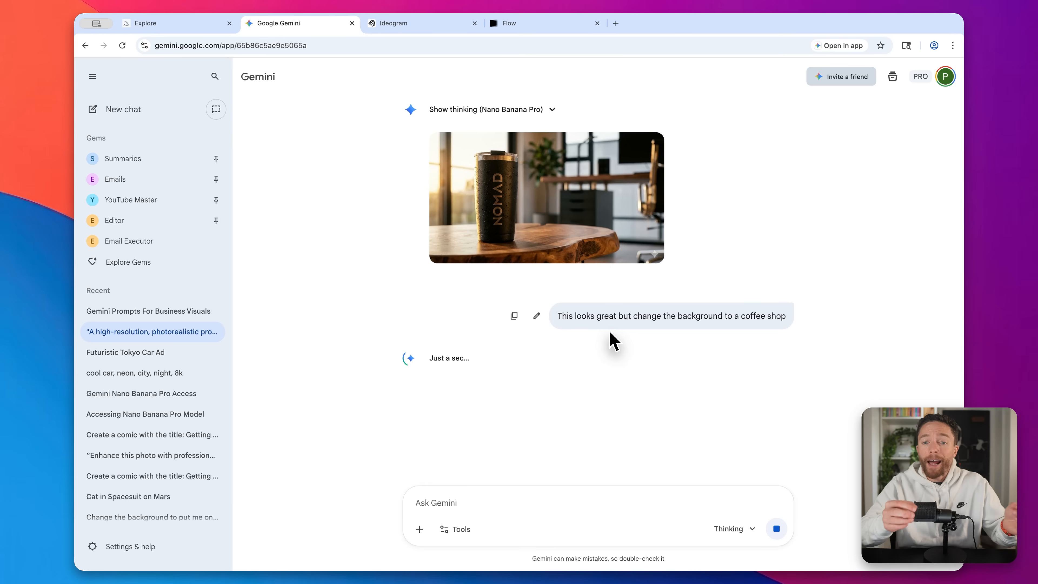
pyautogui.scroll(-3)
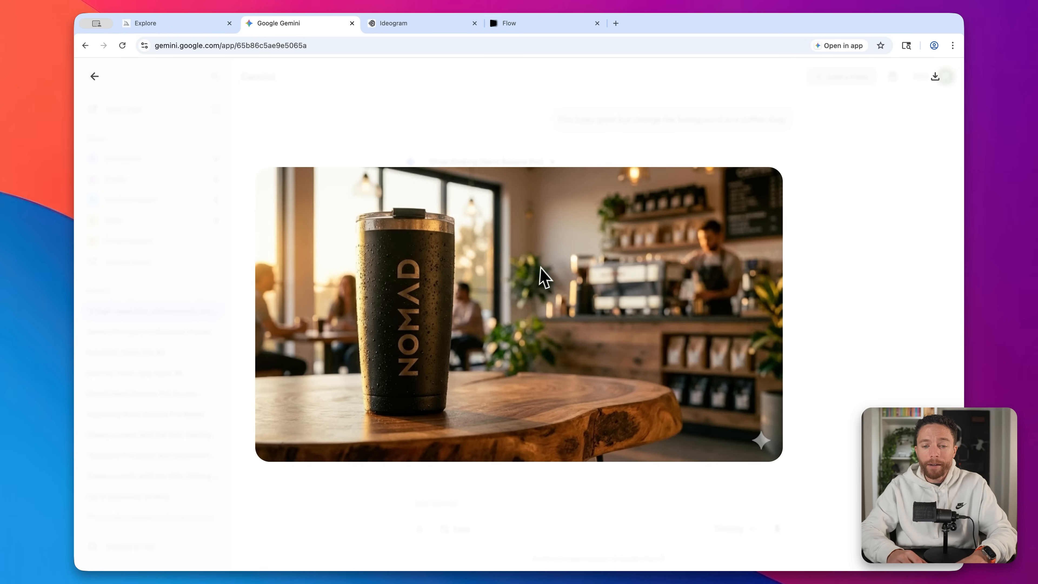
pyautogui.moveTo(545, 130)
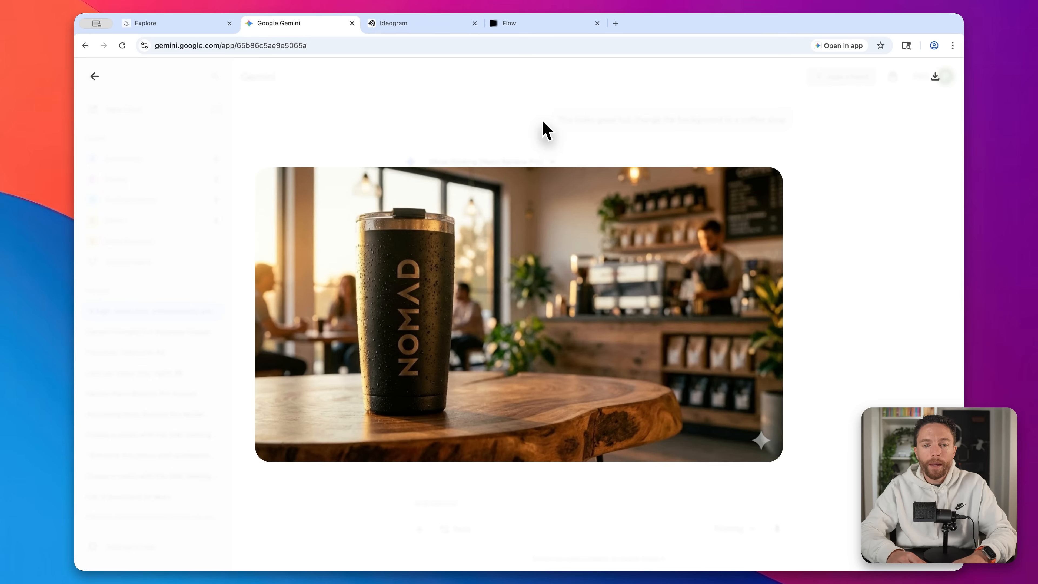
# - Browse through Ideogram's Explore gallery of community images
pyautogui.click(422, 23)
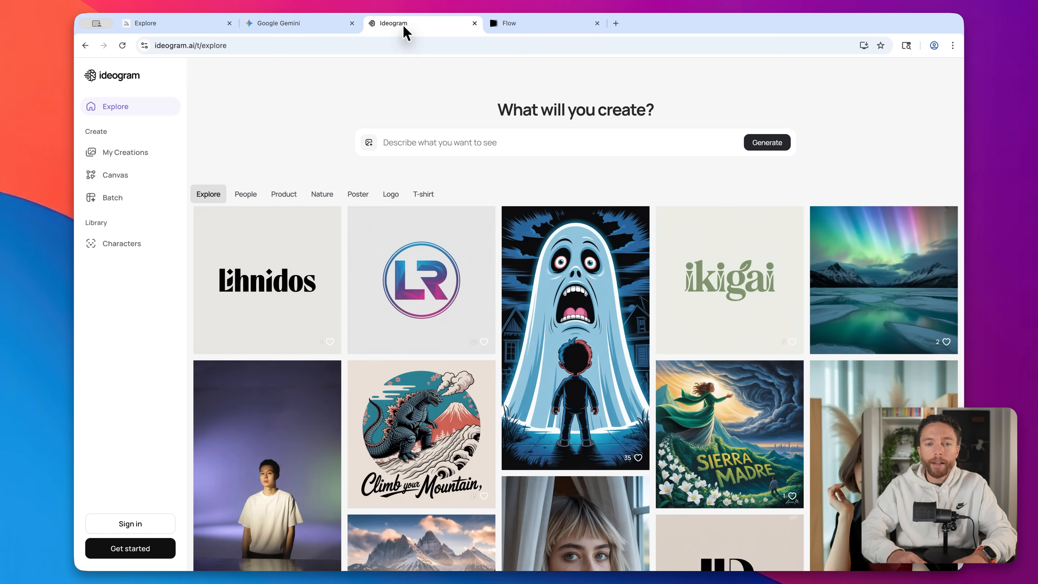
pyautogui.moveTo(417, 188)
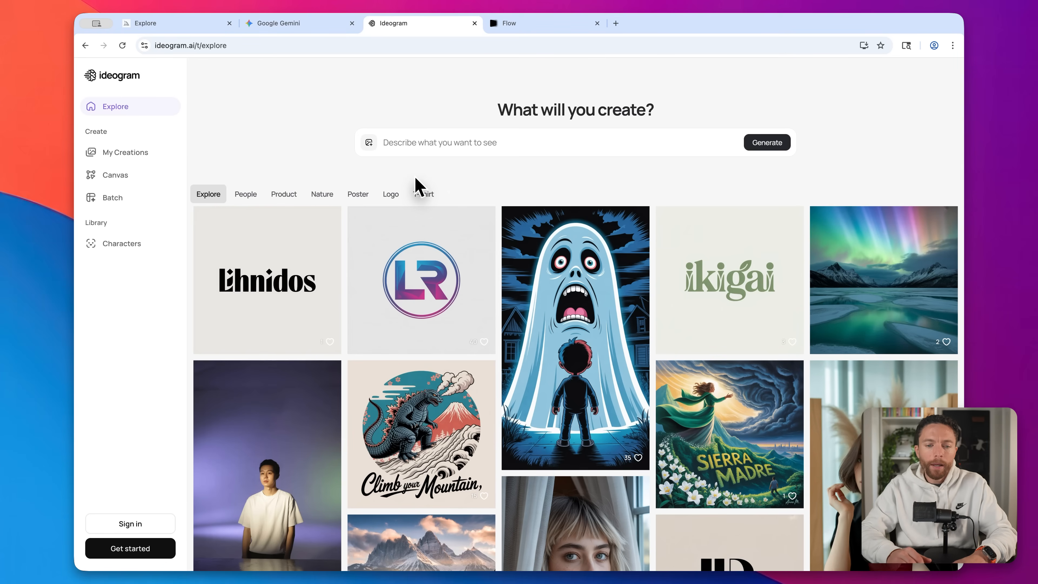
pyautogui.scroll(-3)
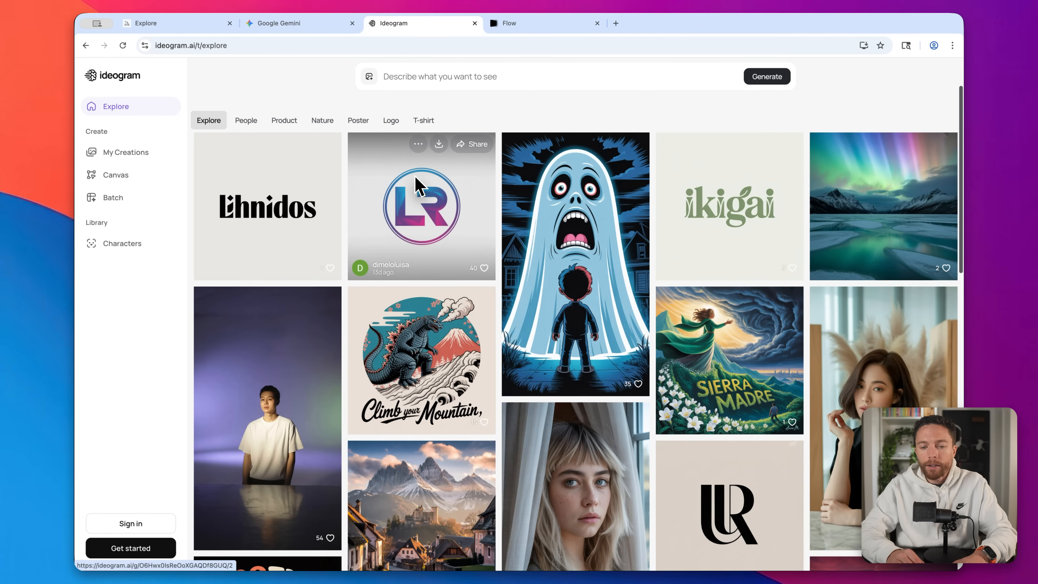
pyautogui.scroll(-3)
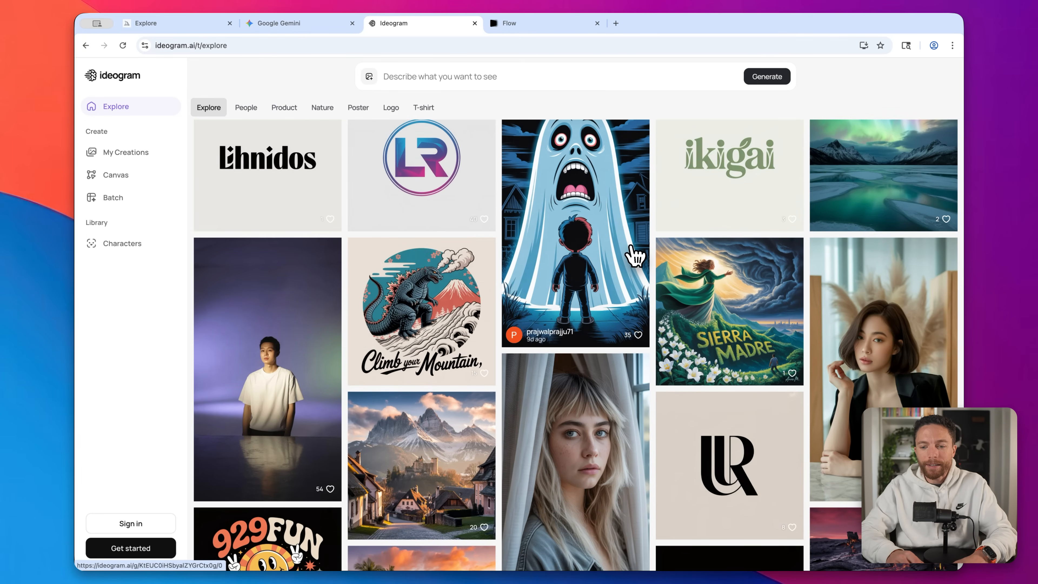
pyautogui.scroll(-3)
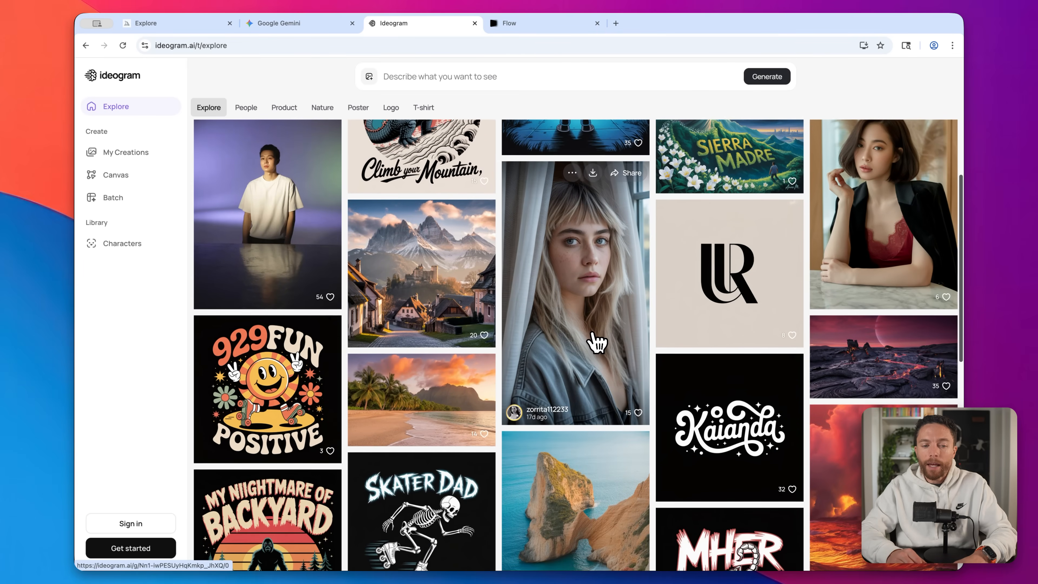
pyautogui.scroll(-3)
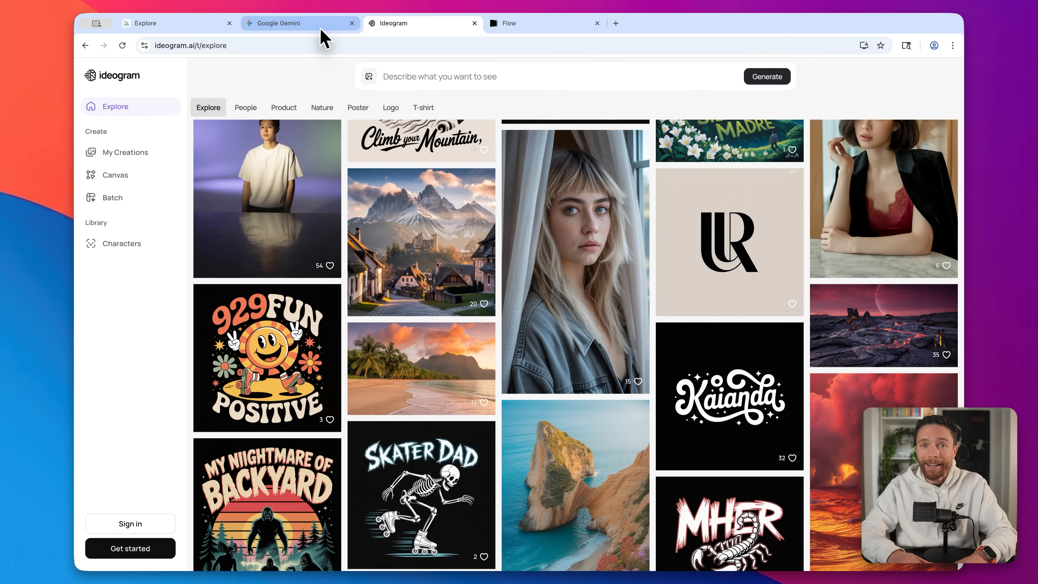
# - Start a fresh Gemini chat and submit the Ascend Capital navy-and-gold logo prompt
pyautogui.click(297, 23)
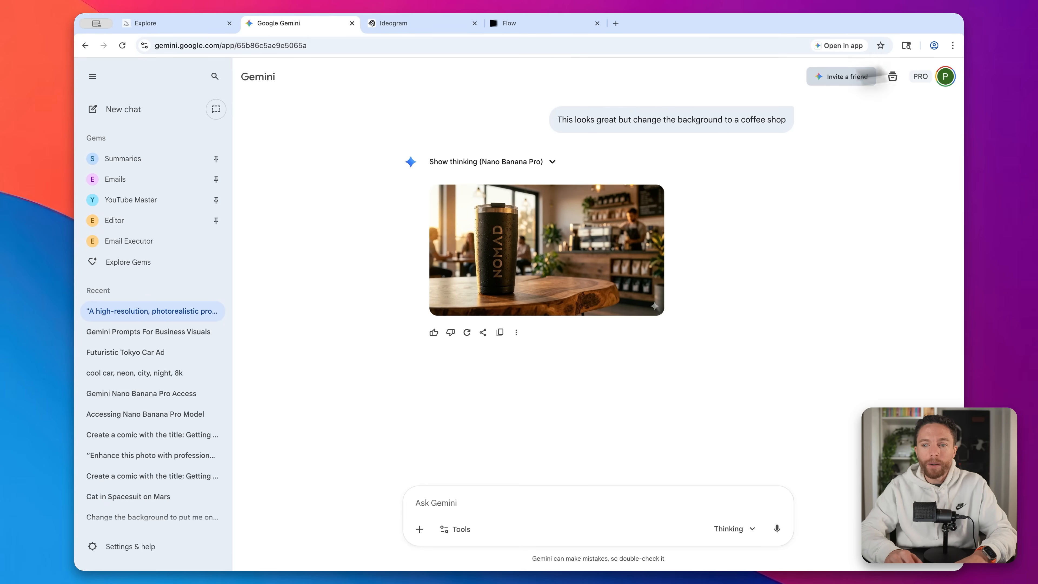
pyautogui.click(121, 109)
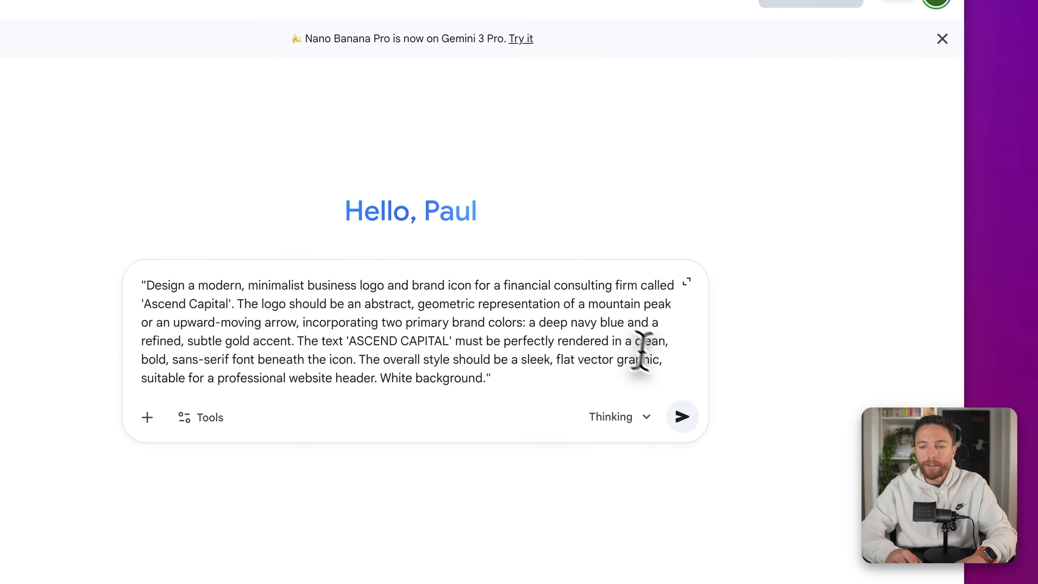
pyautogui.moveTo(728, 437)
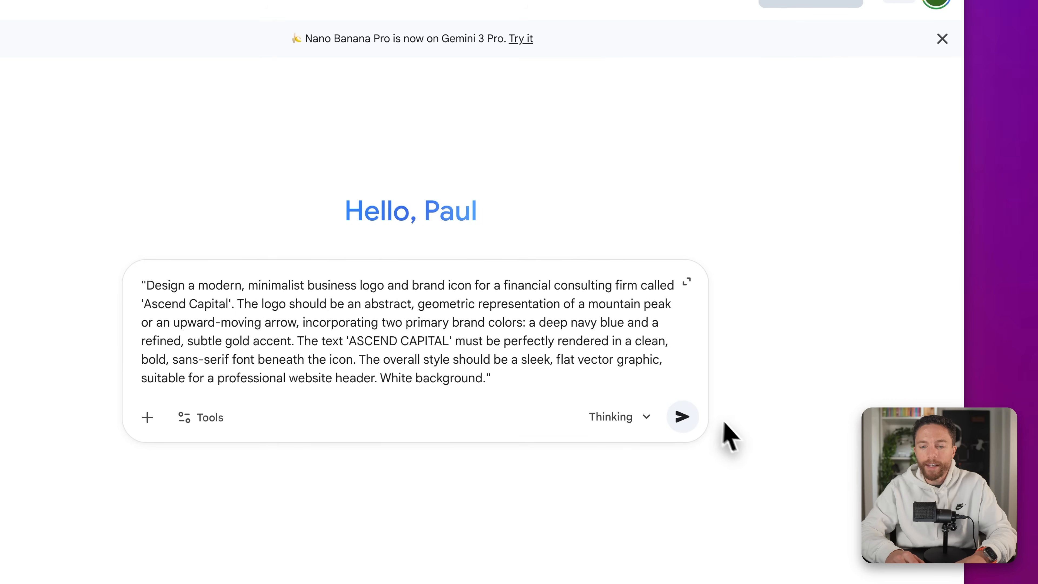
pyautogui.click(681, 417)
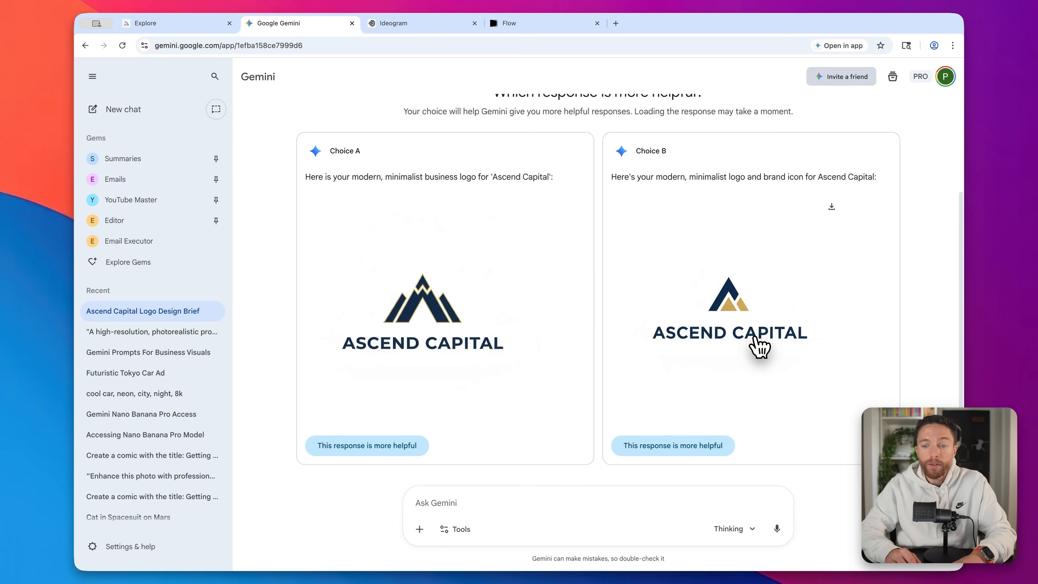
# - Enlarge the AI trends infographic, then return to Gemini from the Runway website
pyautogui.click(122, 109)
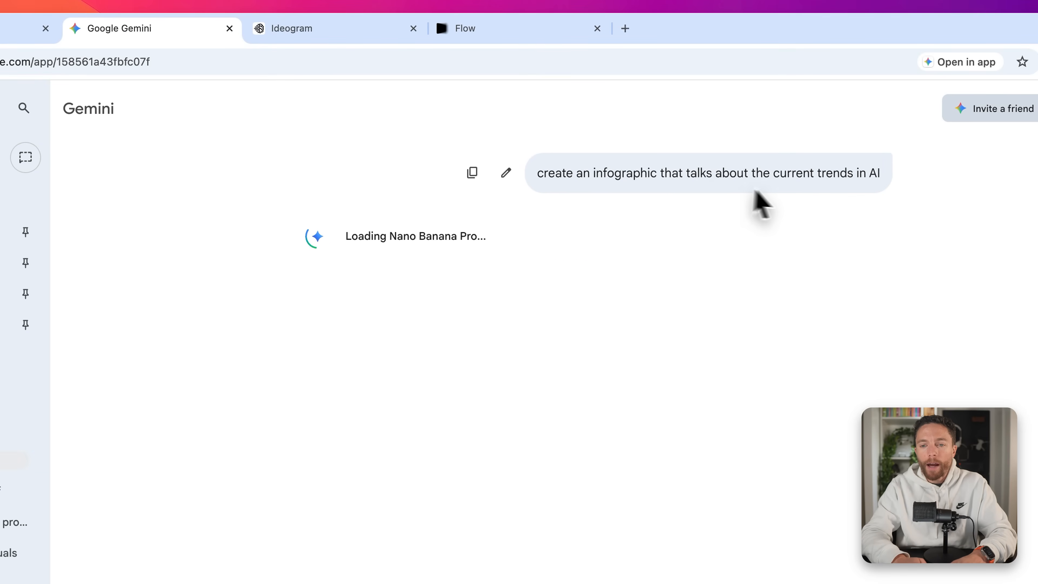
pyautogui.moveTo(816, 204)
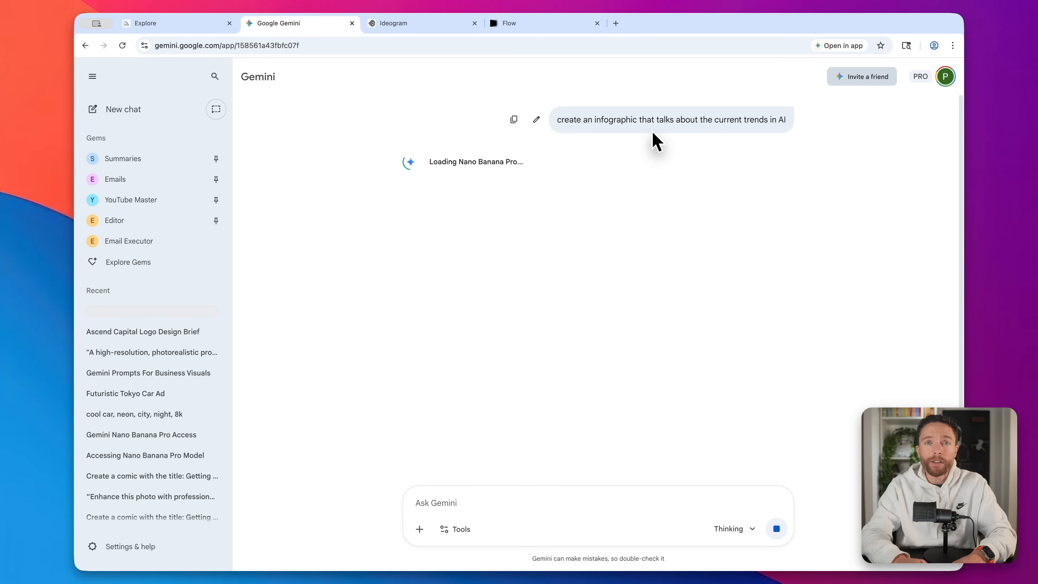
pyautogui.moveTo(670, 144)
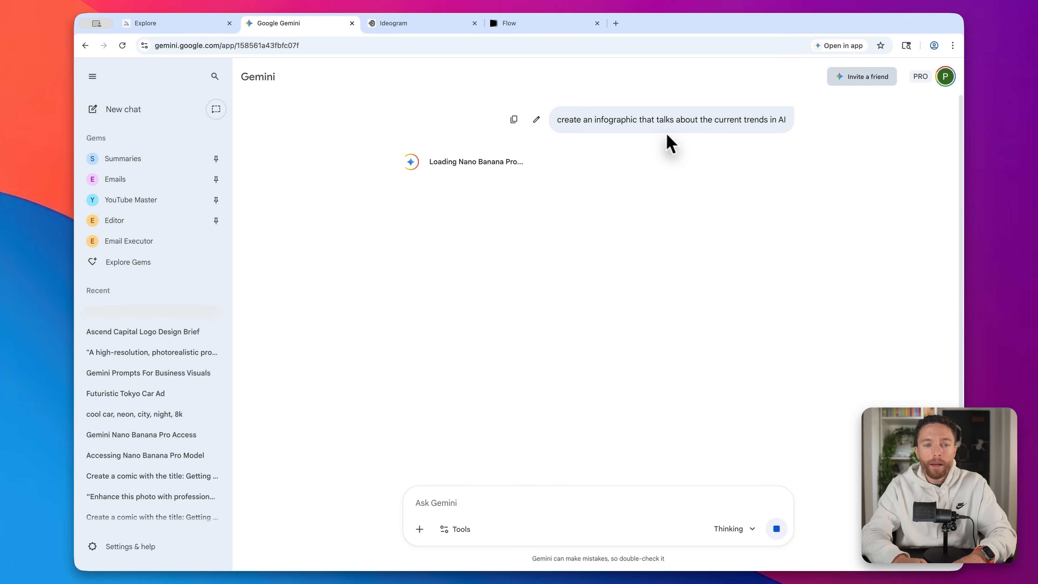
pyautogui.moveTo(637, 145)
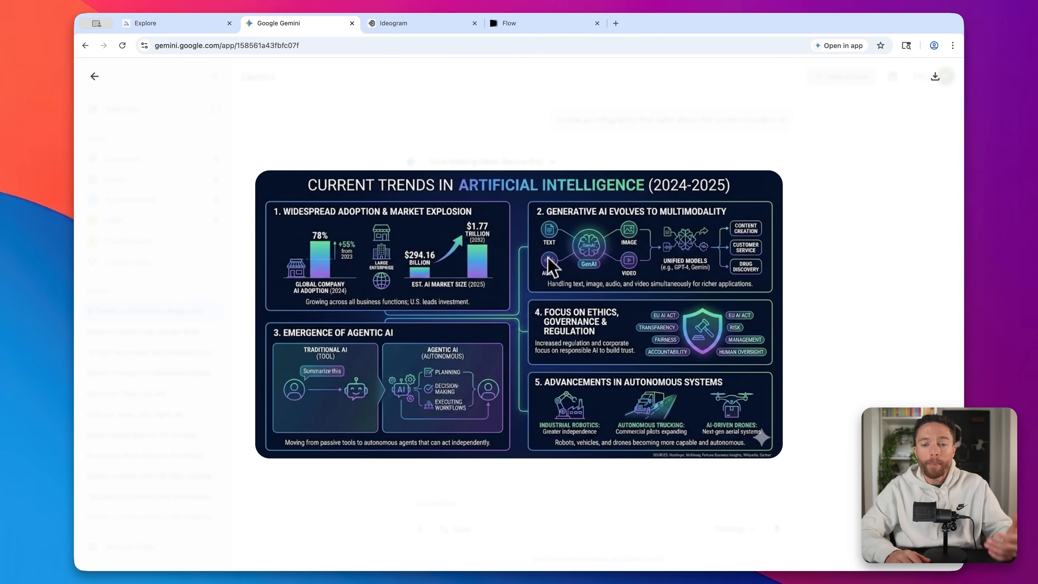
pyautogui.moveTo(551, 280)
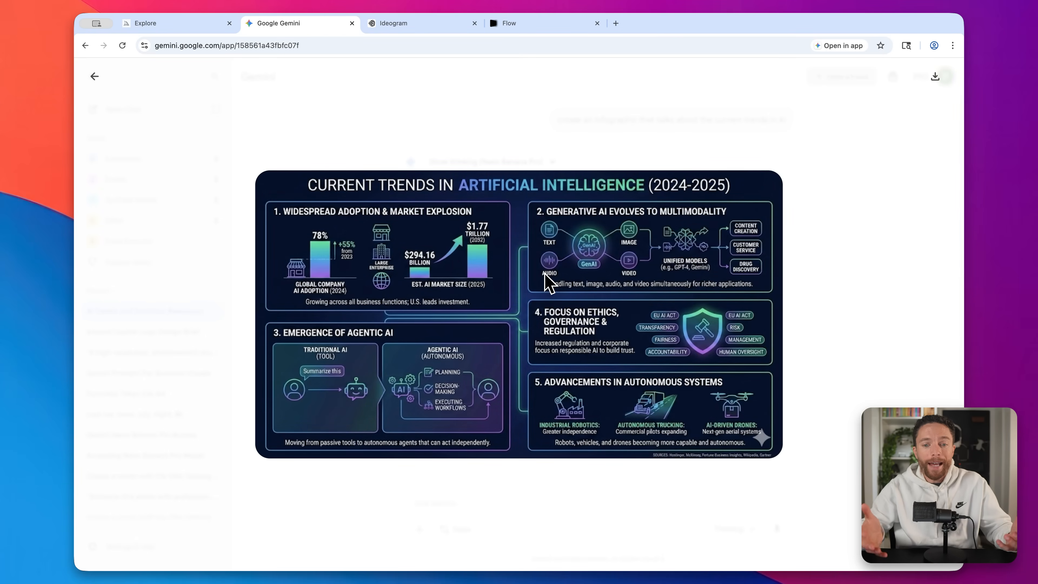
pyautogui.moveTo(404, 444)
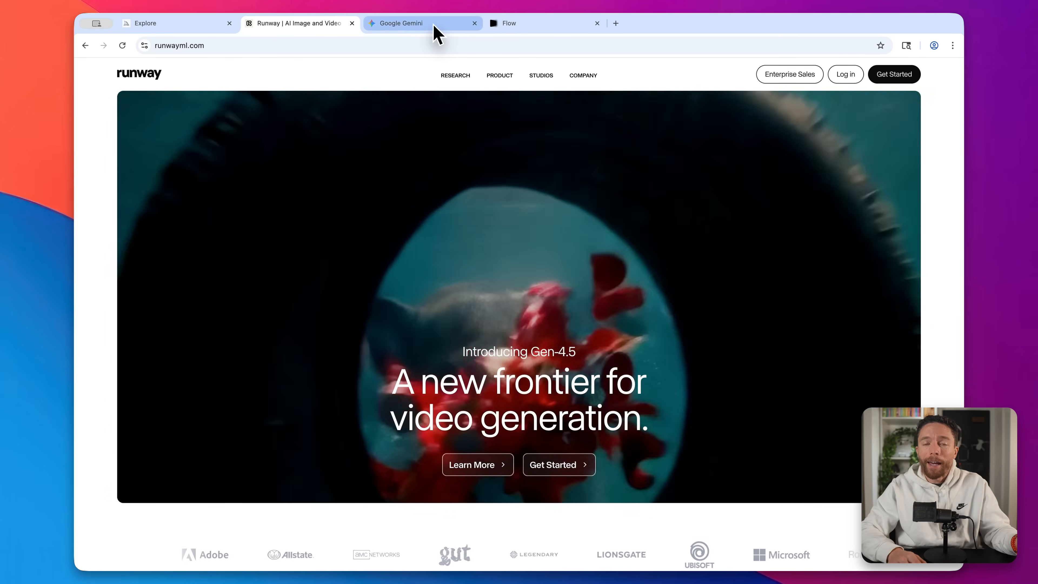
pyautogui.click(422, 23)
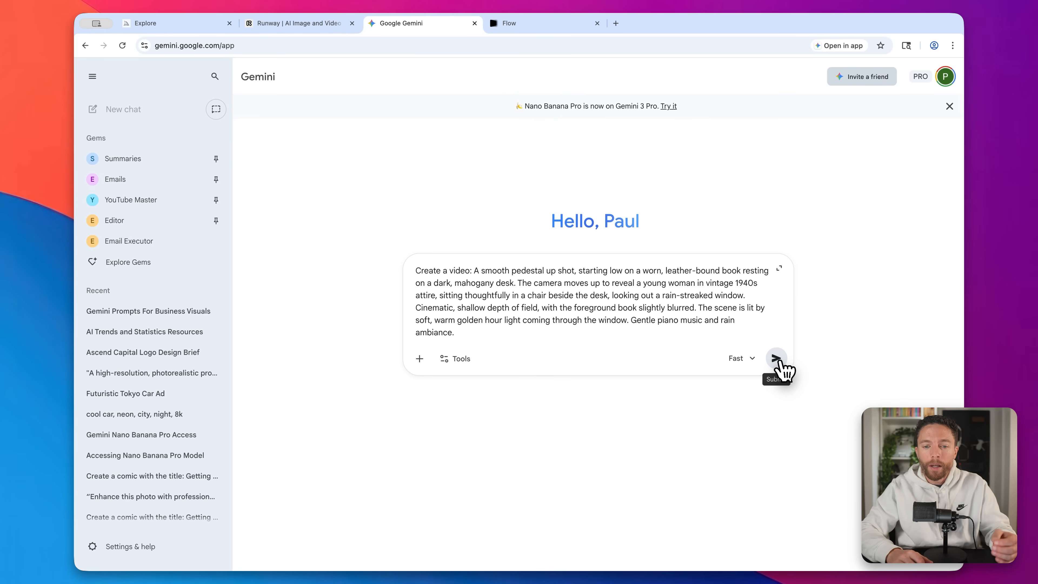
# - Submit the 1940s rainy-window video prompt and play the generated video
pyautogui.click(776, 358)
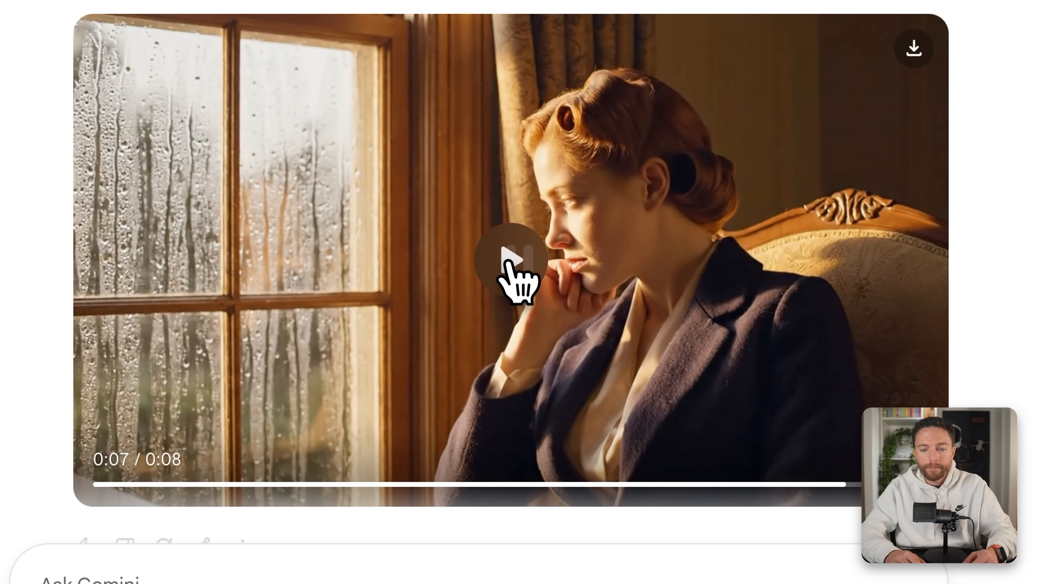
pyautogui.click(511, 259)
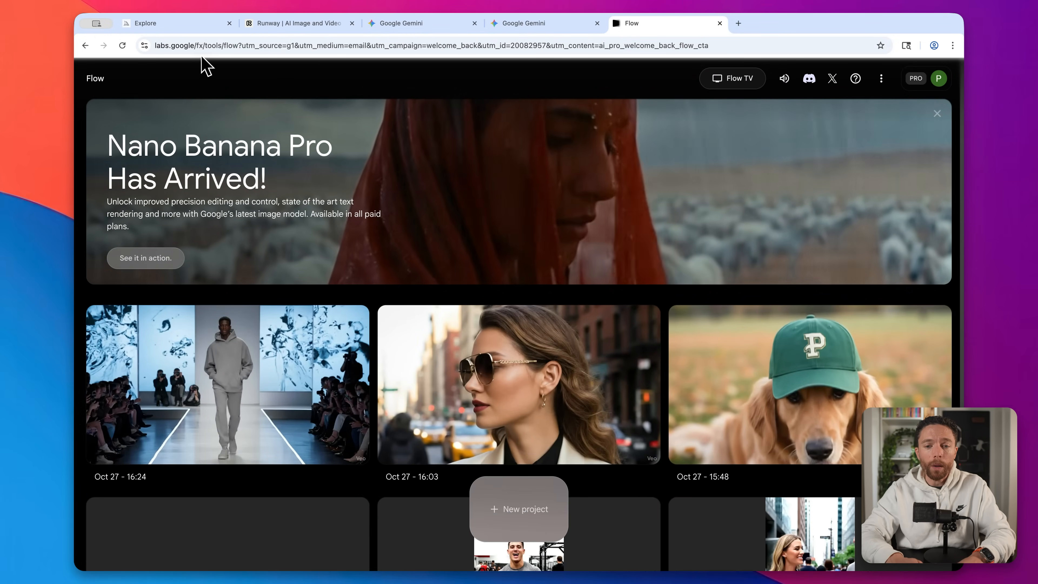
# - Look through existing Flow projects and start a new empty project
pyautogui.scroll(-3)
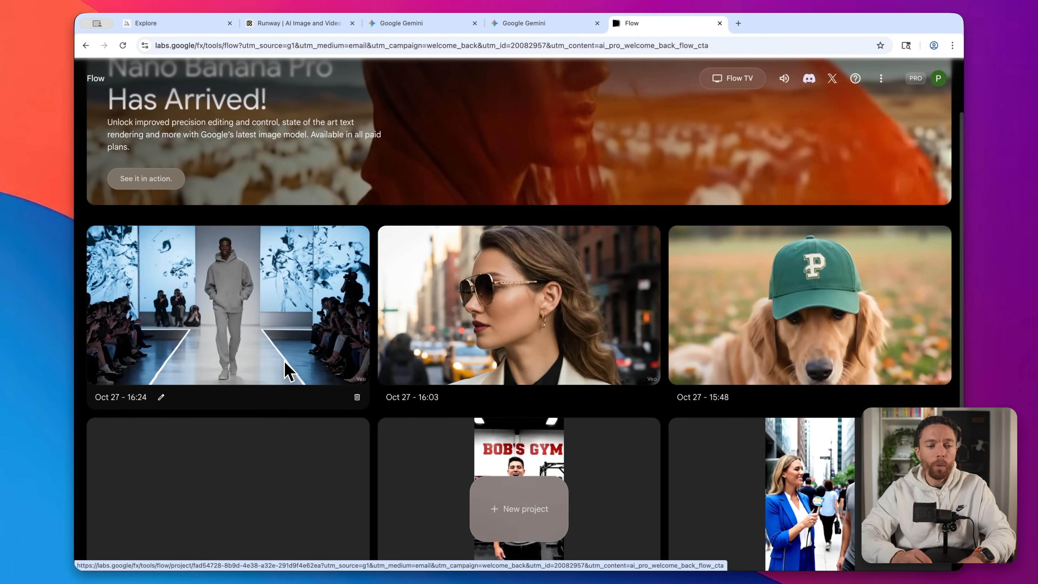
pyautogui.scroll(-3)
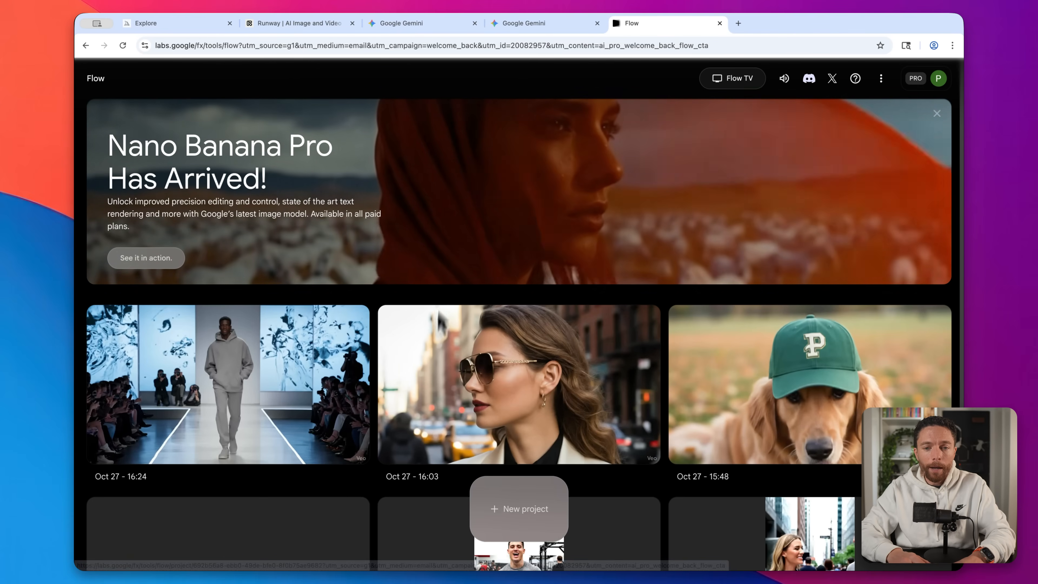
pyautogui.click(519, 508)
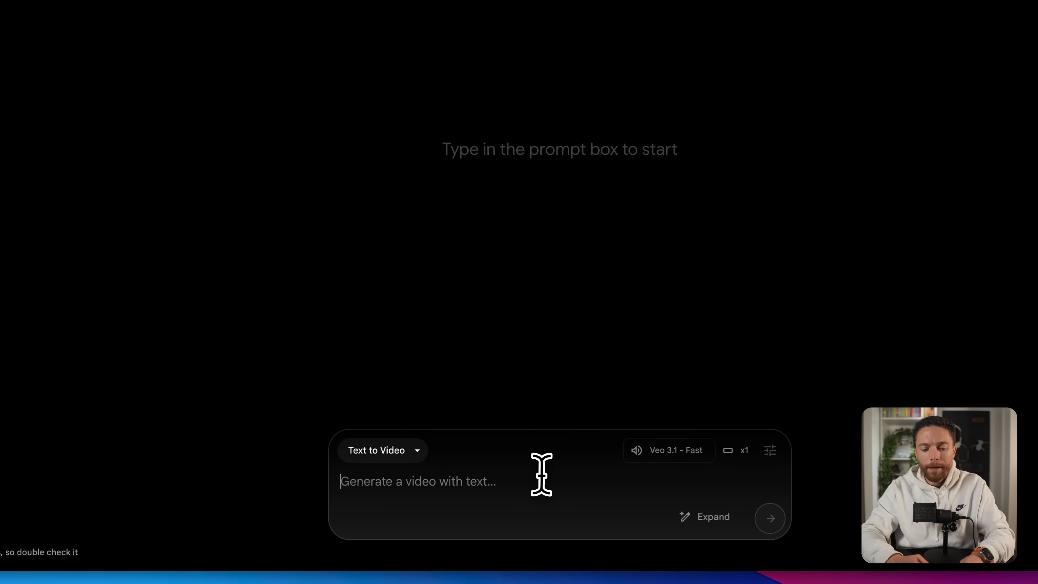
# - Generate a Text to Video clip of dark chocolate melting on a hot spoon over a campfire
pyautogui.write('An extreme macro close-up of dark chocolate being melted on a hot spoon over a flickering campfire. The chocolate begins to soften and drip slowly. The camera remains perfectly still. Vibrant, hyper-detailed, food commercial quality. You can see the texture of the chocolate and the wood grain of the sp')
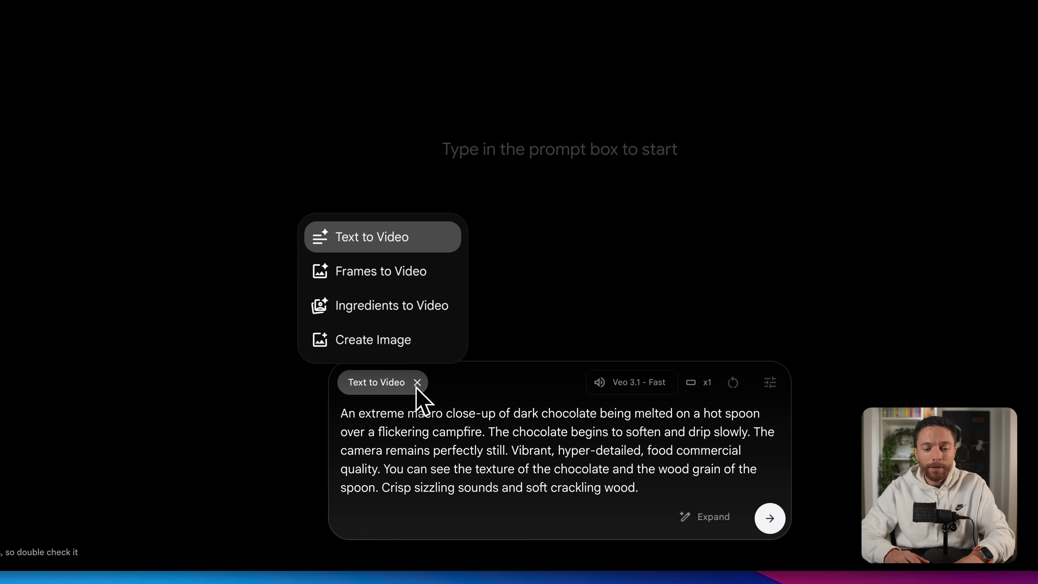
pyautogui.moveTo(380, 271)
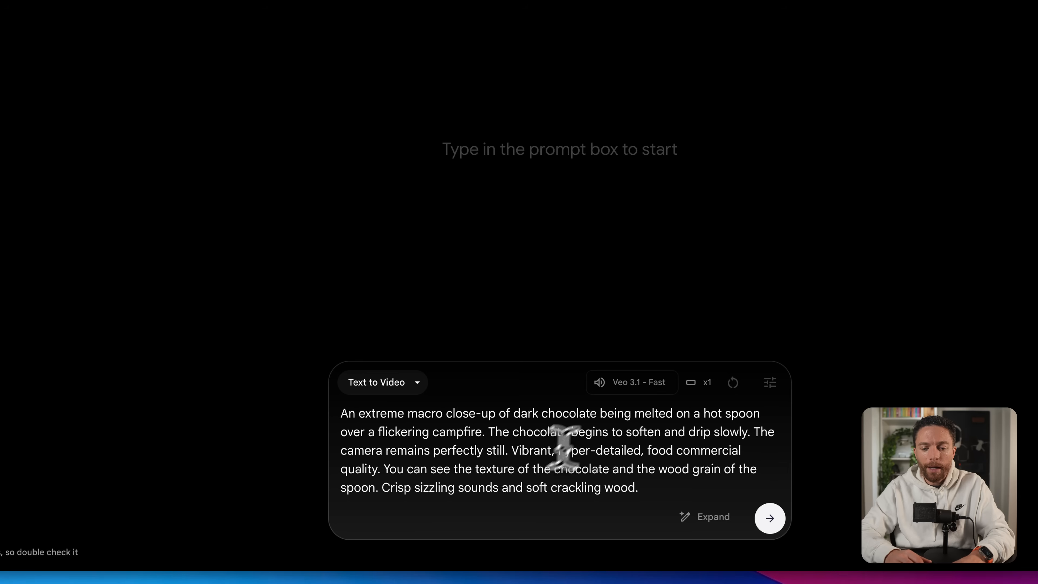
pyautogui.click(770, 382)
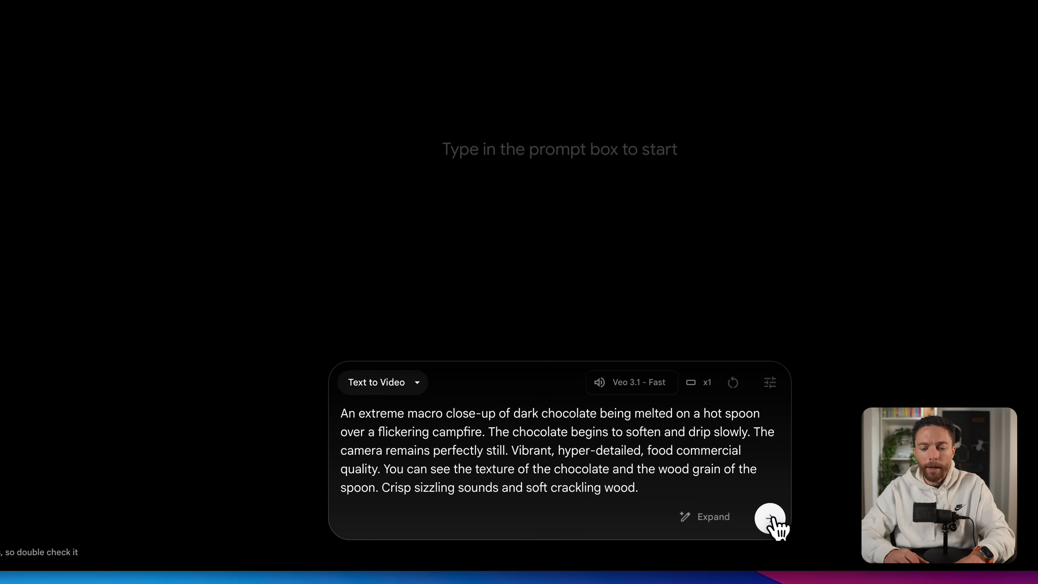
pyautogui.click(771, 521)
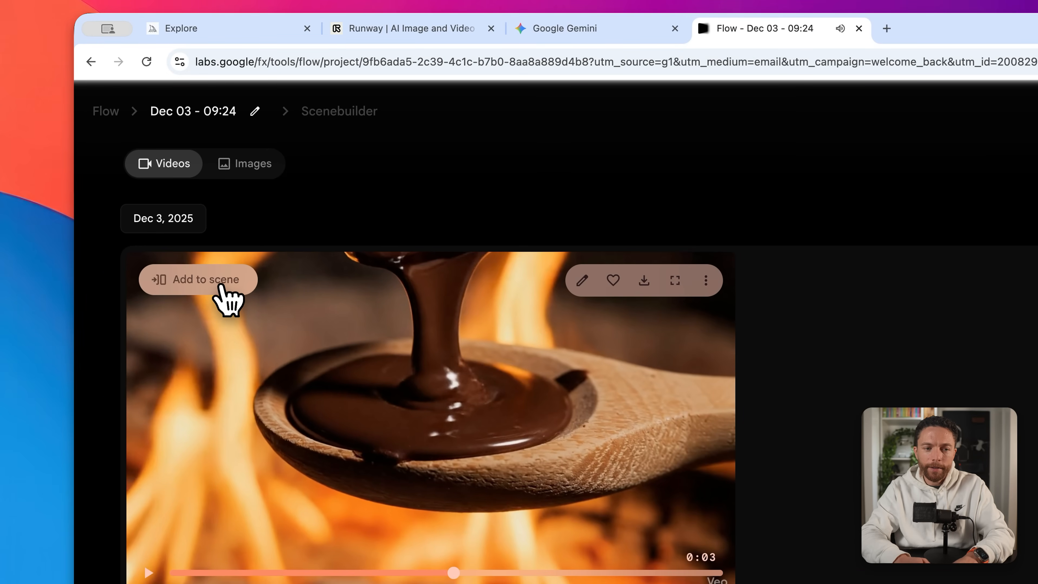
# - Add the chocolate-over-campfire clip as the first scene on the Scenebuilder timeline
pyautogui.click(198, 279)
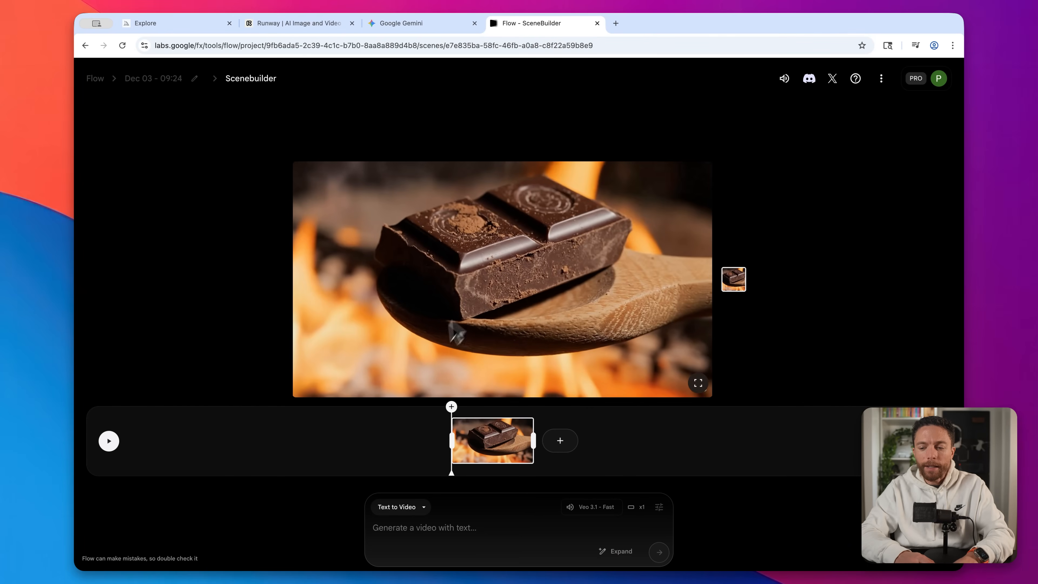
pyautogui.moveTo(430, 370)
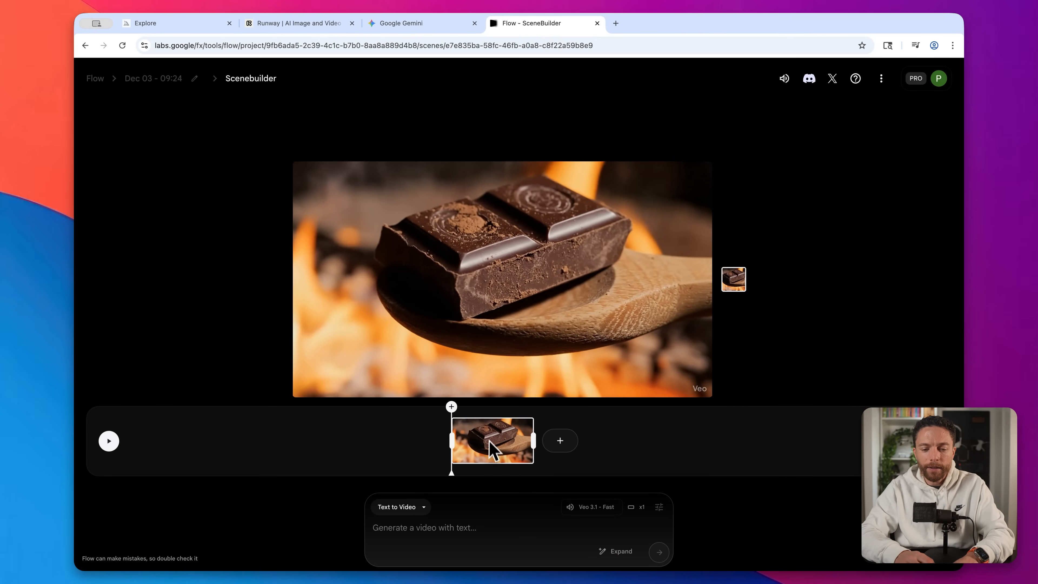
pyautogui.moveTo(428, 394)
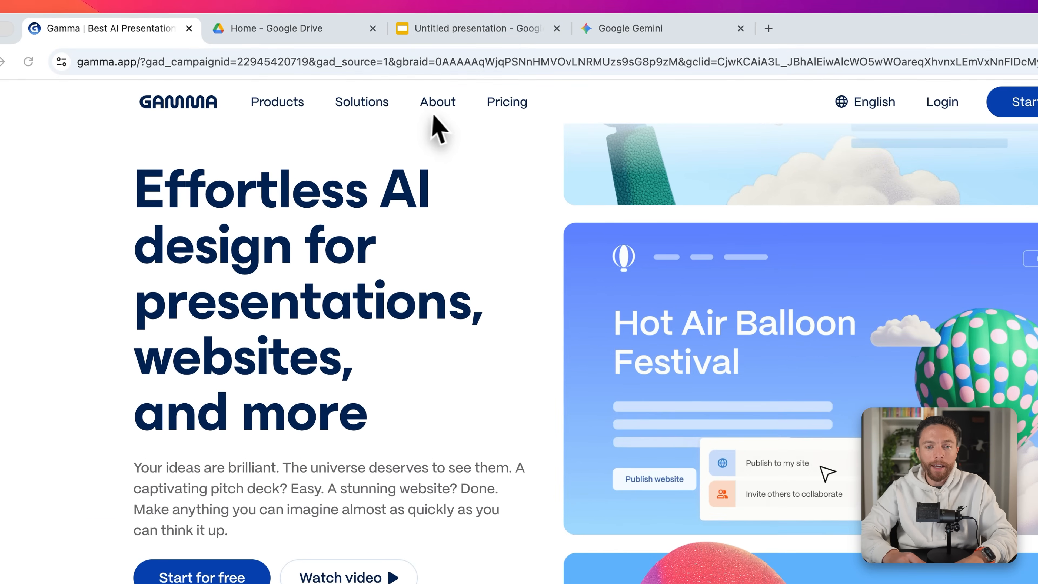
# - Show Gamma's plan prices billed monthly, glance at the blank Slides deck, then land on Gemini
pyautogui.click(507, 103)
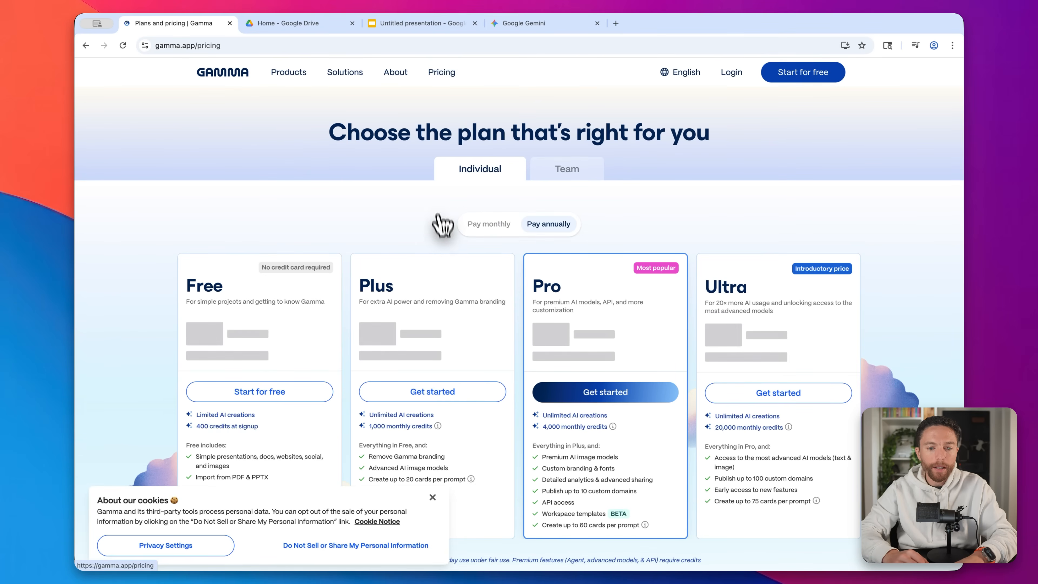
pyautogui.click(489, 223)
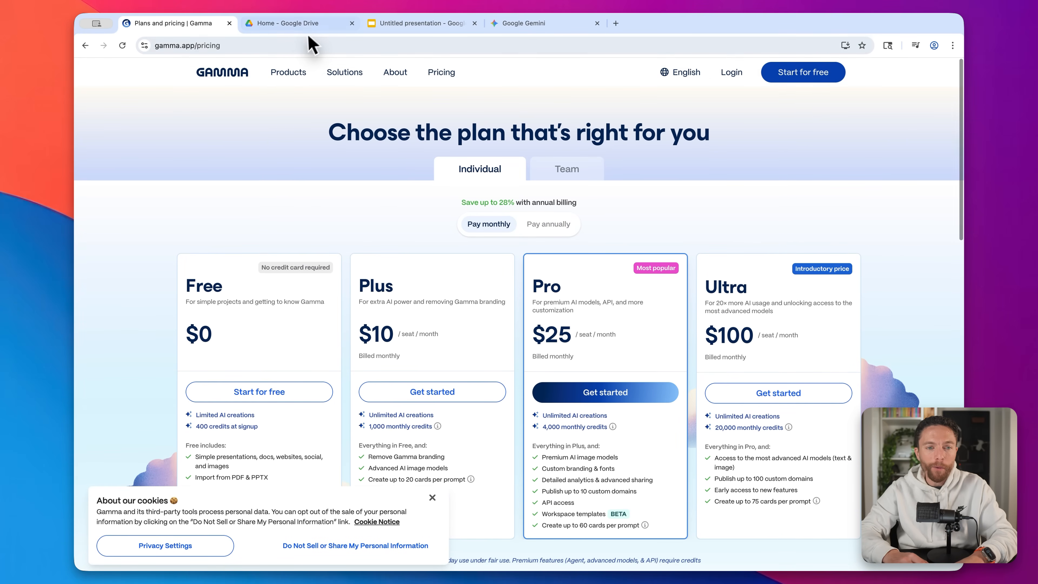
pyautogui.click(421, 23)
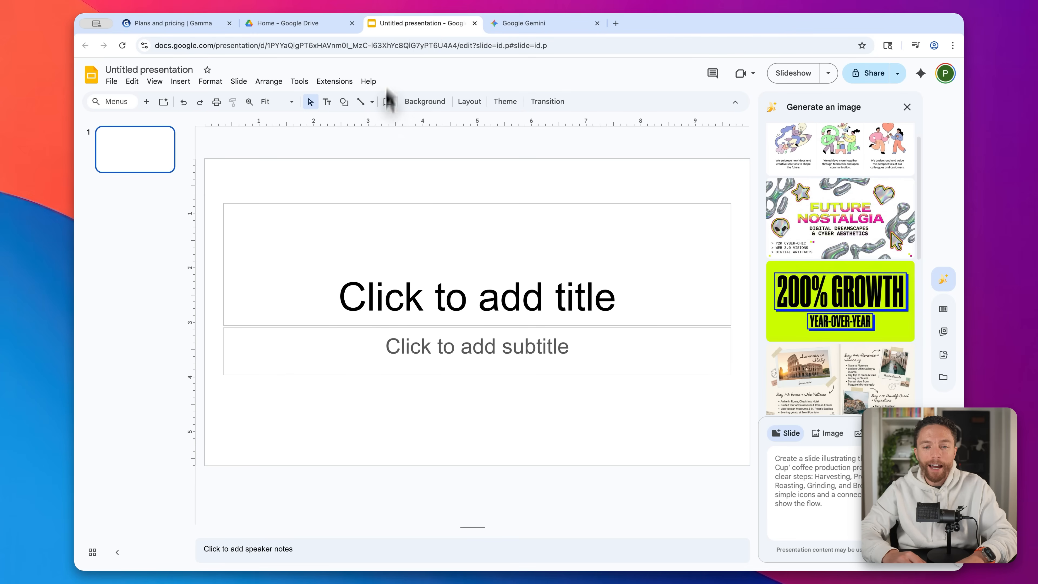
pyautogui.moveTo(484, 159)
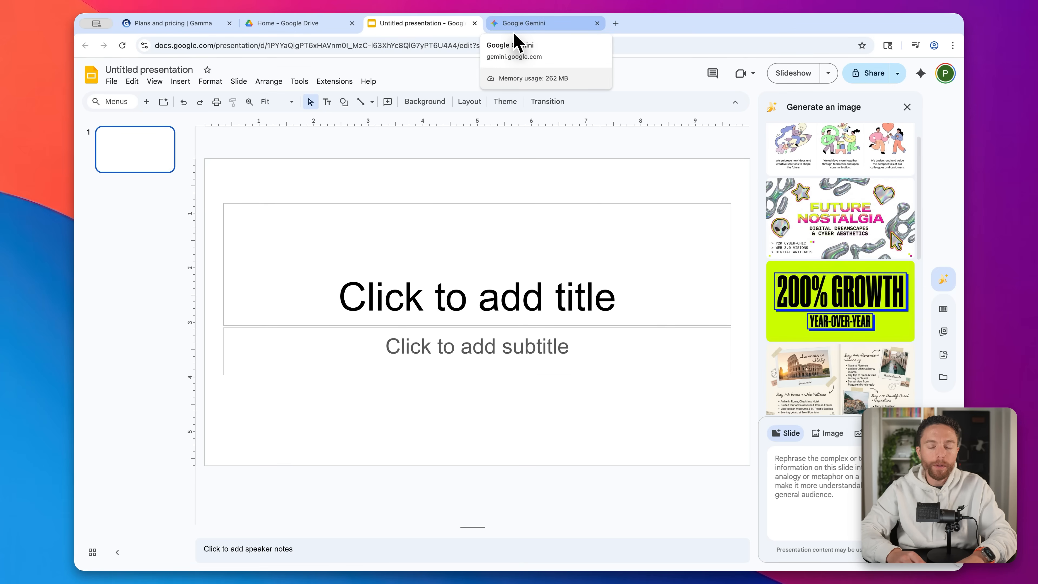
pyautogui.click(536, 24)
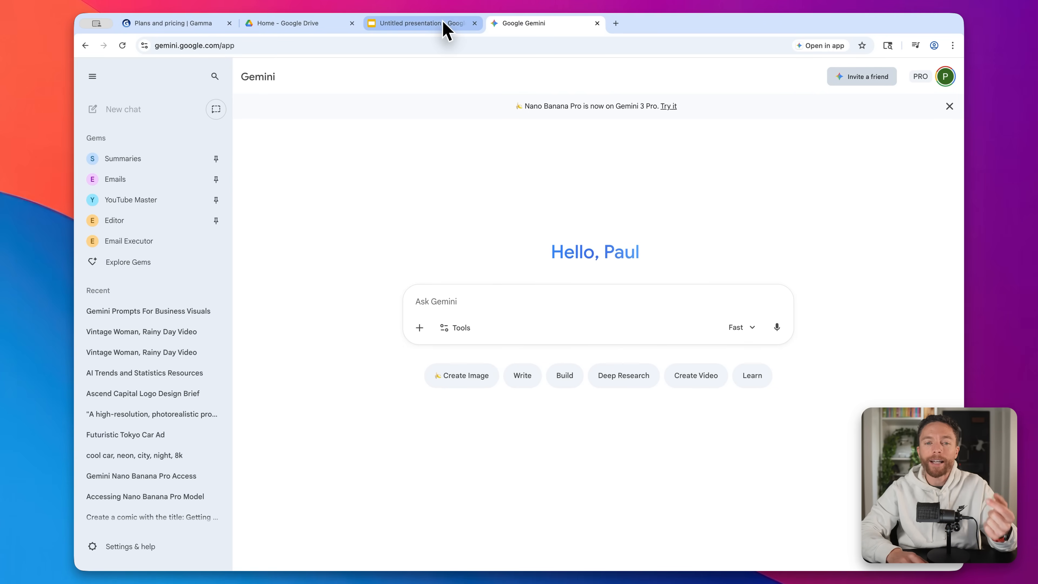
# - Choose the Thinking with 3 Pro model for the pitch deck prompt, ending on Drive's home page
pyautogui.click(422, 24)
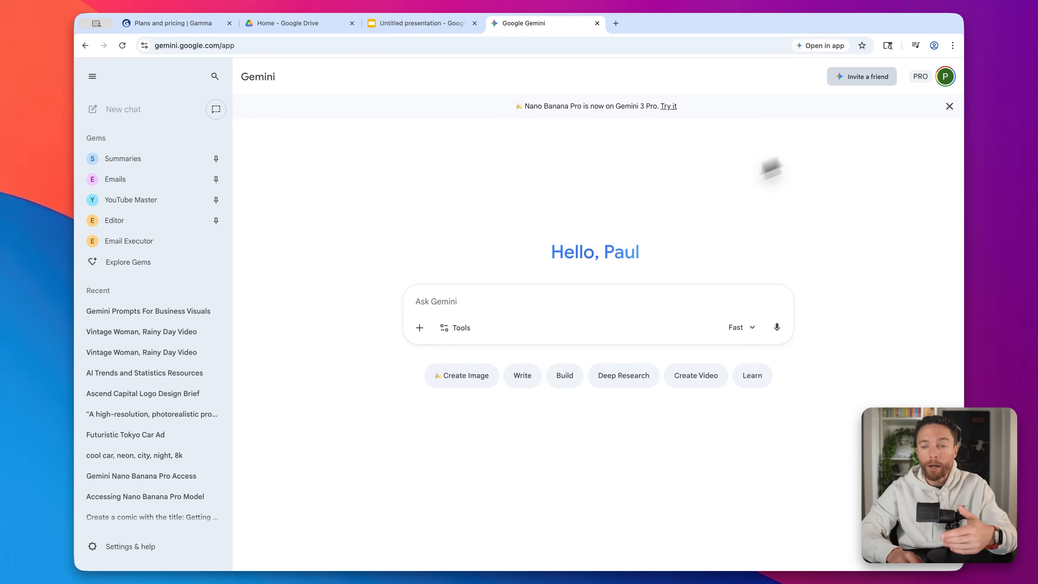
pyautogui.moveTo(878, 85)
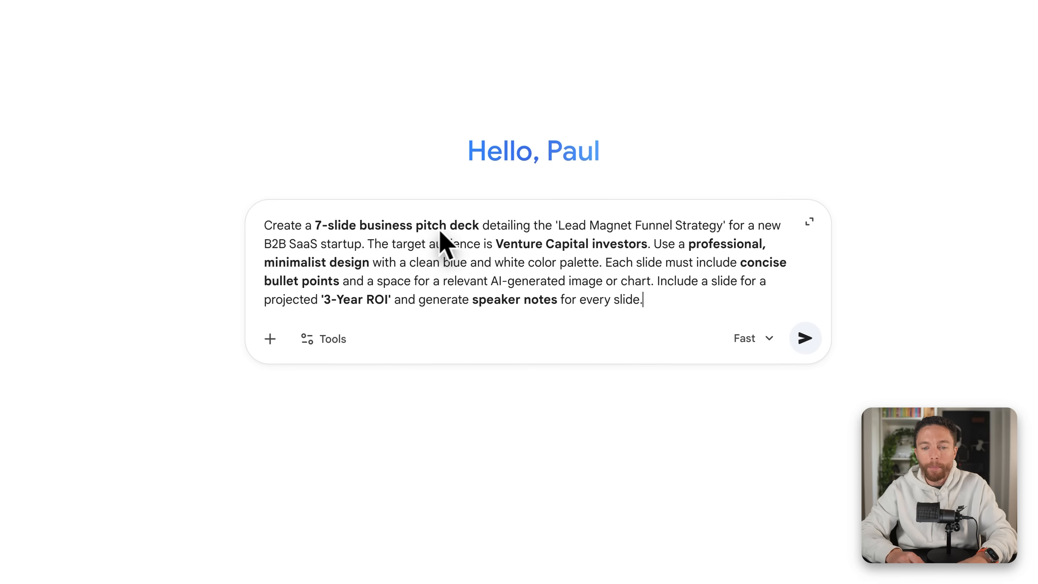
pyautogui.moveTo(569, 292)
pyautogui.write(' Write the speaker notes for the slides as well.')
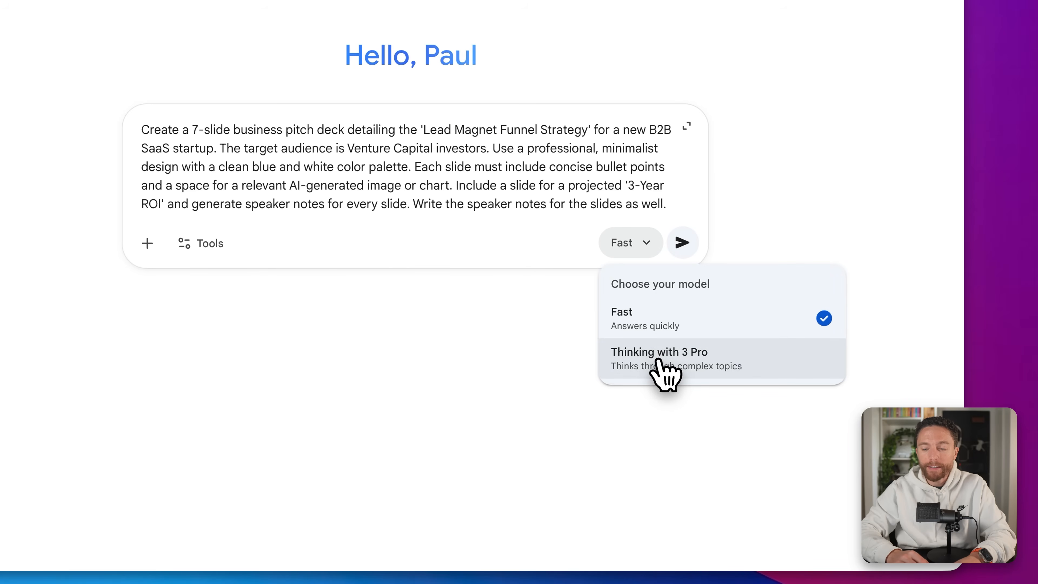
pyautogui.click(659, 357)
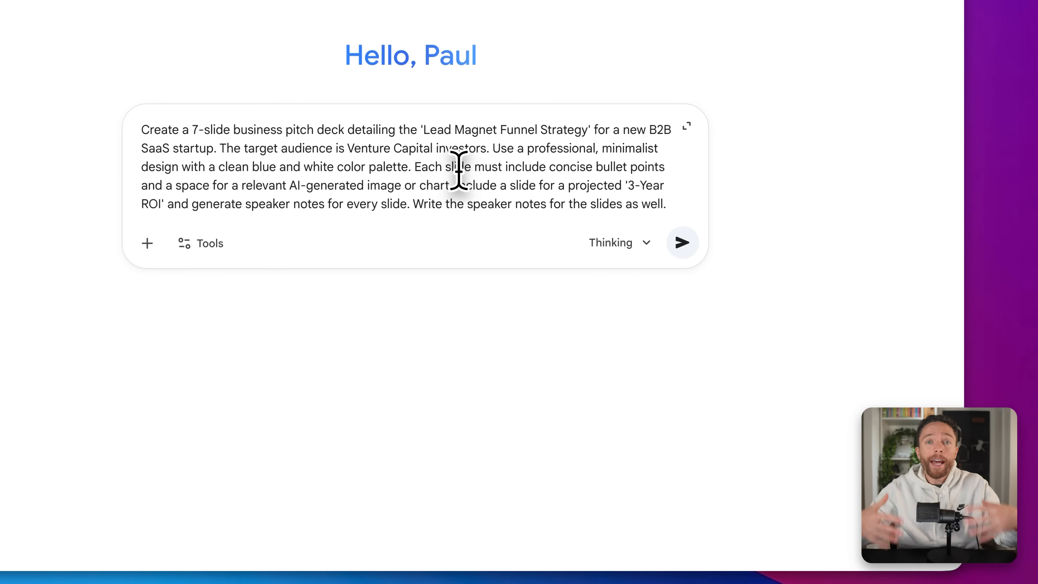
pyautogui.click(682, 242)
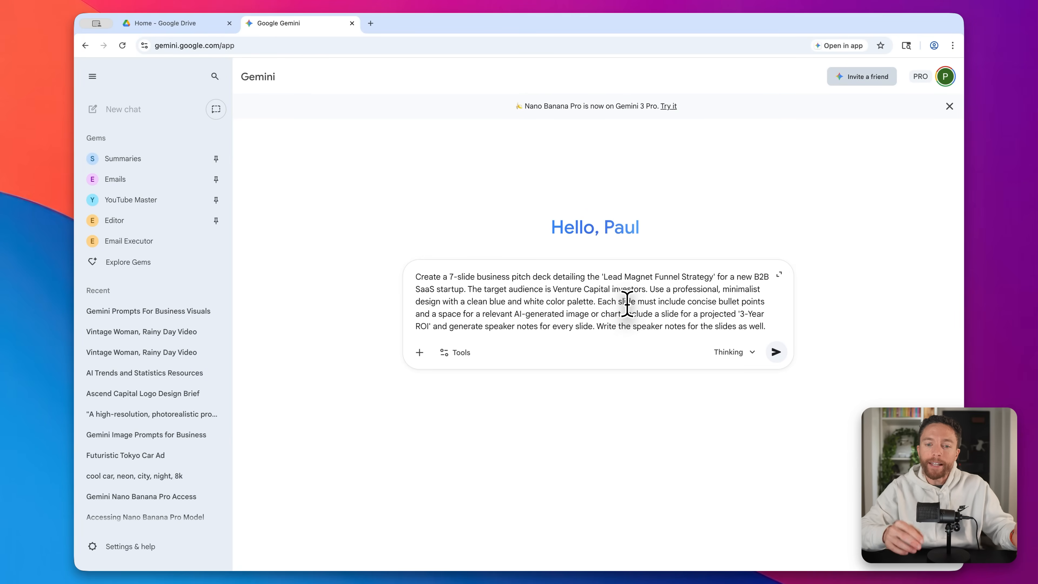
pyautogui.click(175, 23)
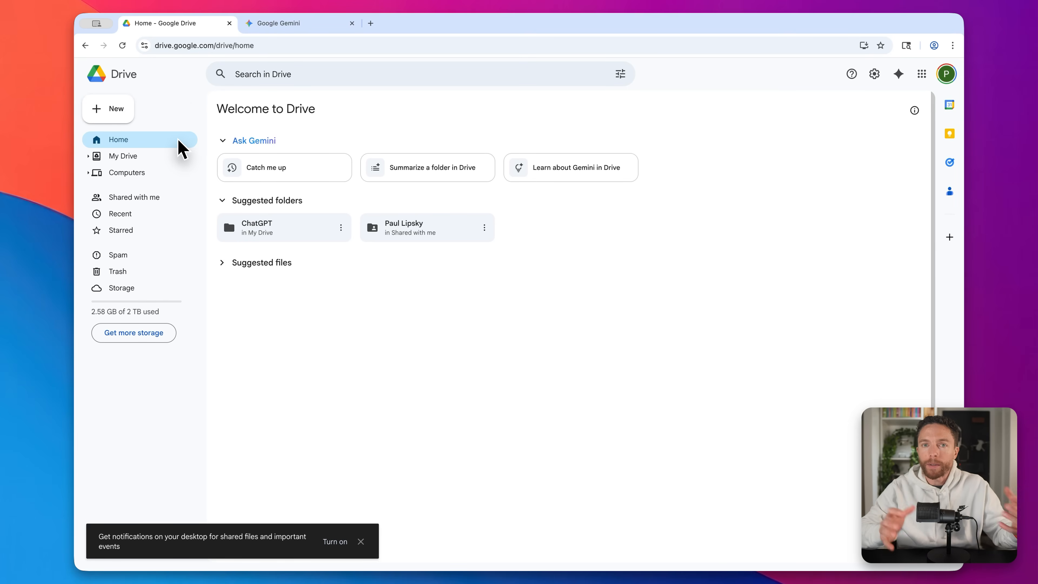
# - Turn on Canvas from the tools list and send the pitch deck prompt to Gemini
pyautogui.click(299, 23)
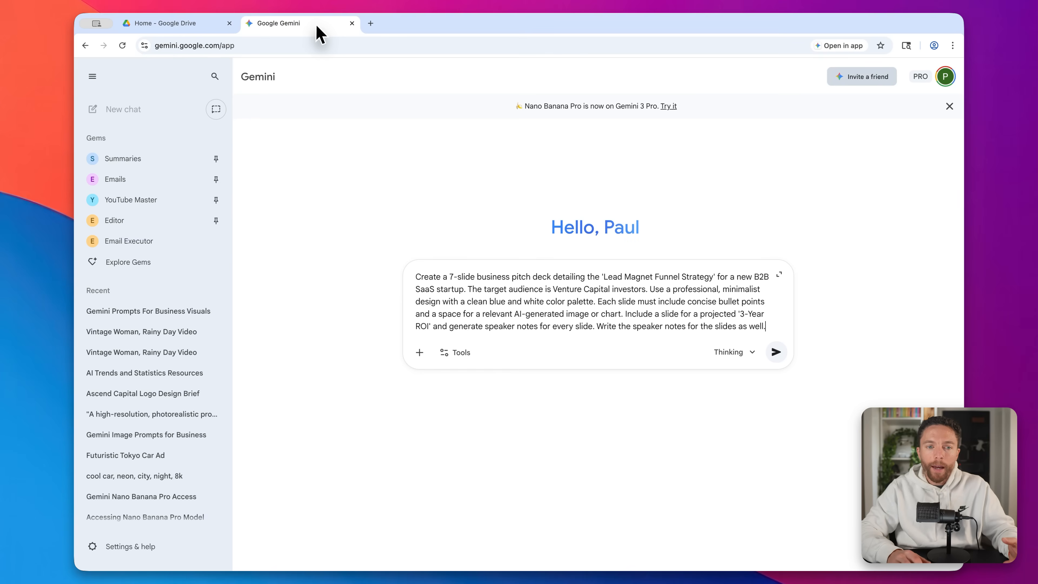
pyautogui.click(419, 352)
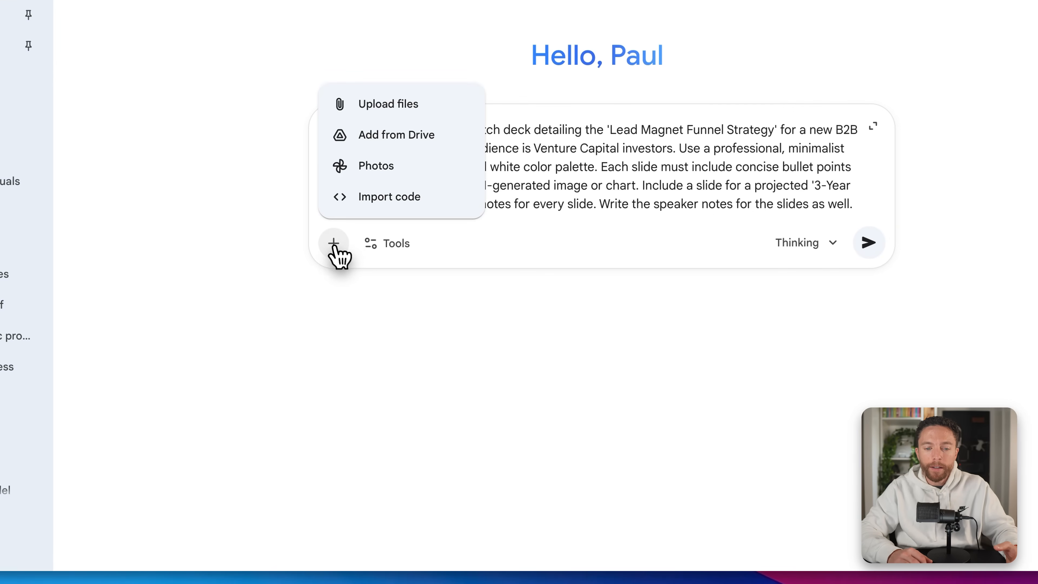
pyautogui.moveTo(593, 184)
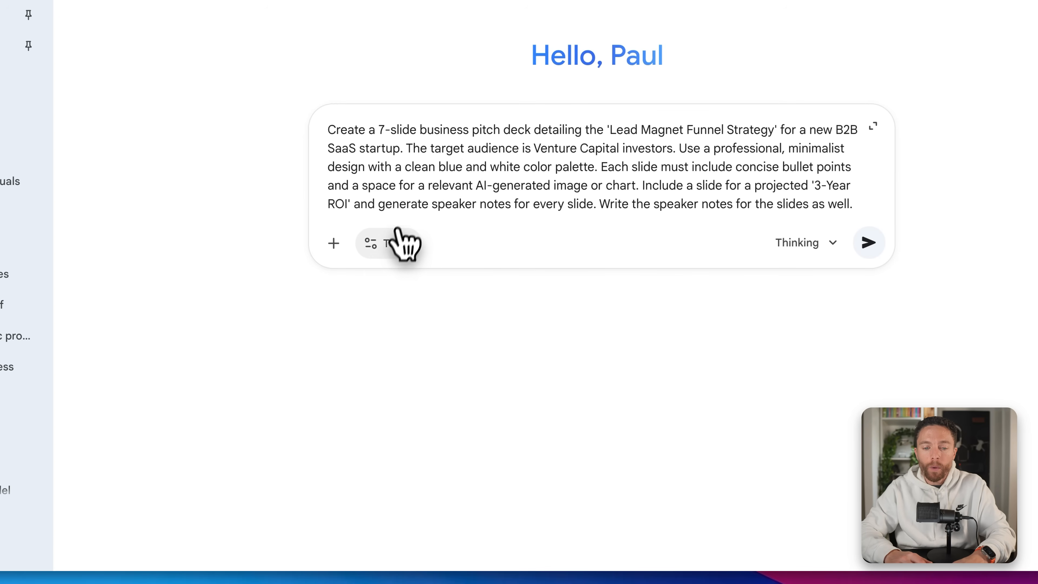
pyautogui.click(387, 243)
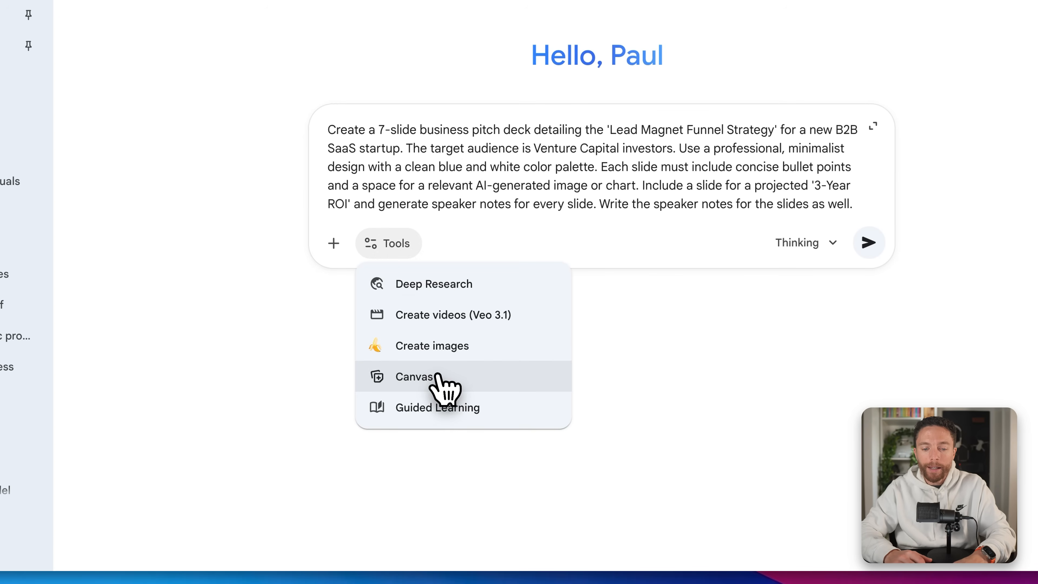
pyautogui.click(415, 376)
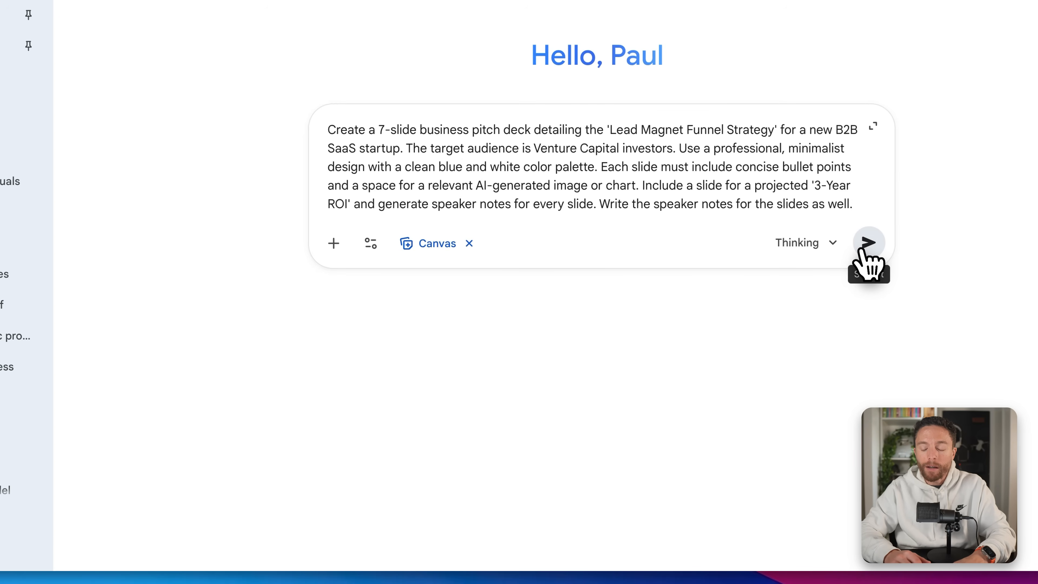
pyautogui.click(869, 243)
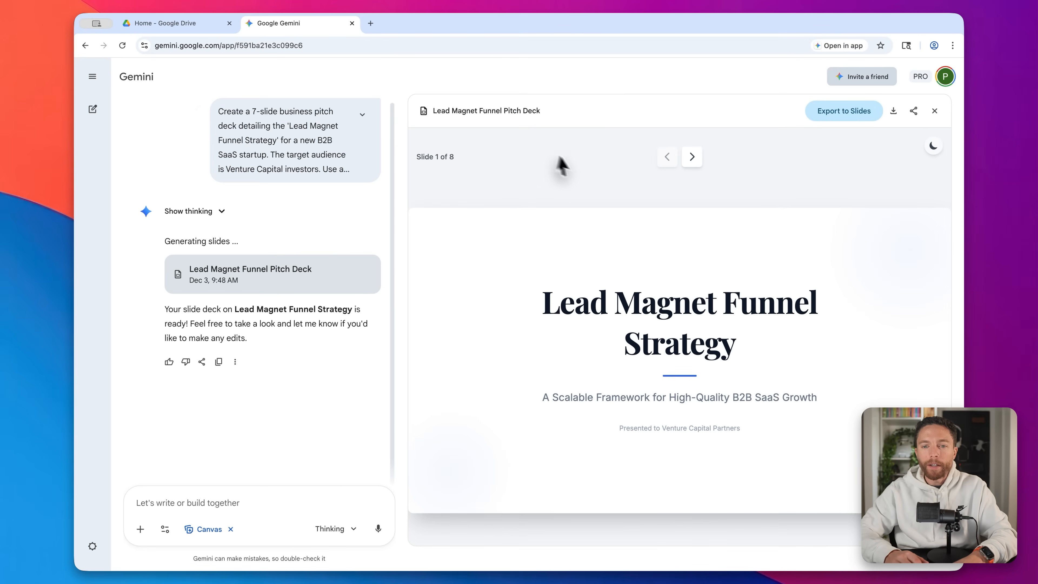
pyautogui.moveTo(622, 260)
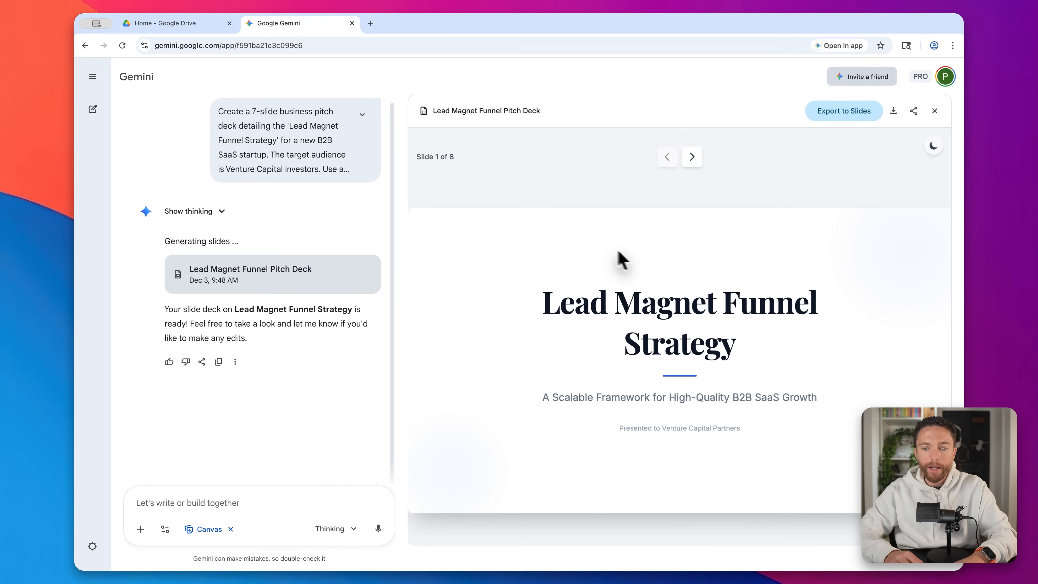
pyautogui.moveTo(612, 230)
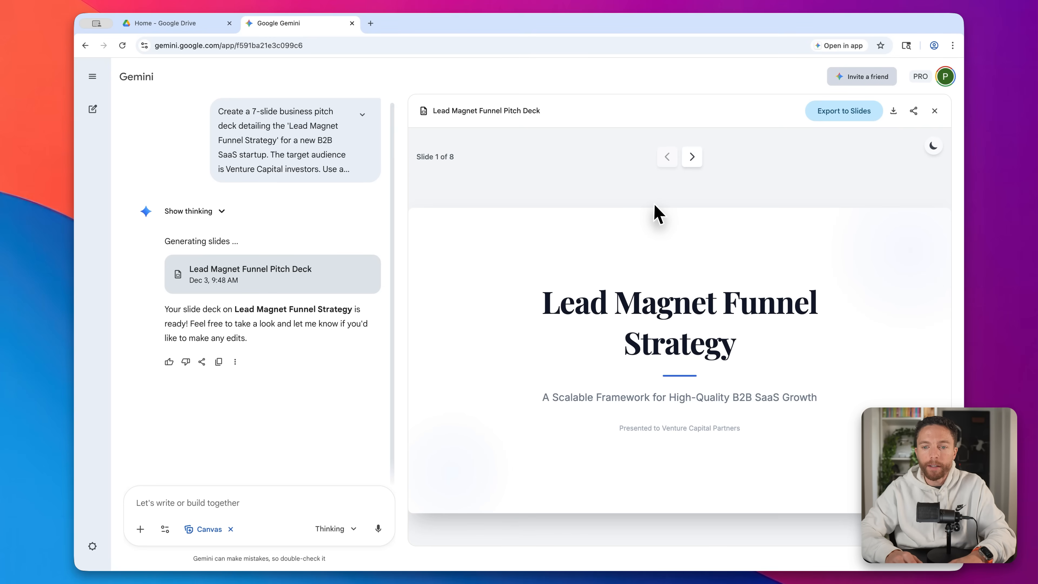
# - Page through the deck from The Challenge to Image Sources, then step back to The Opportunity
pyautogui.click(691, 156)
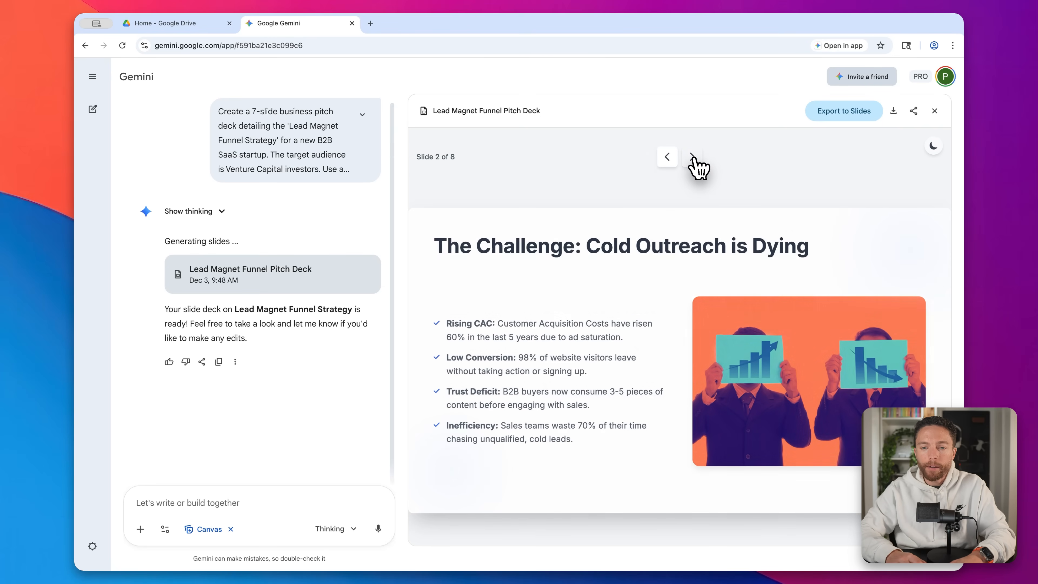
pyautogui.click(693, 157)
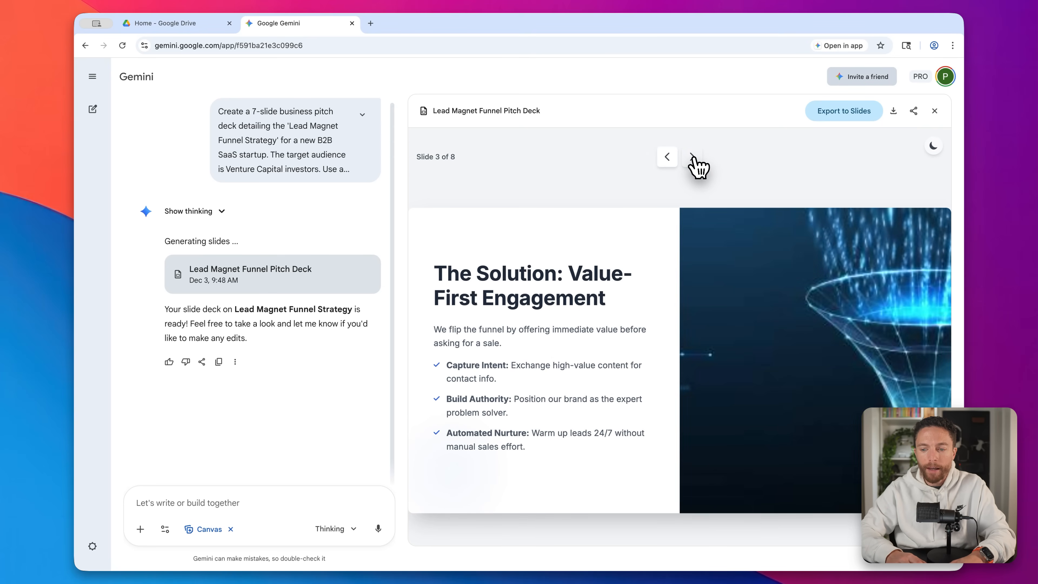
pyautogui.click(691, 157)
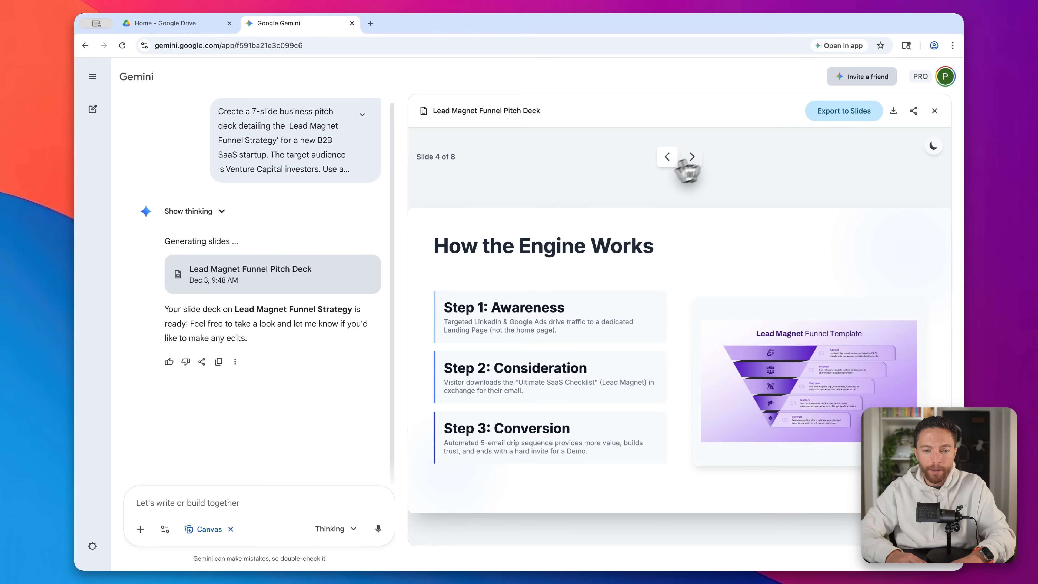
pyautogui.moveTo(511, 336)
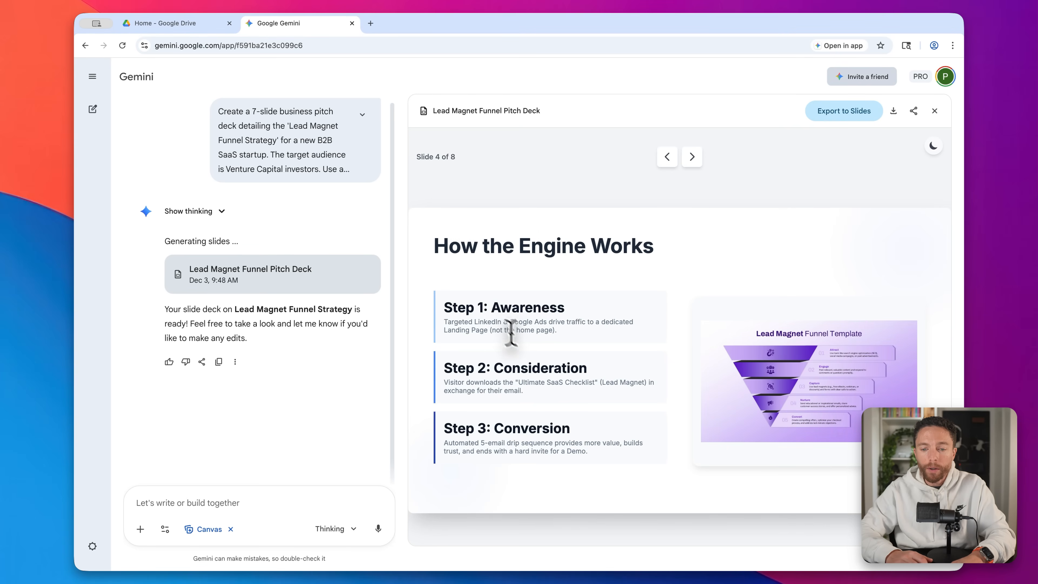
pyautogui.moveTo(691, 157)
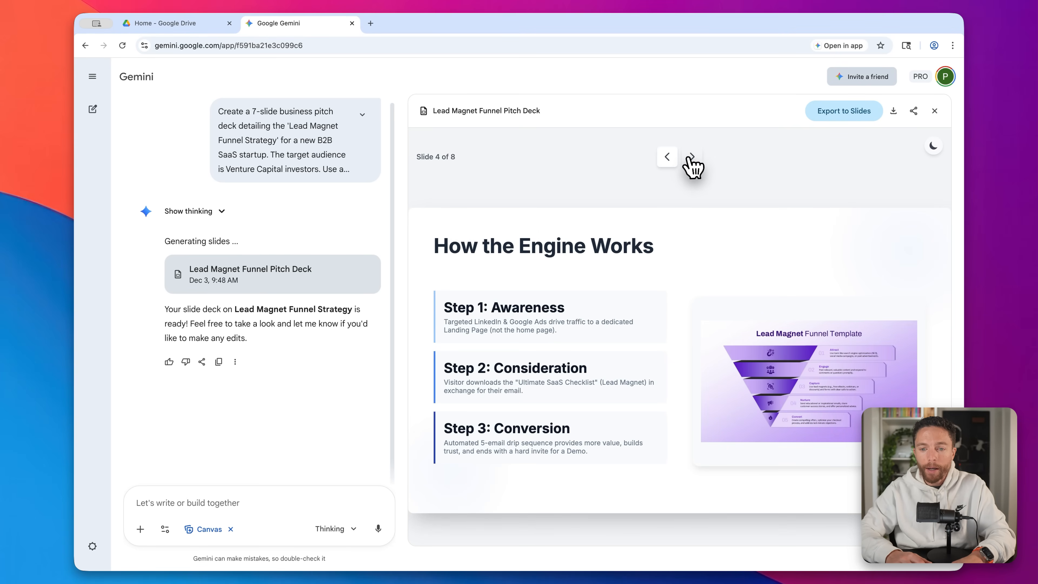
pyautogui.click(692, 157)
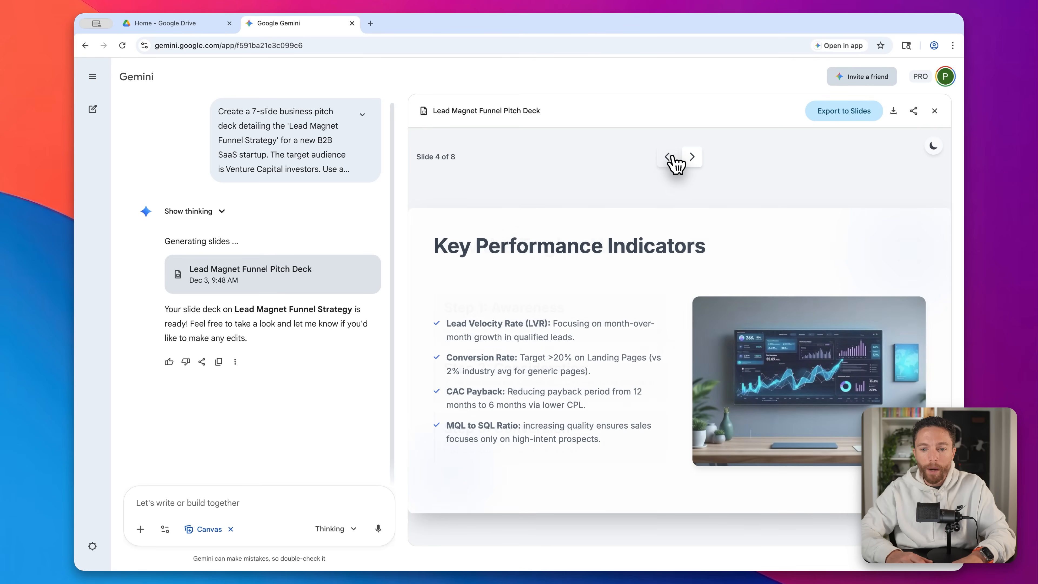
pyautogui.click(667, 156)
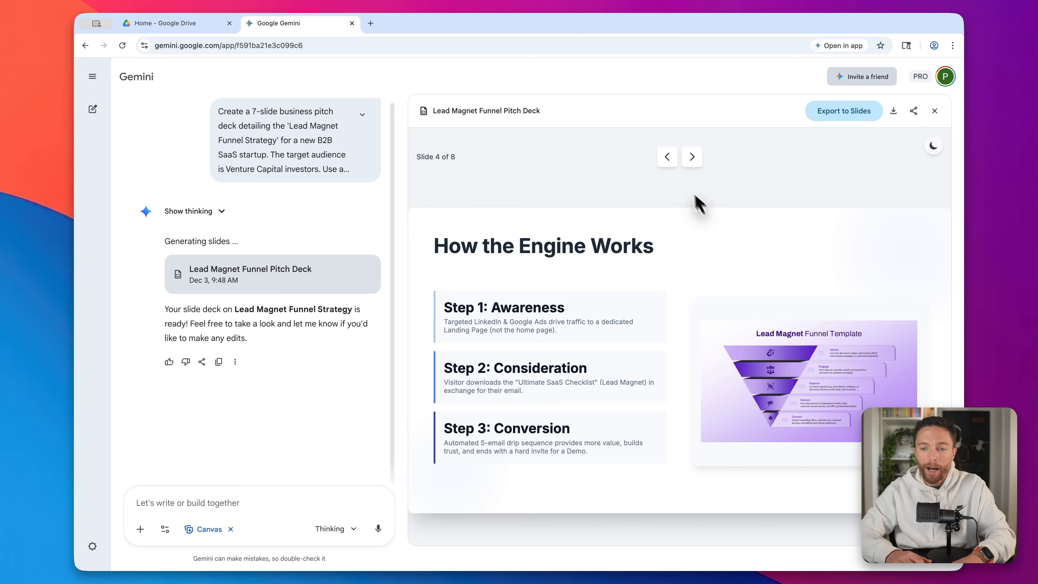
pyautogui.click(691, 157)
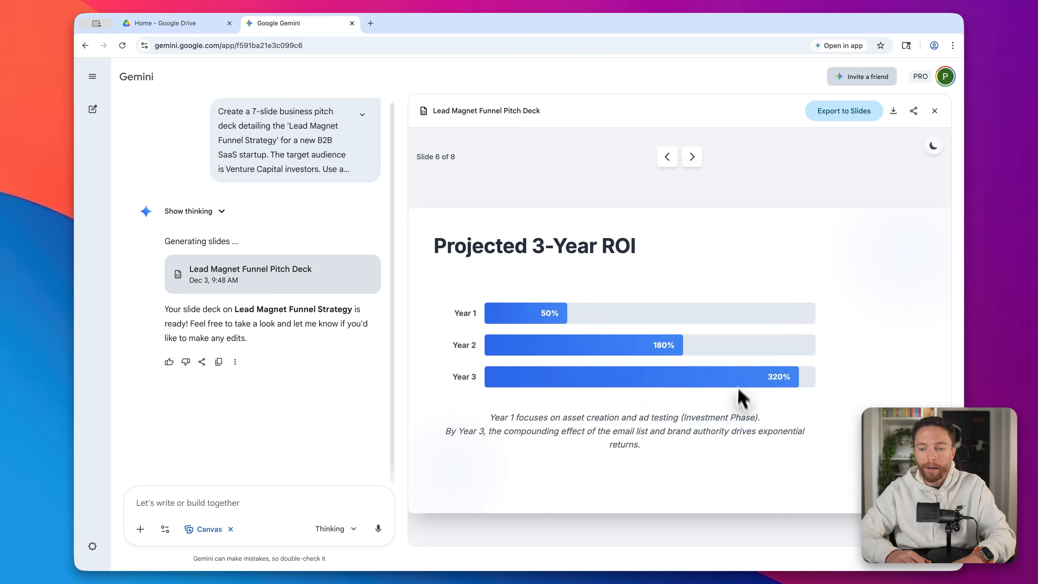
pyautogui.click(691, 157)
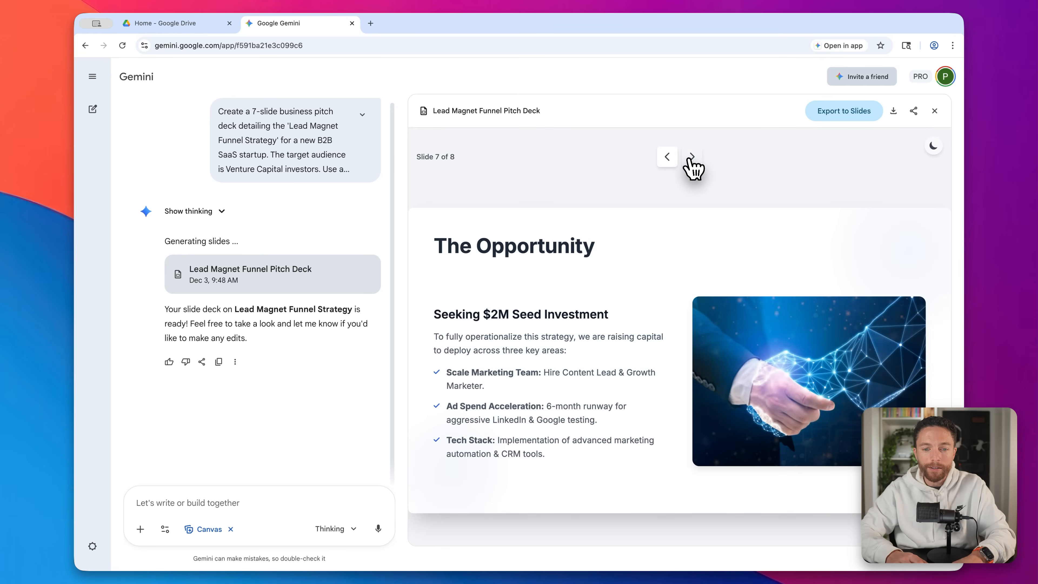
pyautogui.click(691, 157)
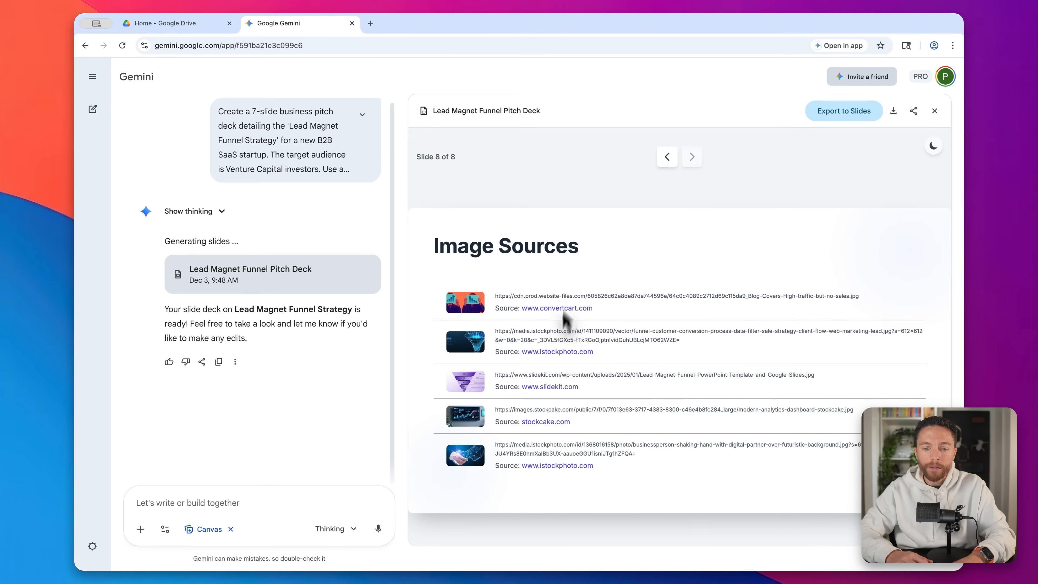
pyautogui.click(667, 157)
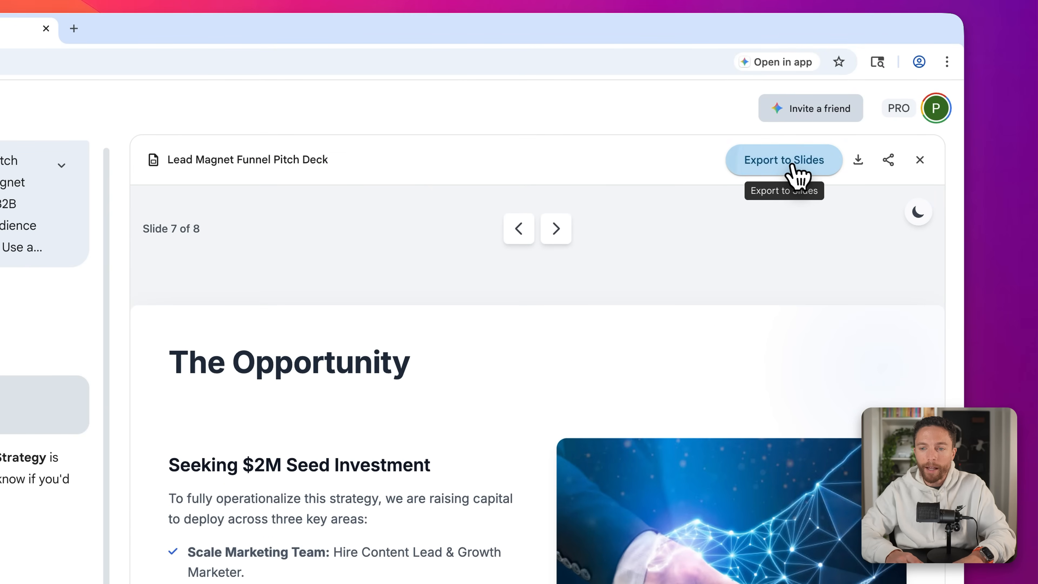
# - Export the deck to Google Slides and show its title slide
pyautogui.click(784, 160)
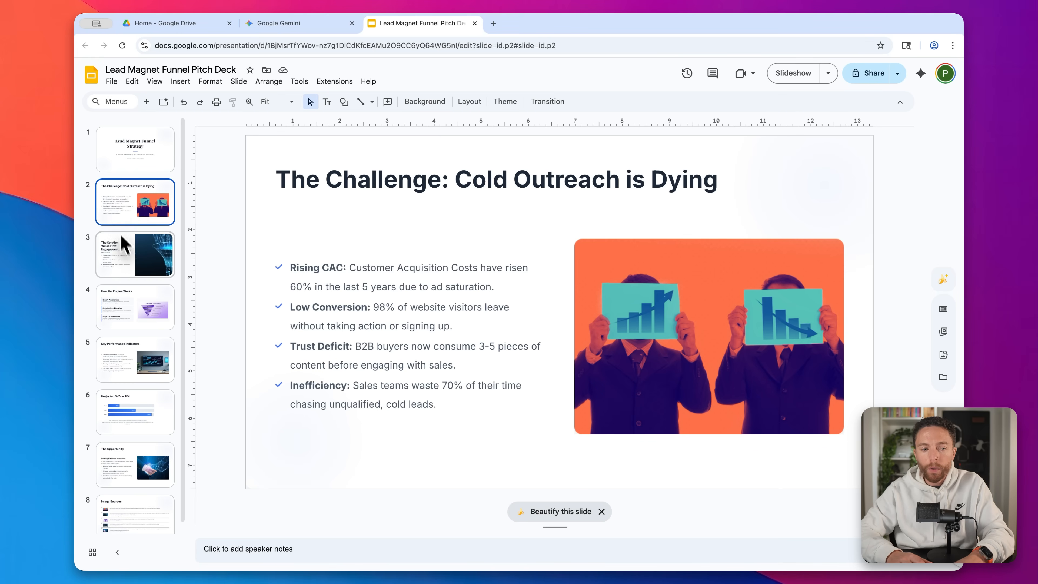
pyautogui.click(135, 150)
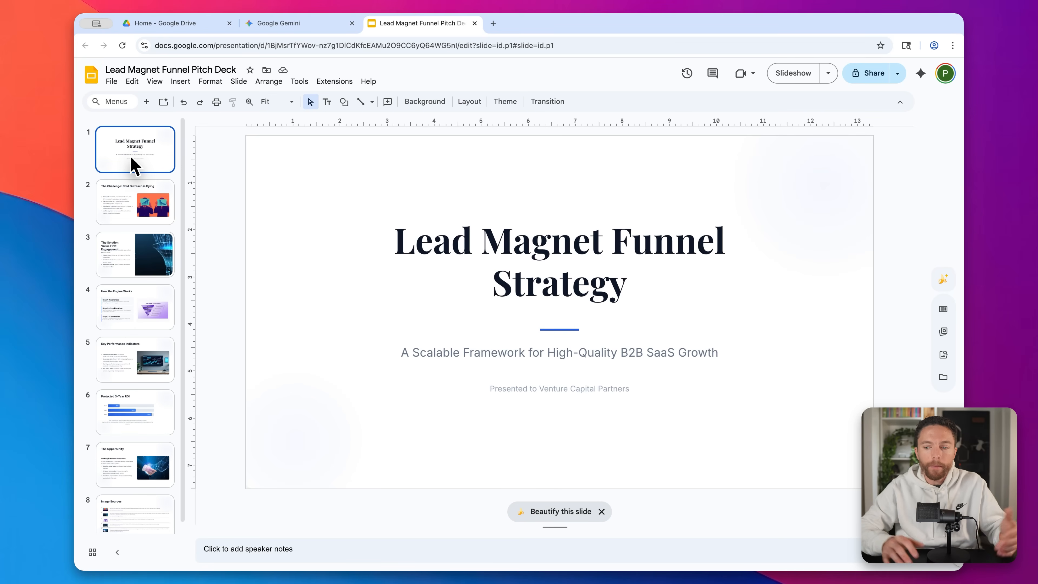
pyautogui.moveTo(156, 78)
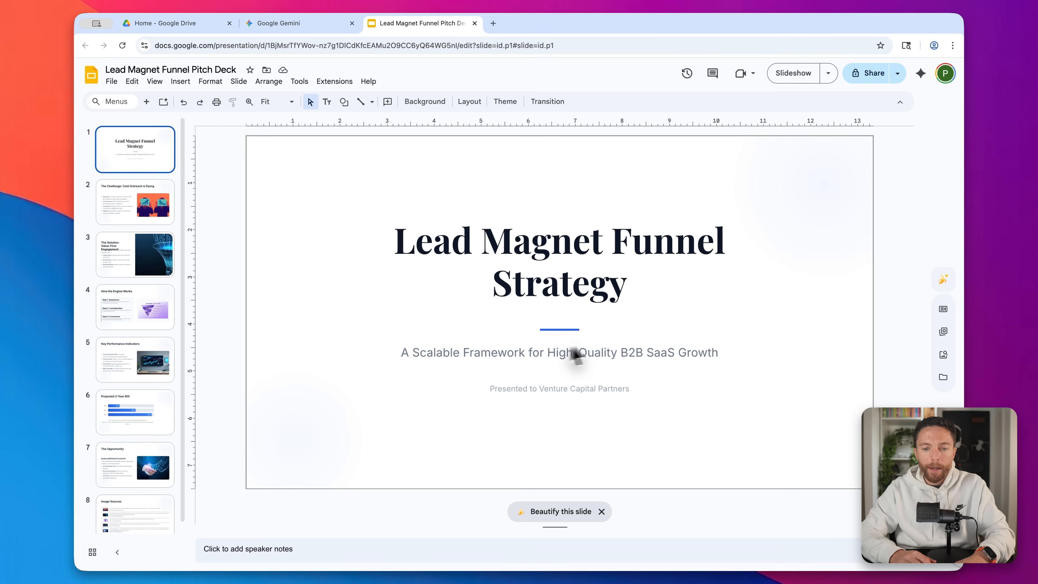
pyautogui.moveTo(596, 328)
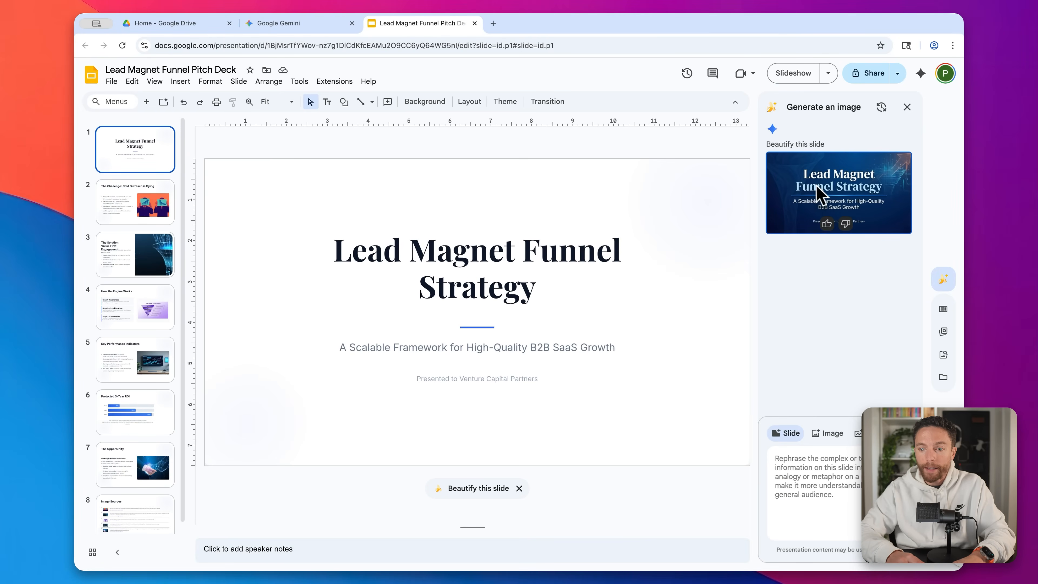
# - Preview the Cold Outreach Crisis redesign from Gemini's suggestions and insert it as a new slide
pyautogui.click(837, 192)
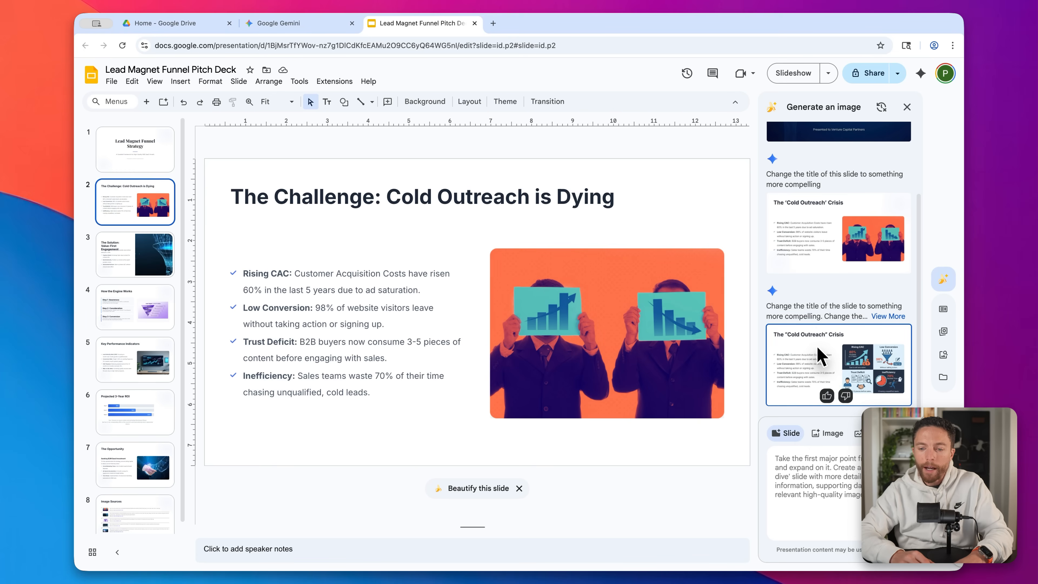
pyautogui.click(422, 197)
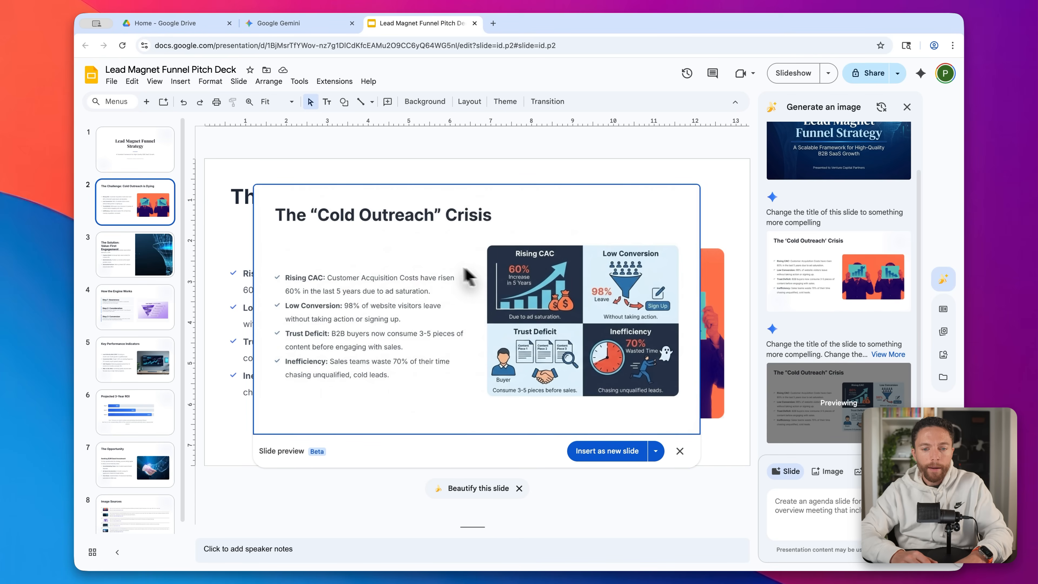
pyautogui.moveTo(575, 312)
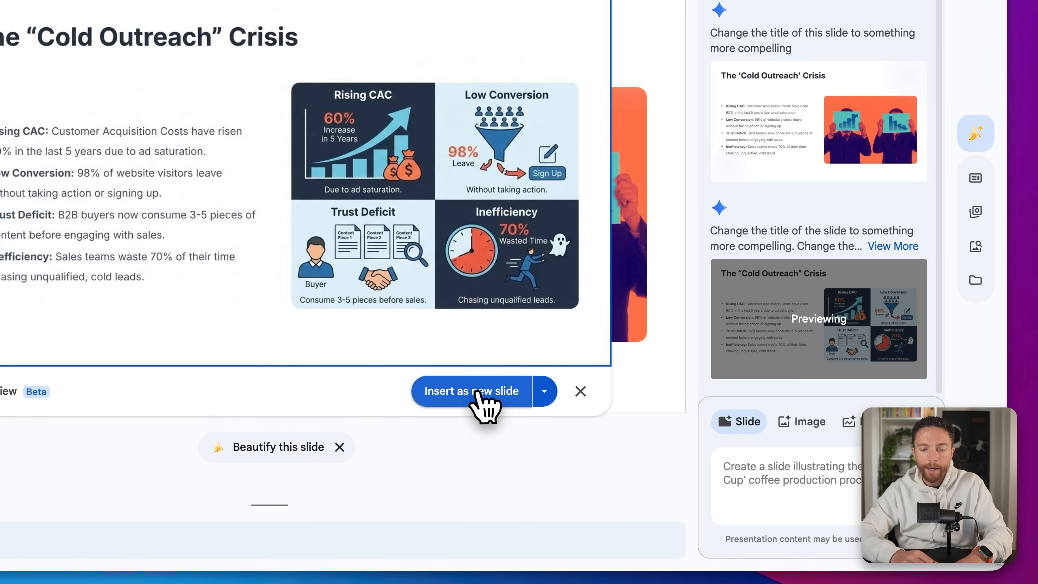
pyautogui.click(544, 390)
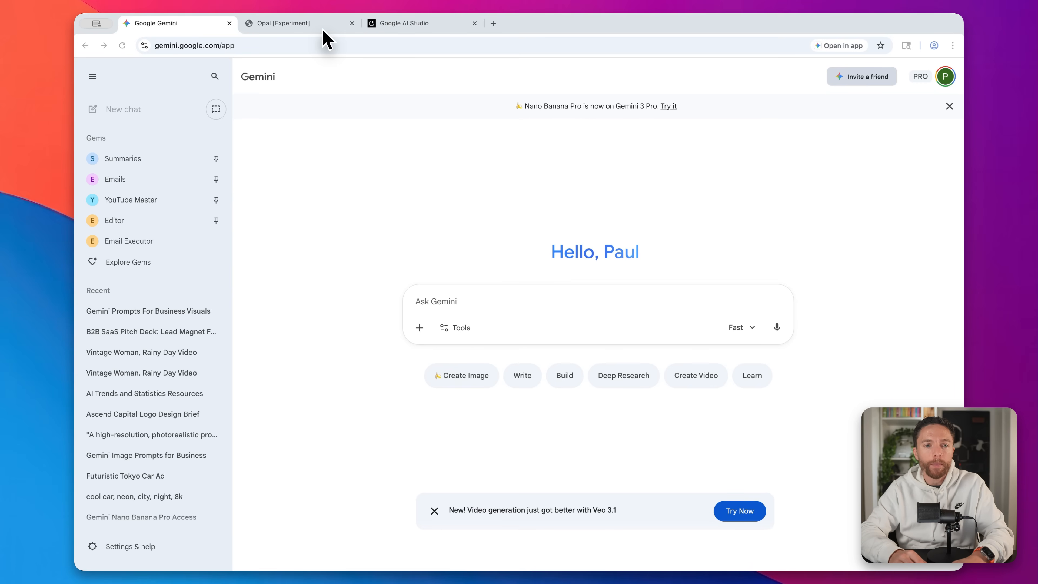
# - Run the Product Research app for espresso makers with an 'under $300' preference
pyautogui.click(286, 22)
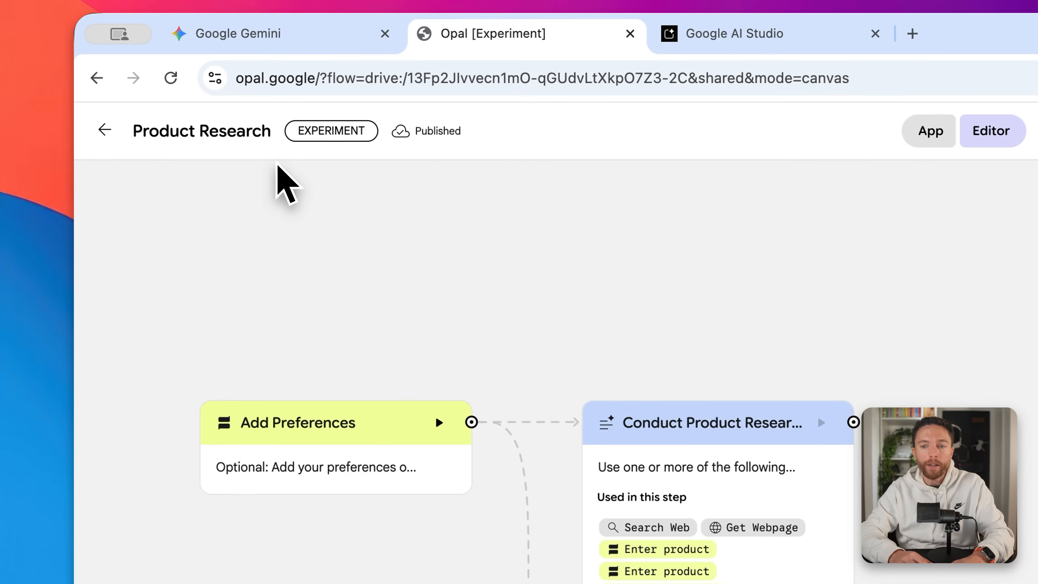
pyautogui.moveTo(785, 92)
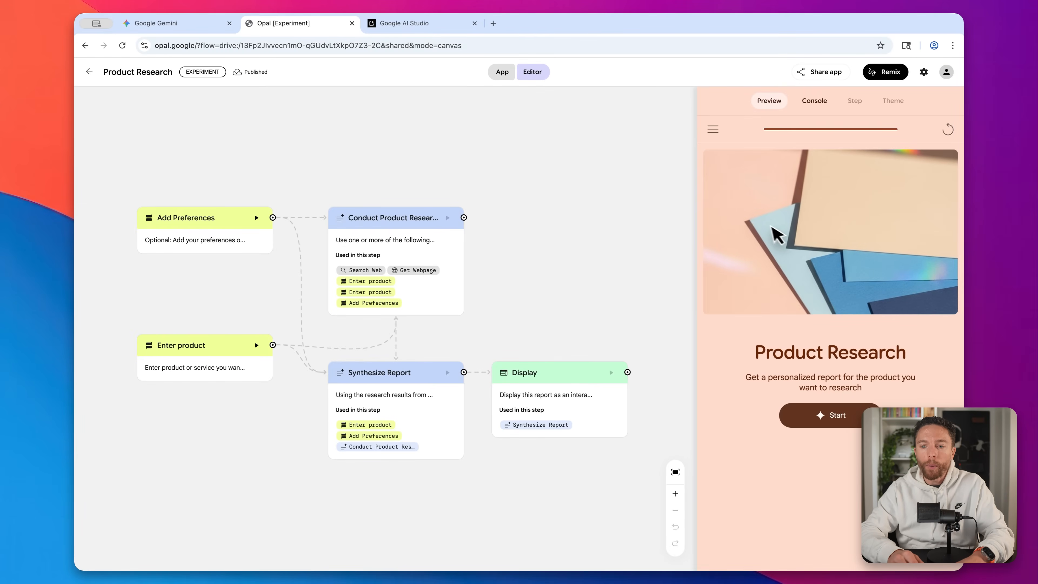
pyautogui.moveTo(813, 275)
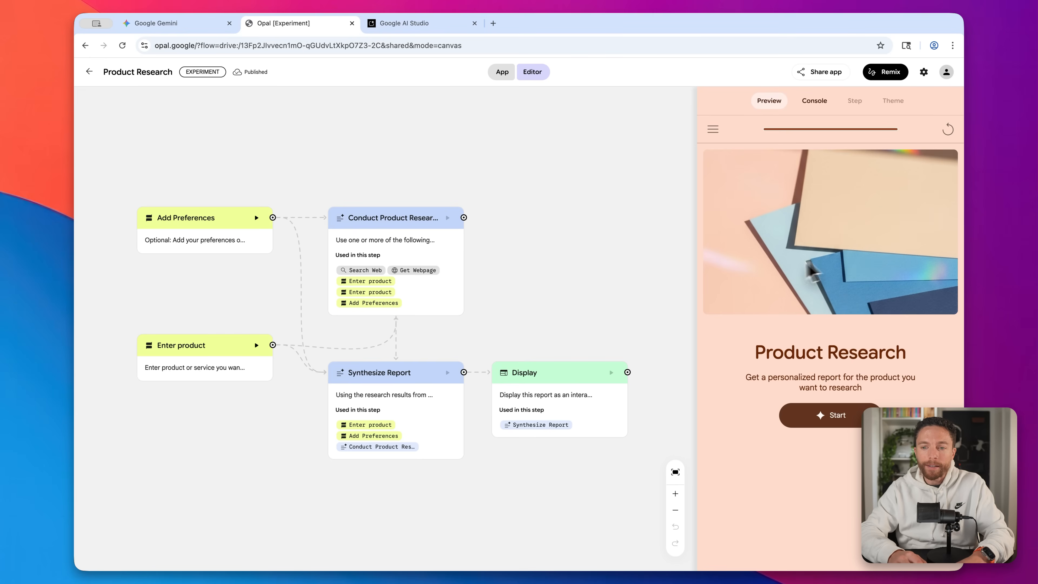
pyautogui.moveTo(813, 268)
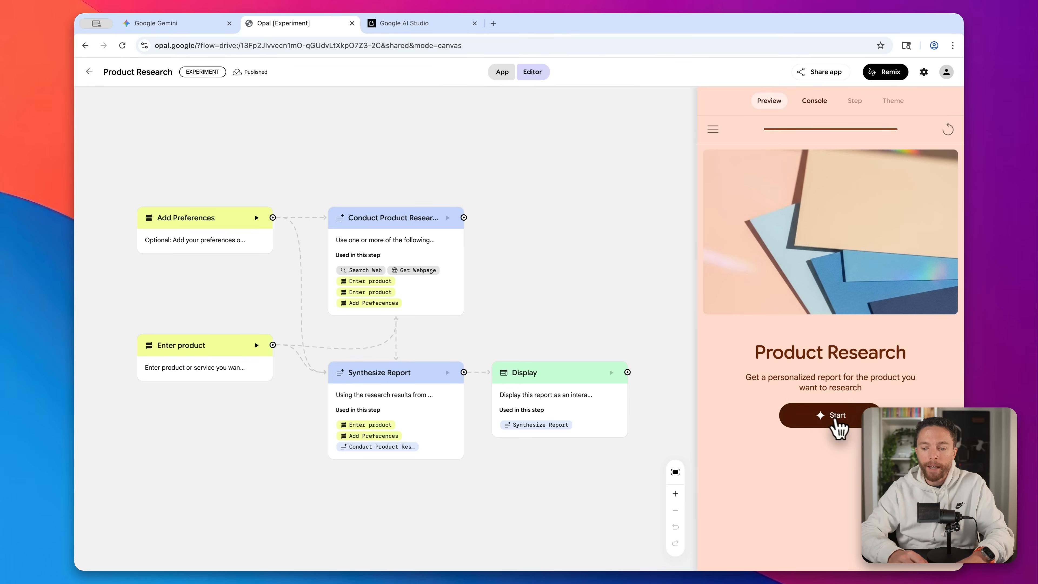
pyautogui.click(830, 415)
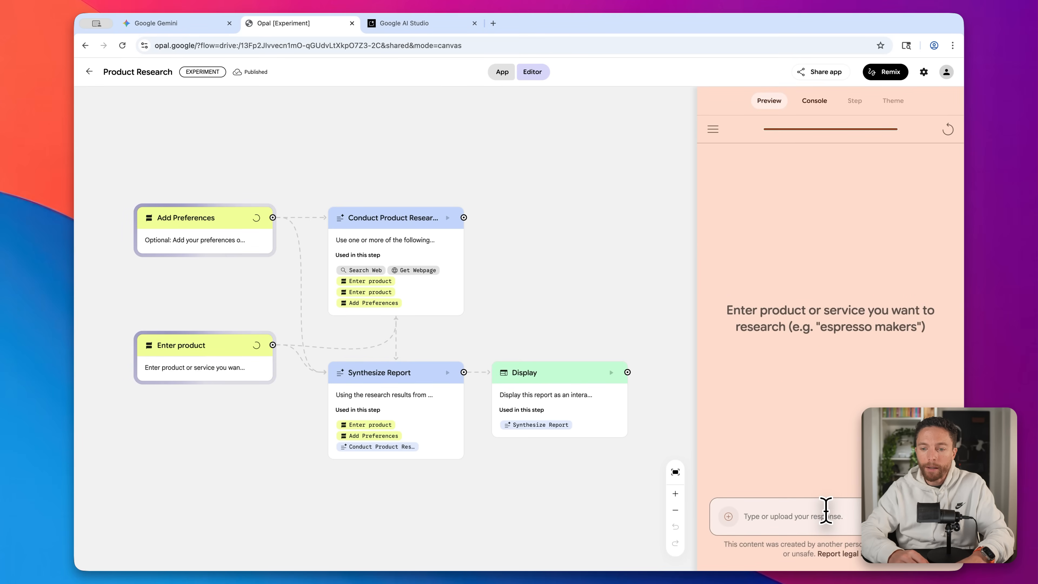
pyautogui.write('Ex')
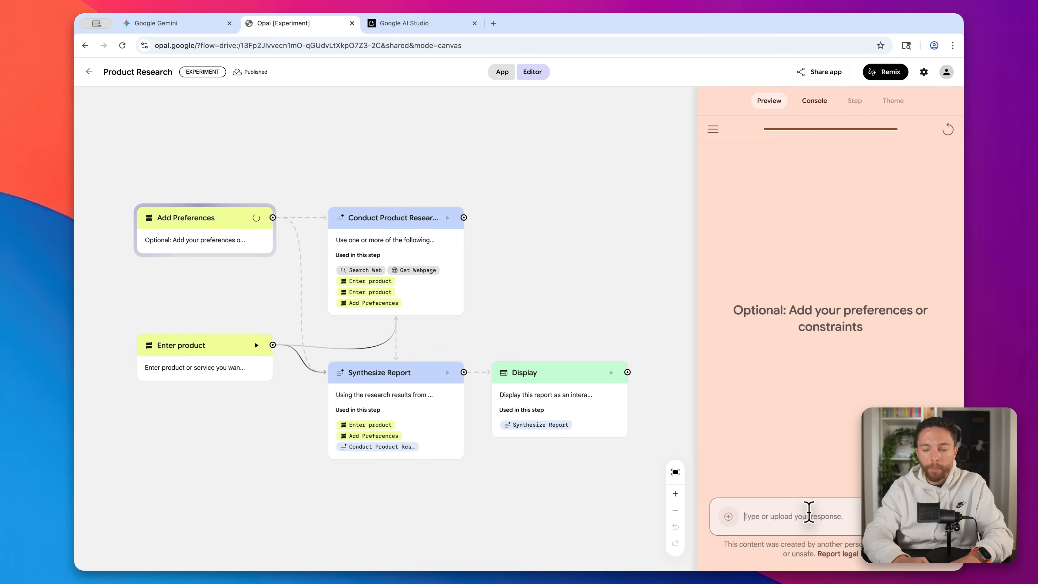
pyautogui.write('Und')
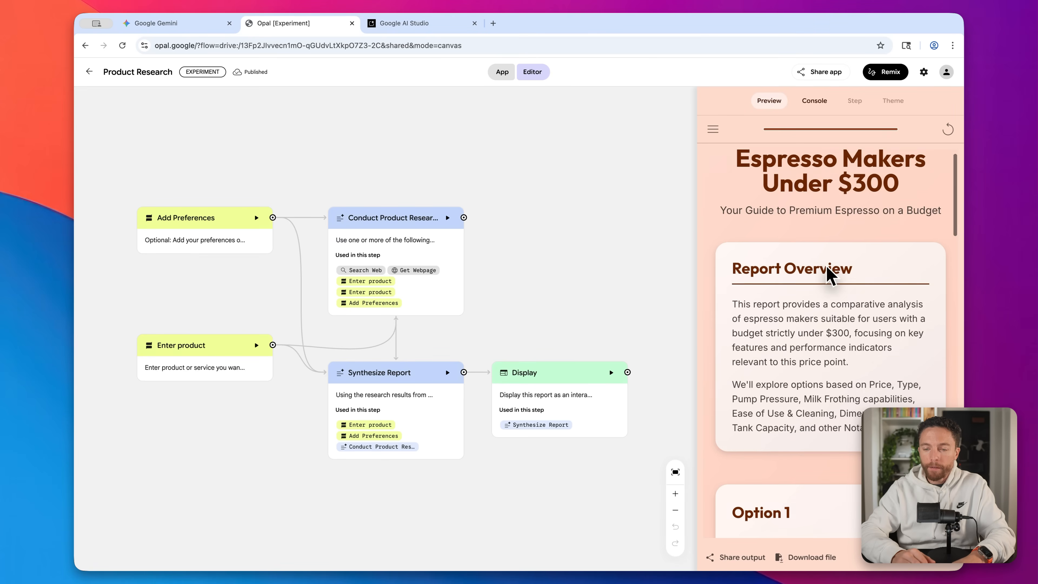
# - Scroll the preview through the espresso maker options in the report
pyautogui.scroll(-3)
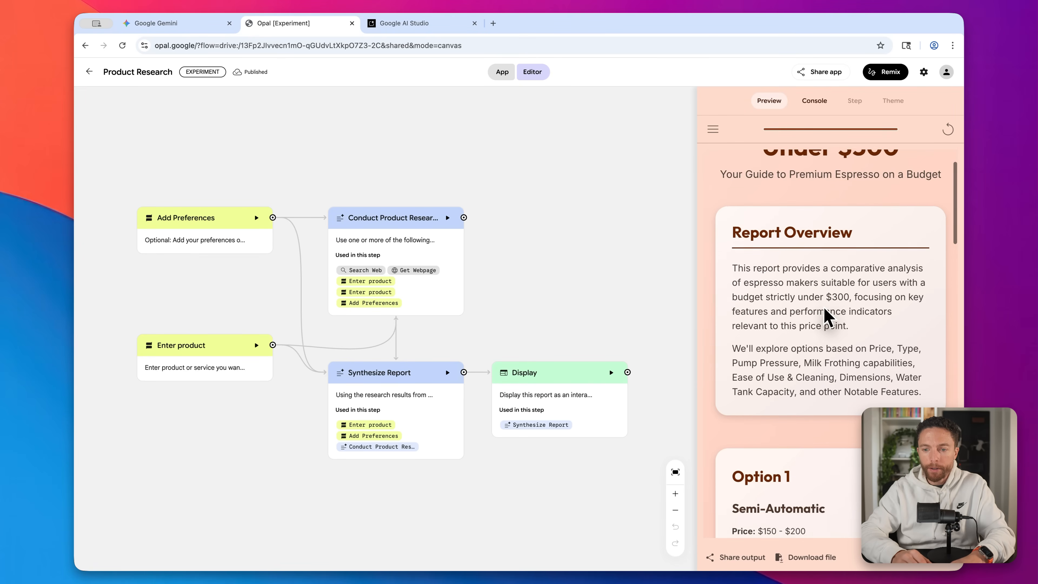
pyautogui.scroll(-3)
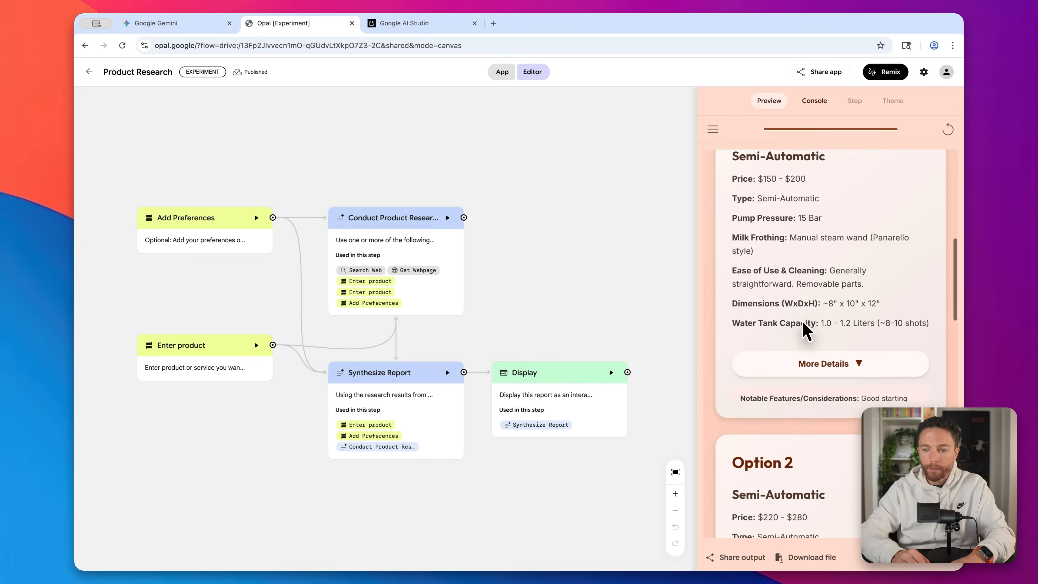
pyautogui.scroll(-3)
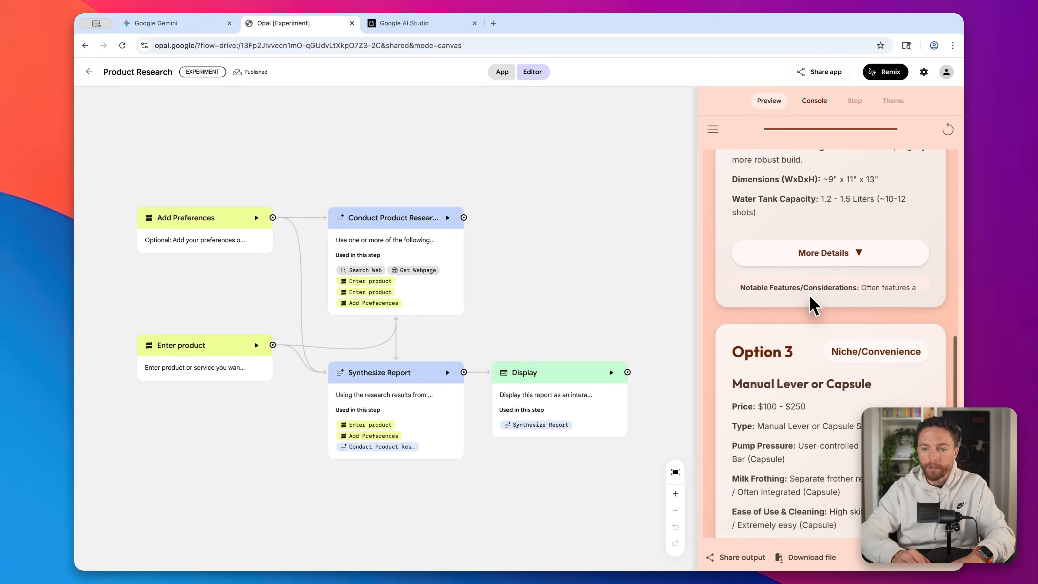
pyautogui.scroll(-3)
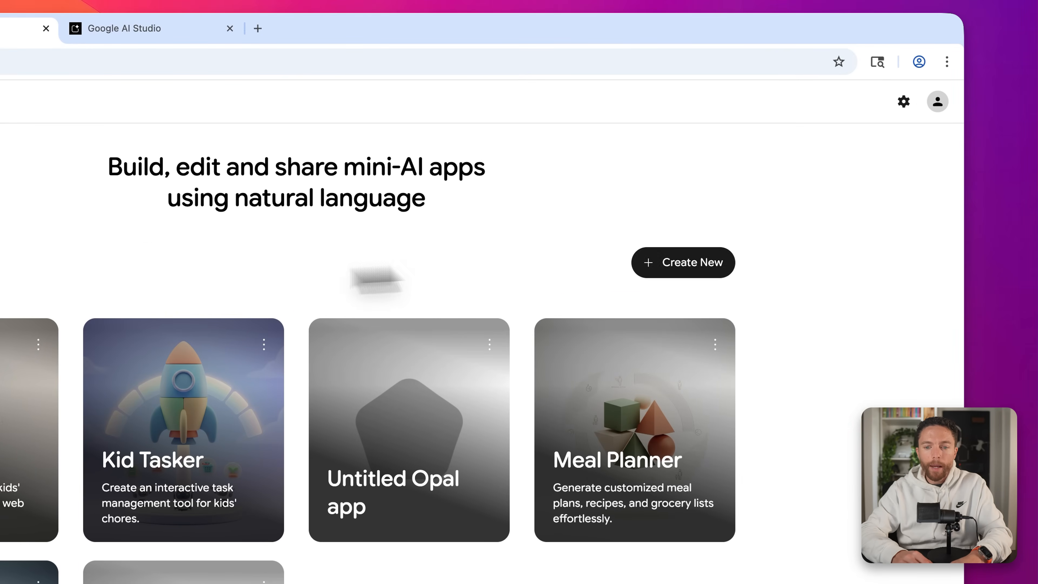
# - Start a new app from 'Build me an app that helps people get product recommendations when shopping', then return to the app list
pyautogui.click(682, 262)
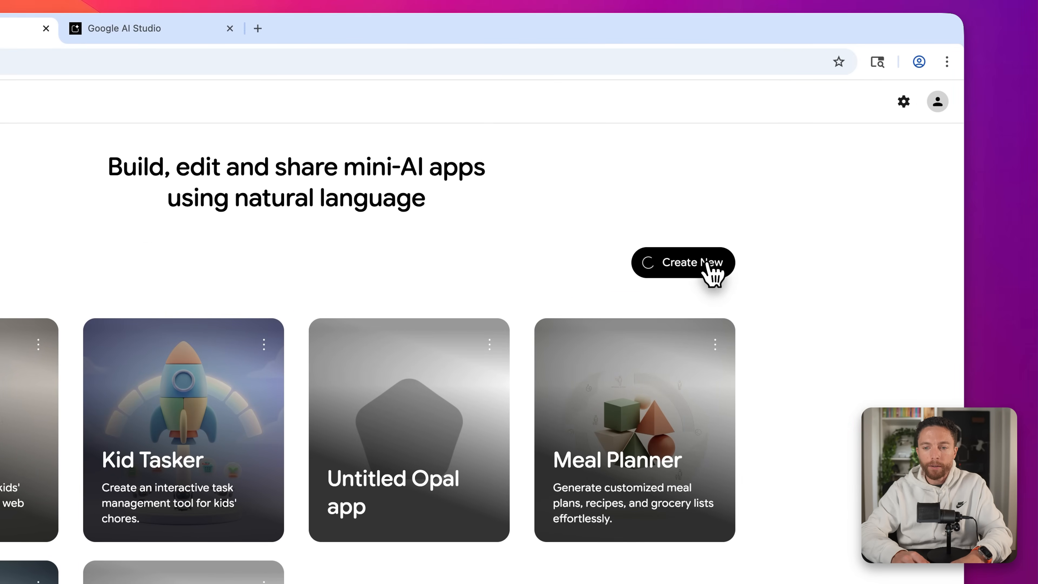
pyautogui.click(683, 262)
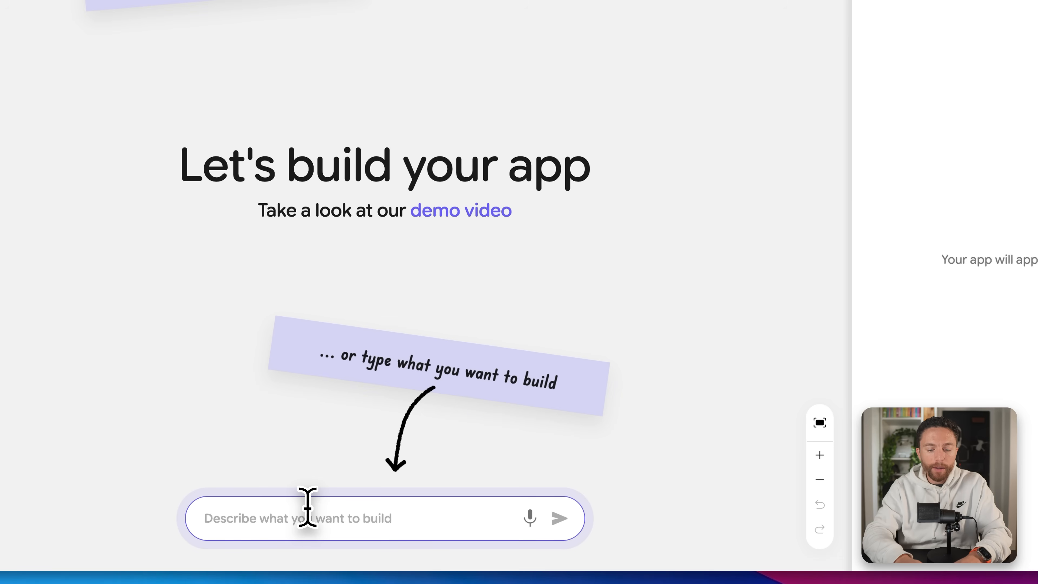
pyautogui.write('Build me an app that helps people get product recommendations when shopping')
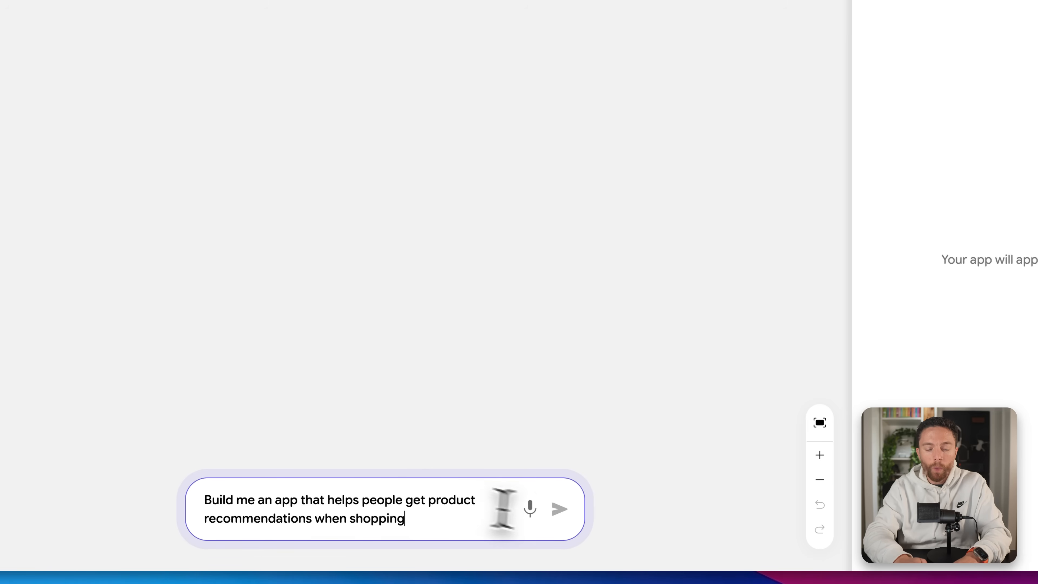
pyautogui.click(560, 508)
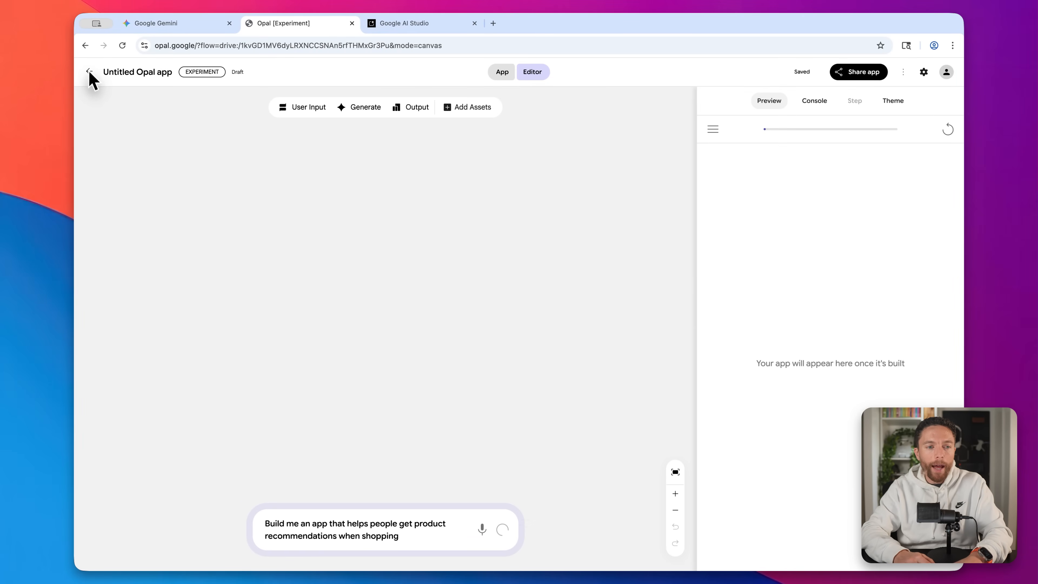
pyautogui.click(89, 71)
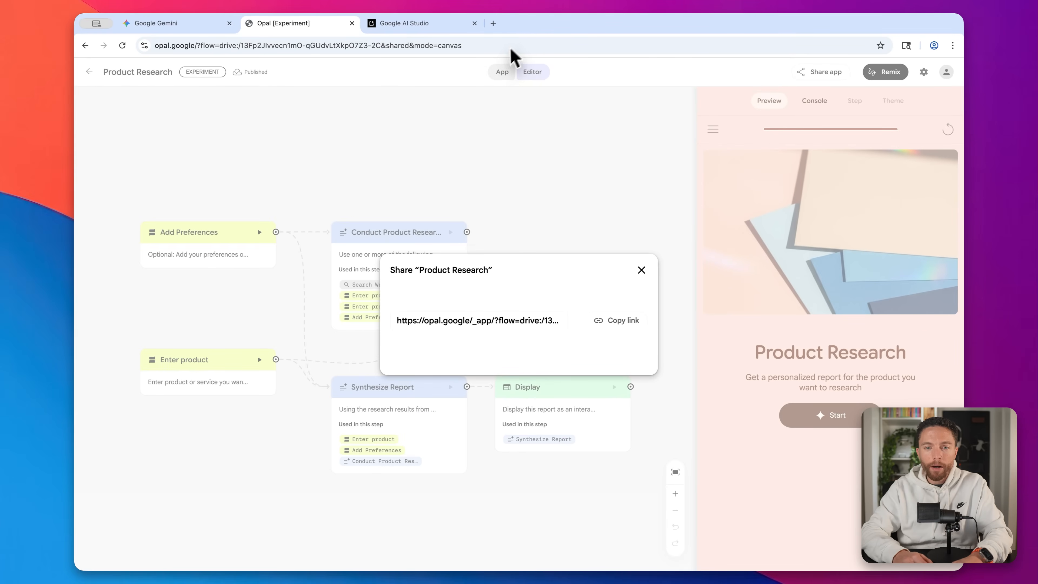
# - Copy the Product Research share link, dismiss the Share dialog and move to Google AI Studio
pyautogui.click(615, 321)
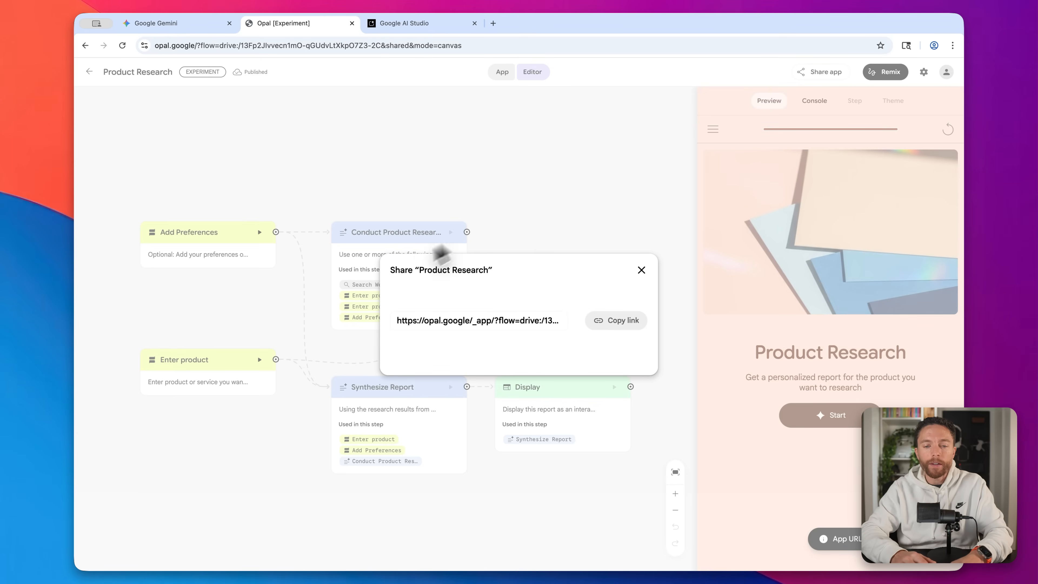
pyautogui.moveTo(588, 276)
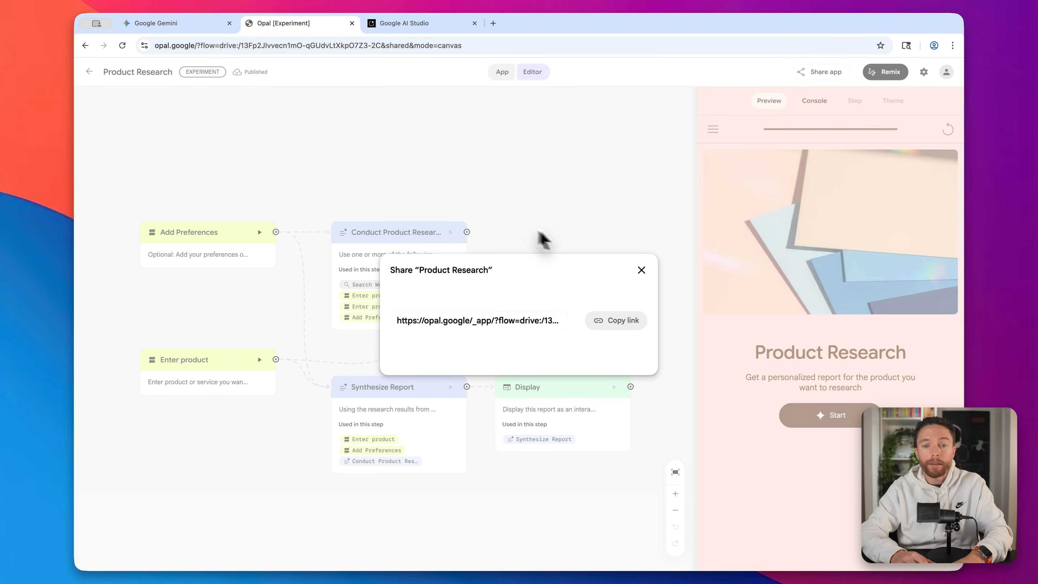
pyautogui.click(640, 269)
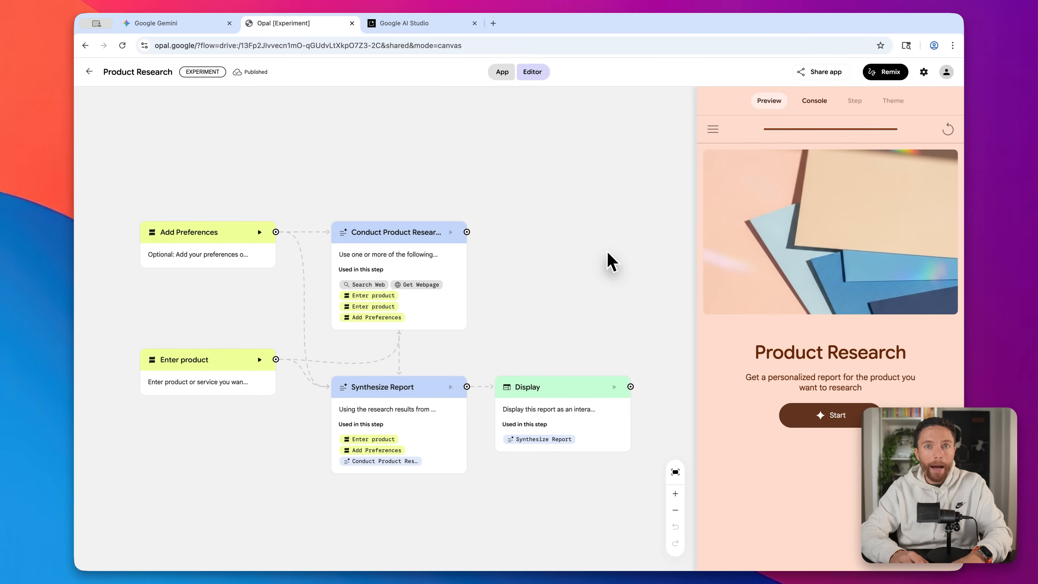
pyautogui.click(410, 23)
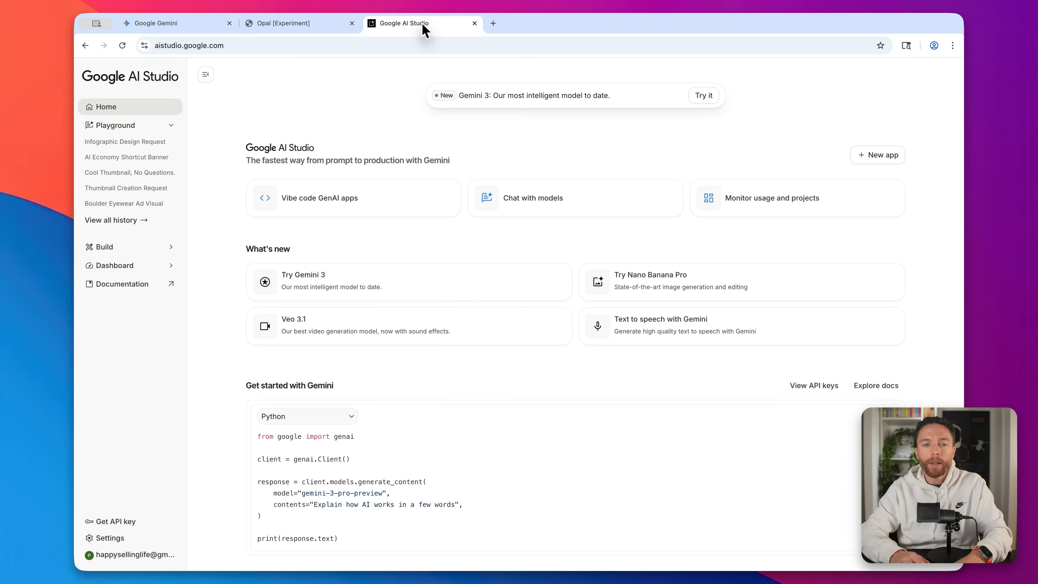
pyautogui.moveTo(456, 34)
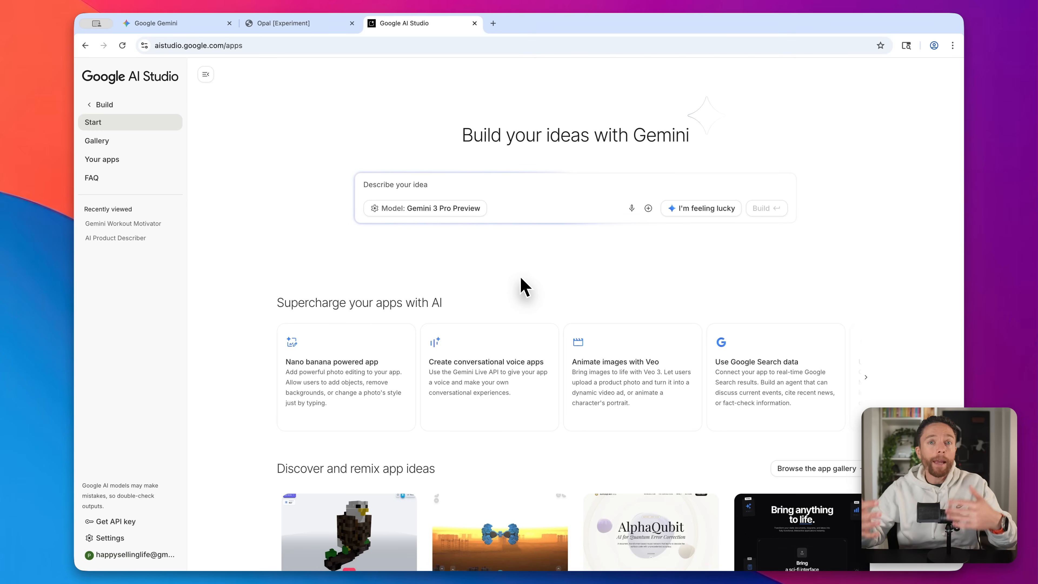
# - Reach AI Studio's 'Build your ideas with Gemini' start page and look over it
pyautogui.click(574, 192)
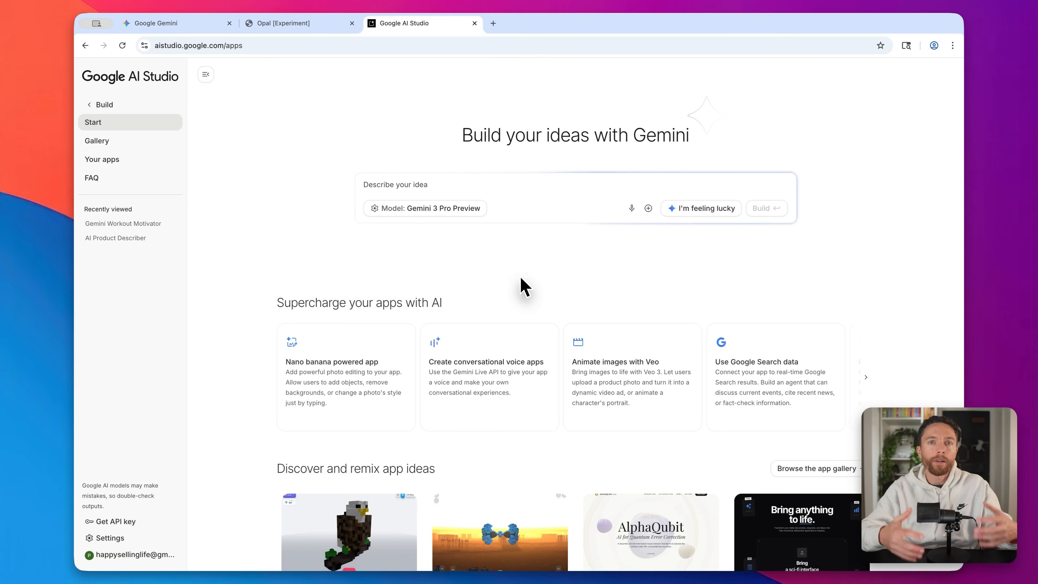
pyautogui.moveTo(573, 292)
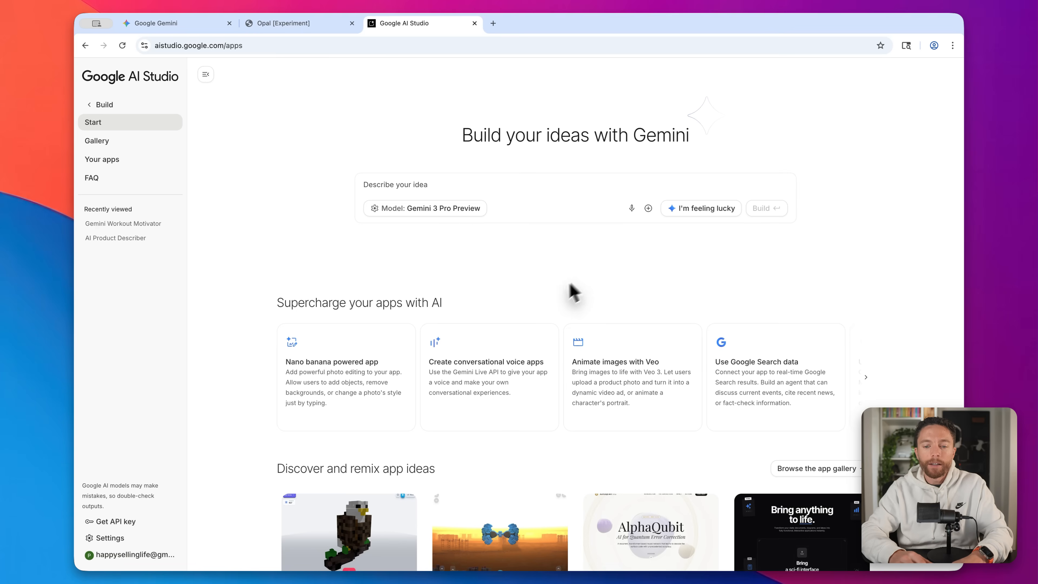
pyautogui.scroll(-3)
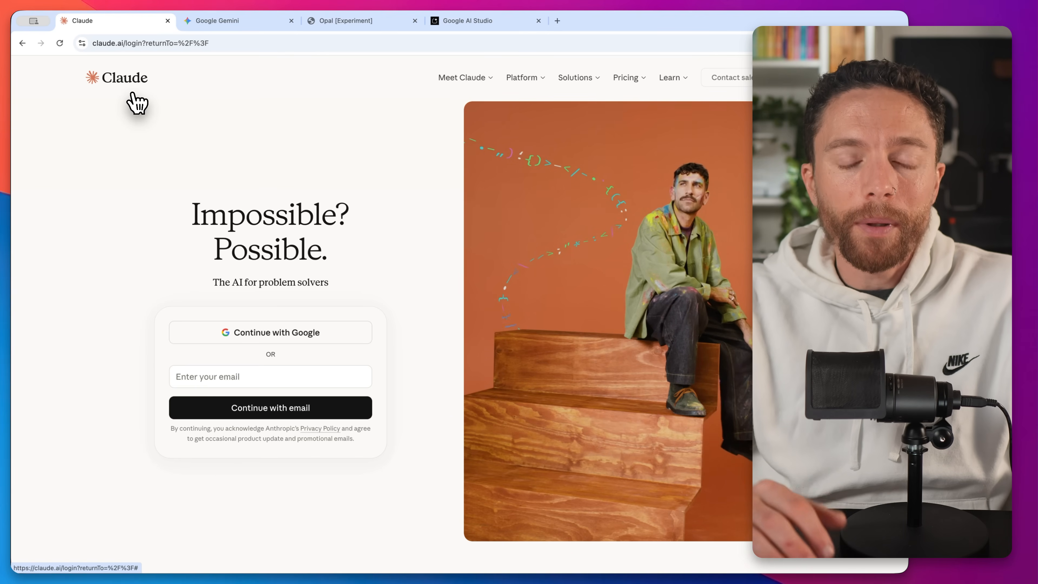
# - Send Gemini a request for a Python CSV export function, then return to AI Studio's Build page
pyautogui.click(235, 20)
pyautogui.write('Write a Python function to export data to a CSV file')
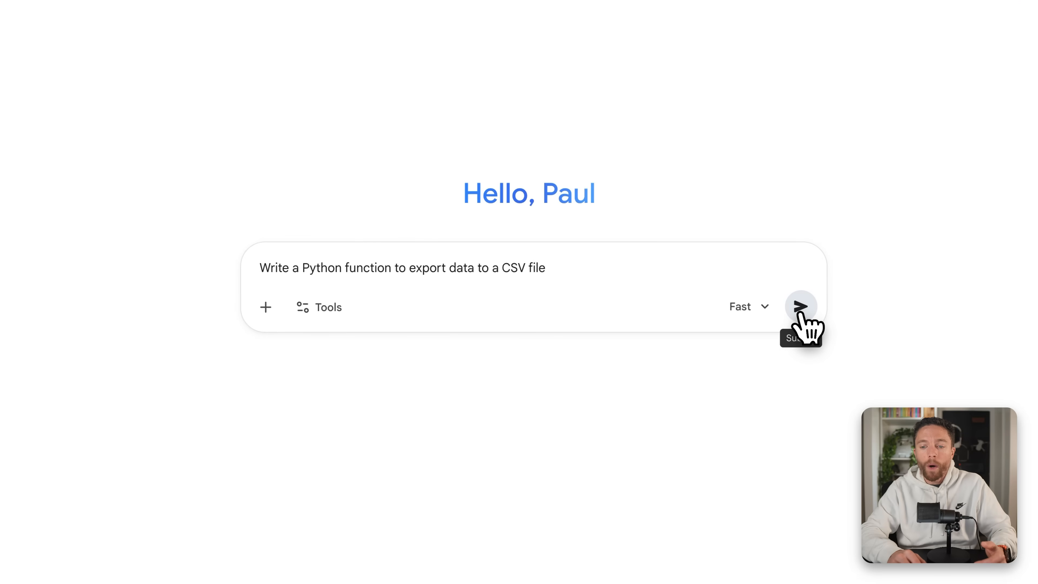
pyautogui.click(801, 307)
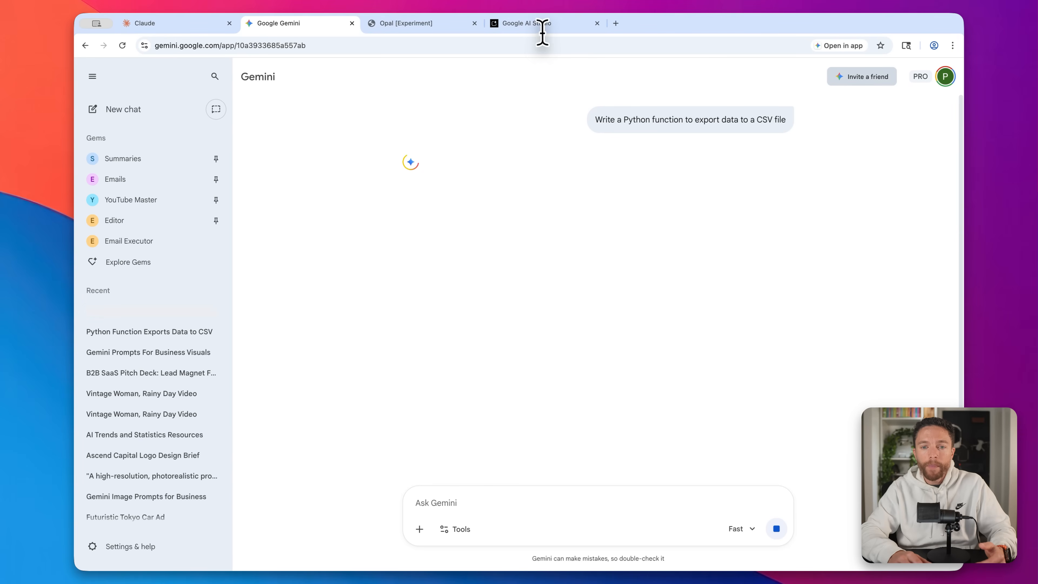
pyautogui.click(534, 23)
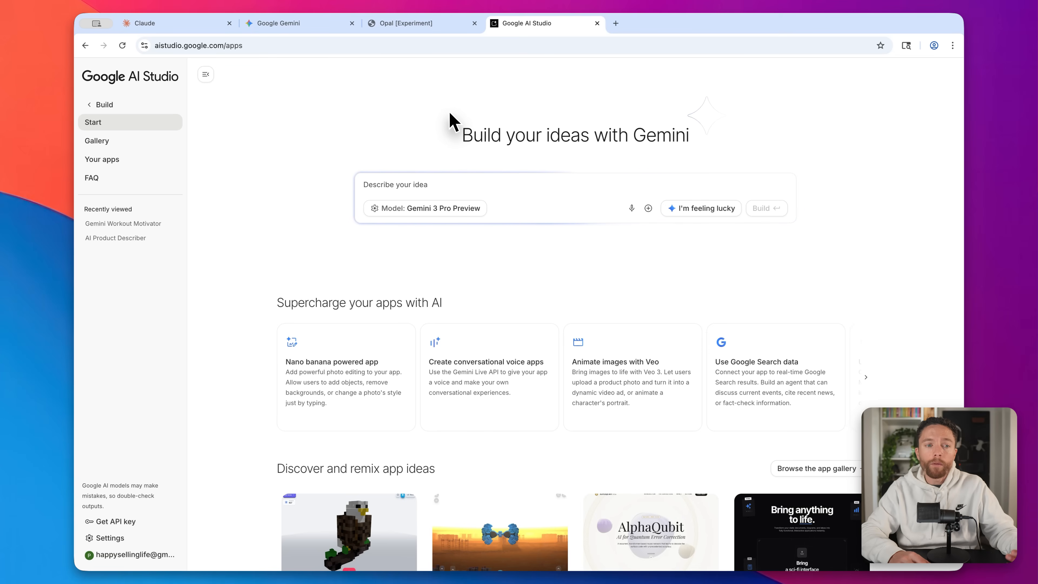
# - Bring the browser window showing the Notion AI product page to the front
pyautogui.click(300, 23)
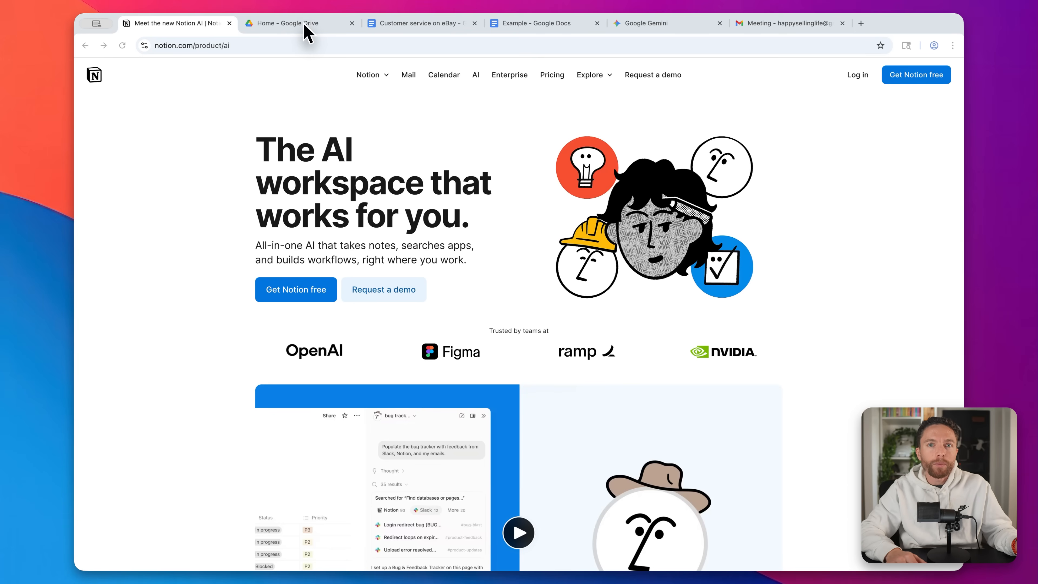
# - Go to Google Drive home and show the New menu listing Docs, Sheets, Slides and more
pyautogui.click(298, 23)
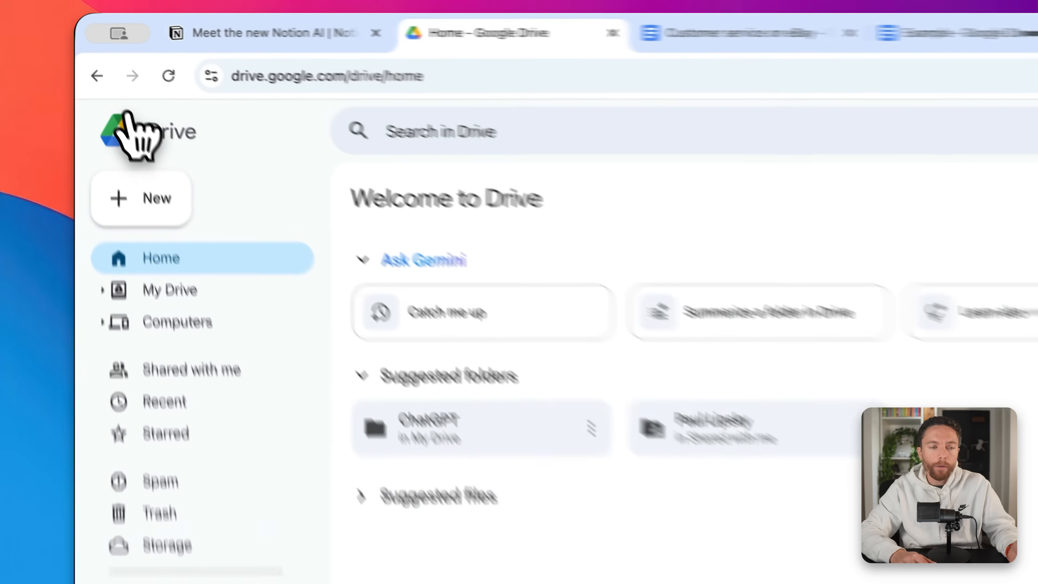
pyautogui.click(141, 198)
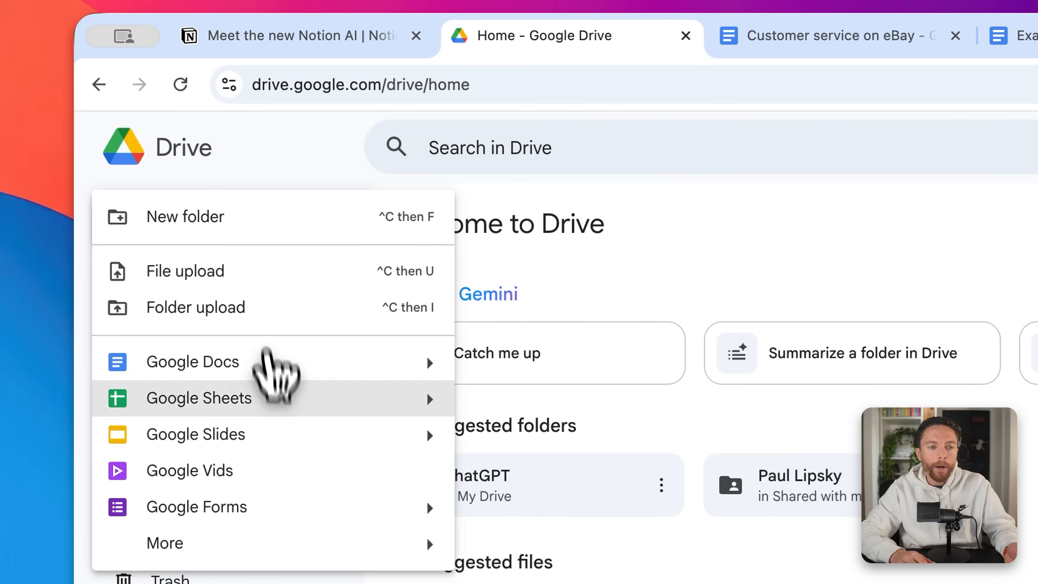
pyautogui.moveTo(325, 367)
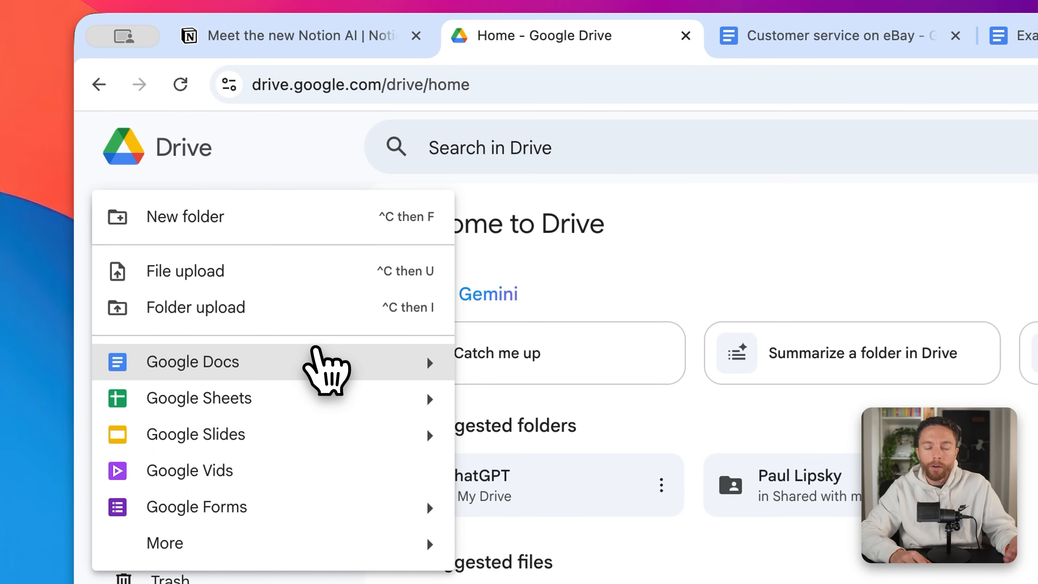
pyautogui.moveTo(316, 407)
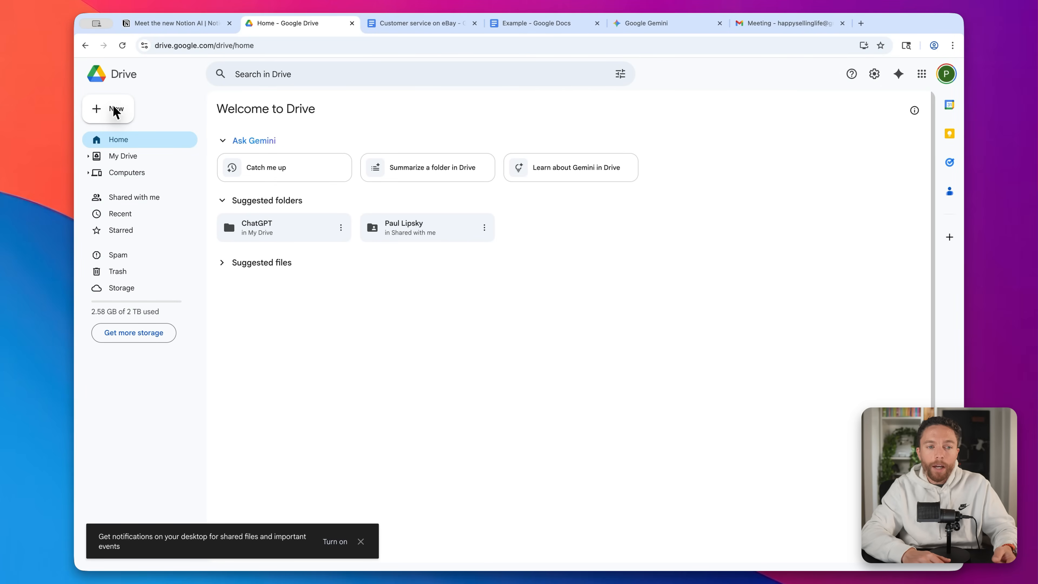
pyautogui.moveTo(595, 272)
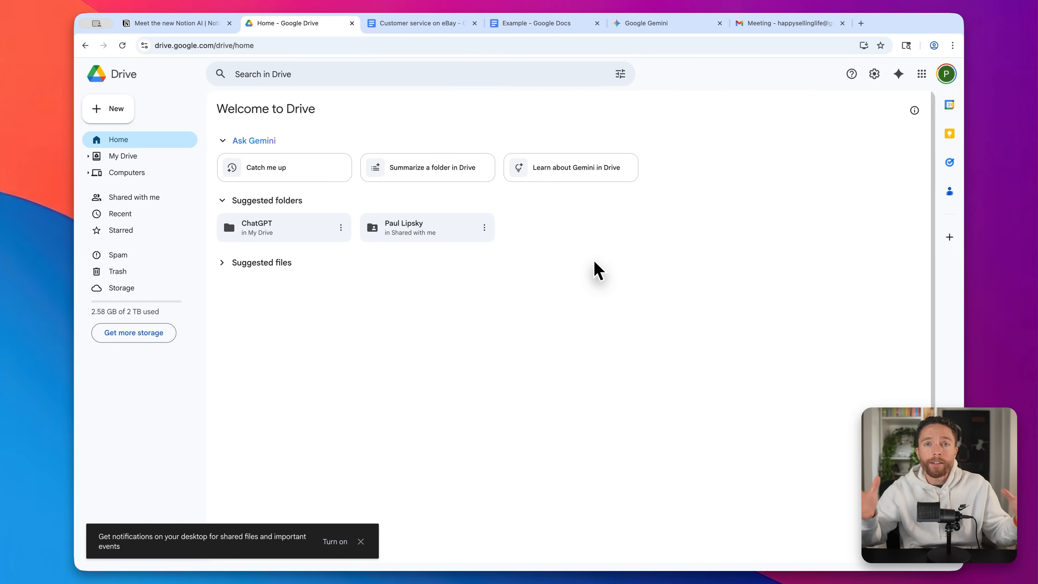
pyautogui.moveTo(927, 207)
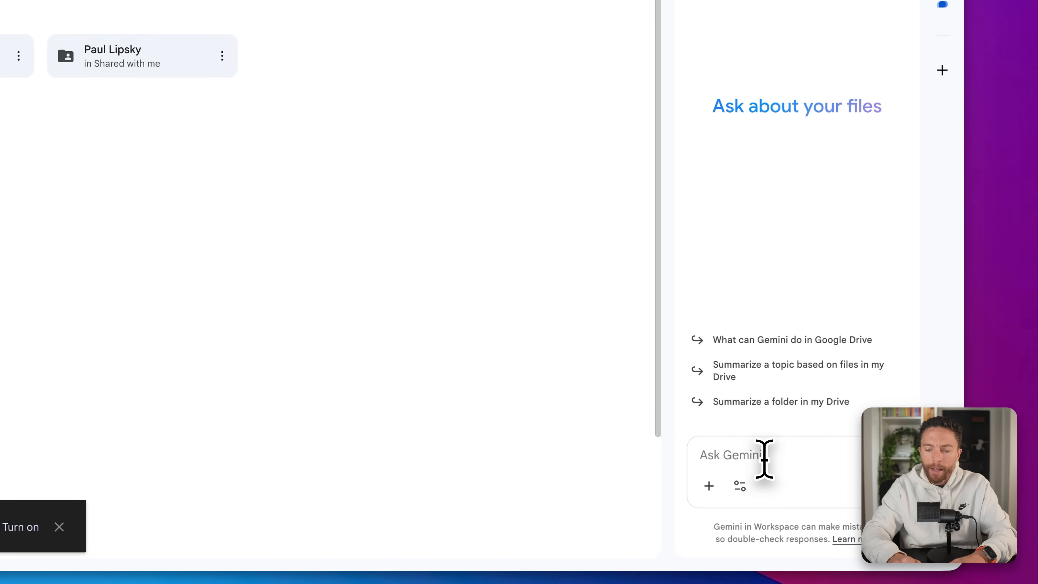
# - Ask Drive's Gemini for a recent sales-funnel presentation and choose the Lead Magnet Funnel Pitch Deck
pyautogui.click(734, 454)
pyautogui.write('Recently, I had you put together a presentation for me. I think it was about sales funnels or lead magnets or')
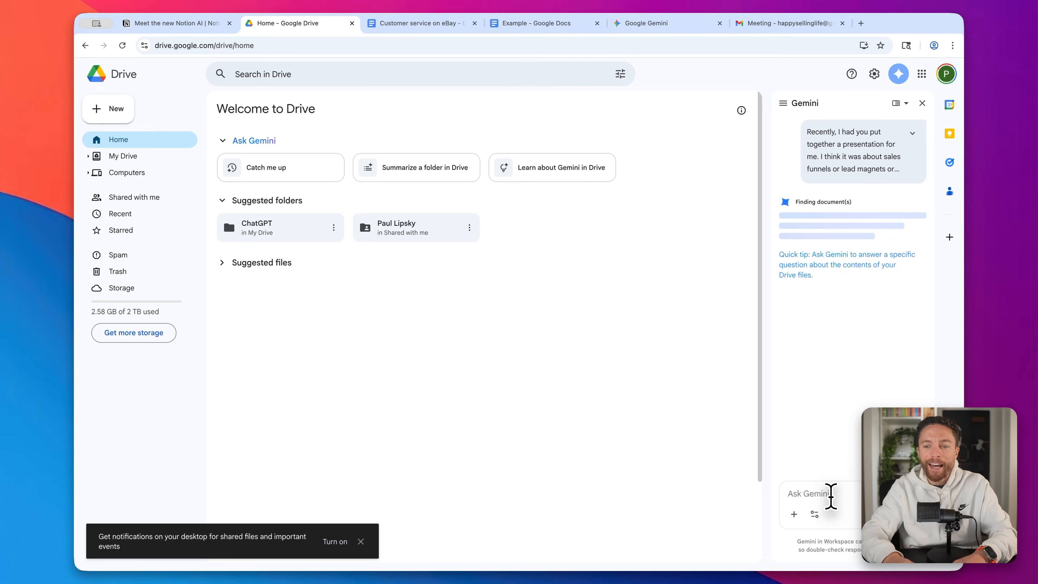
pyautogui.moveTo(856, 430)
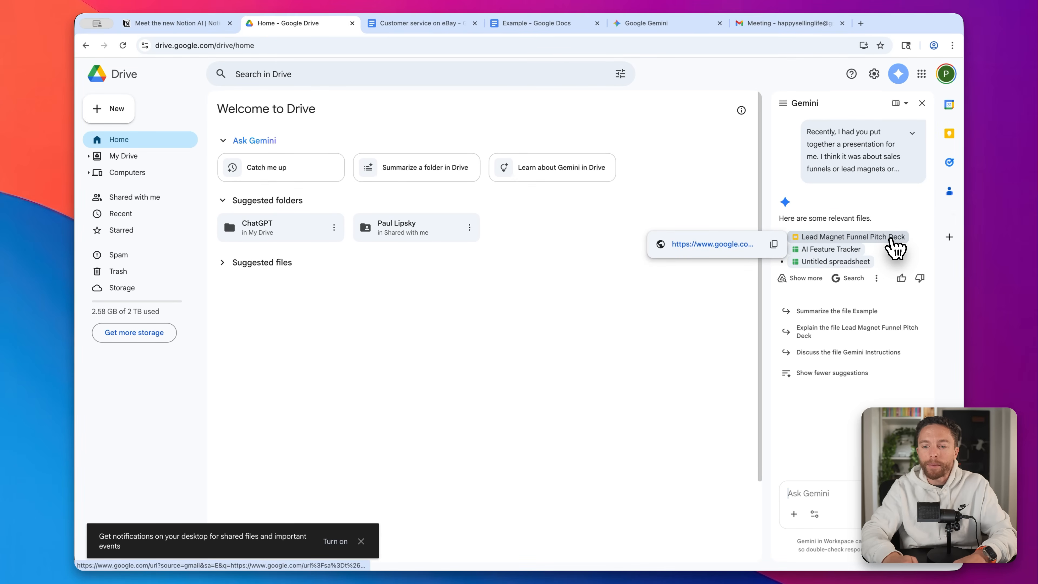
pyautogui.click(850, 236)
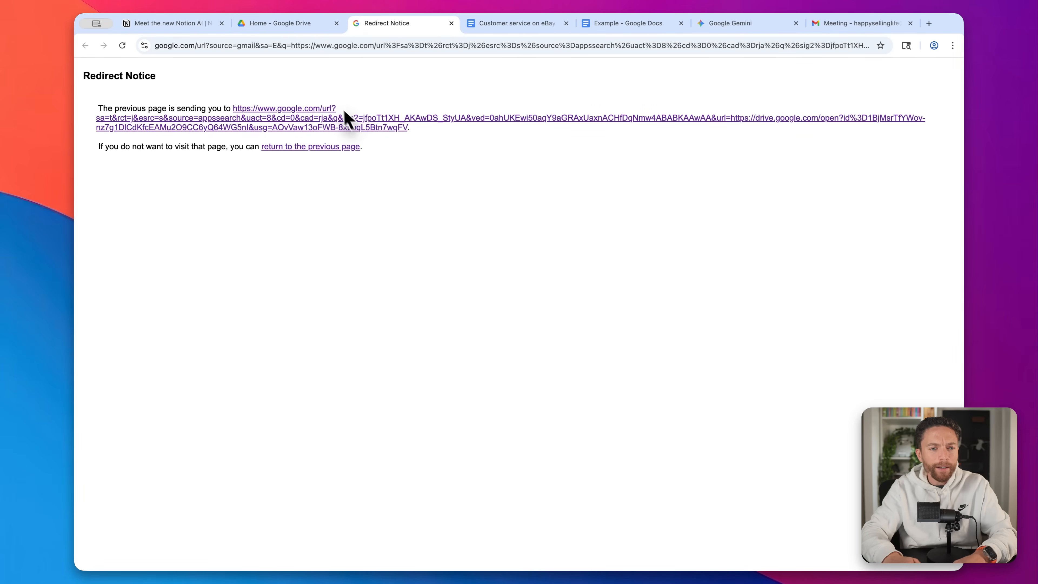
# - Follow the redirect notice to the Lead Magnet Funnel Pitch Deck in Google Slides
pyautogui.click(265, 112)
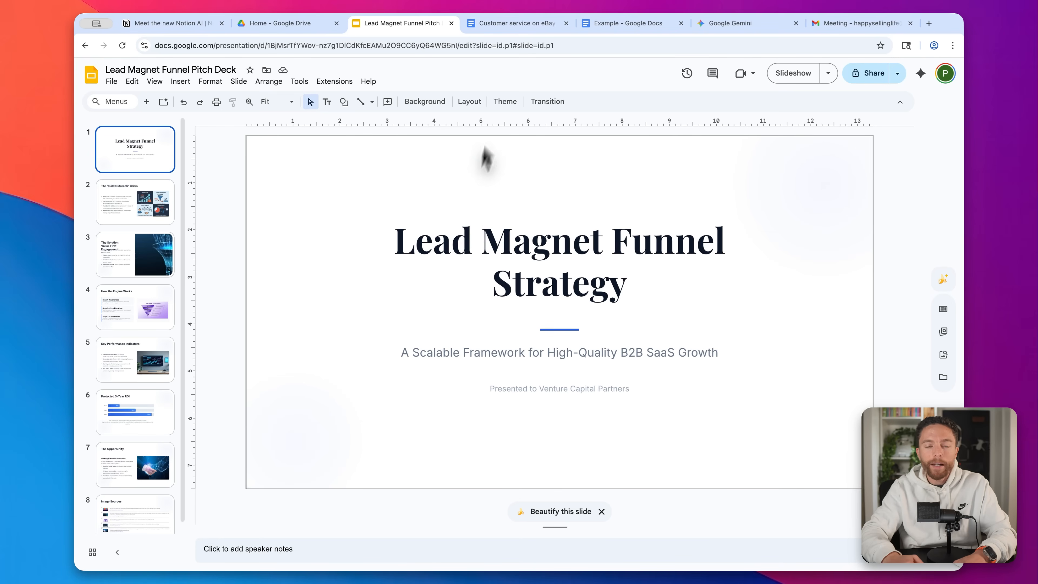
pyautogui.moveTo(517, 23)
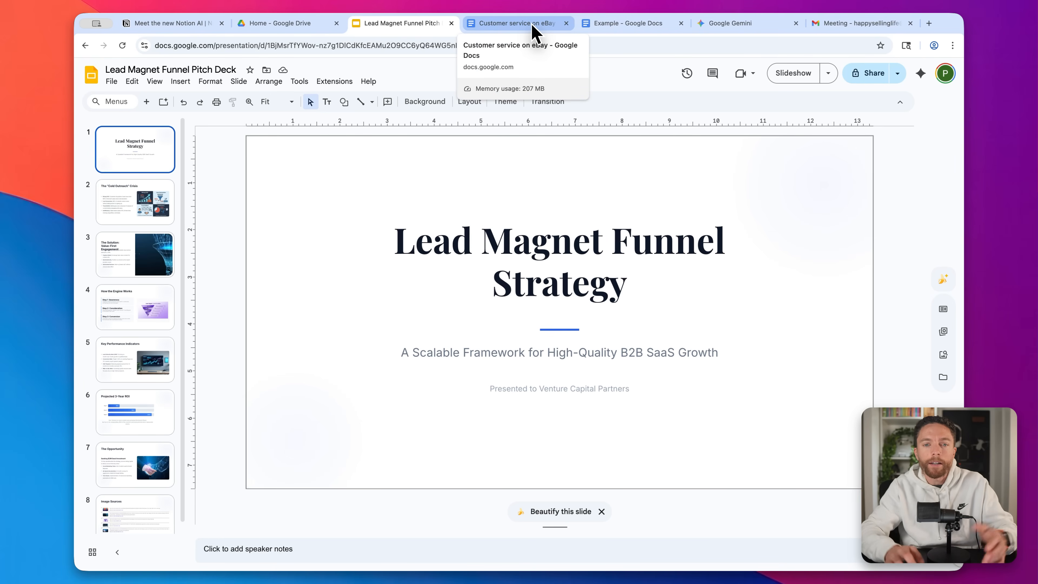
# - Have Docs' Gemini turn the eBay customer service notes into a blog post and copy the draft
pyautogui.click(516, 24)
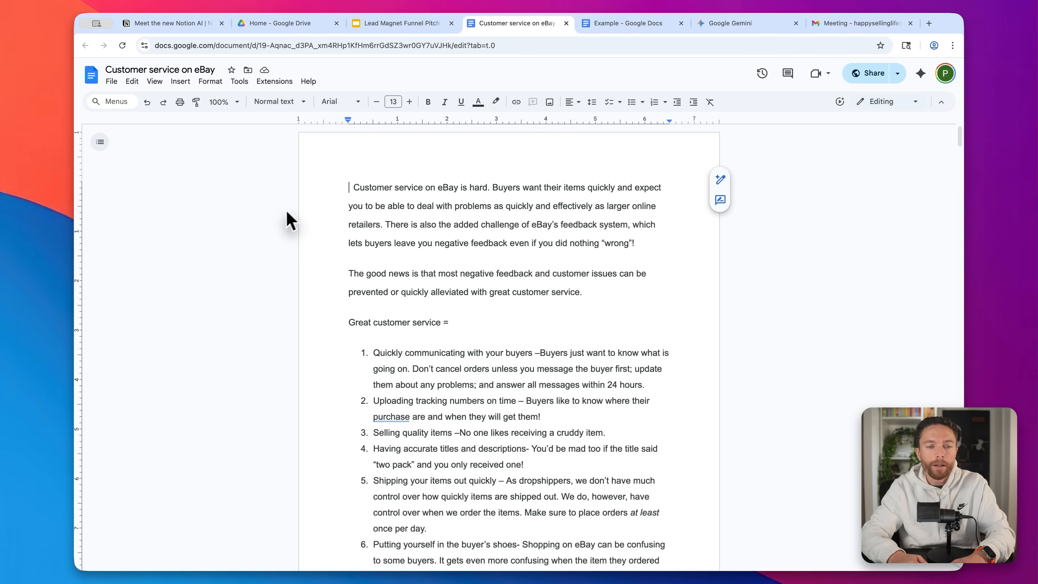
pyautogui.moveTo(474, 293)
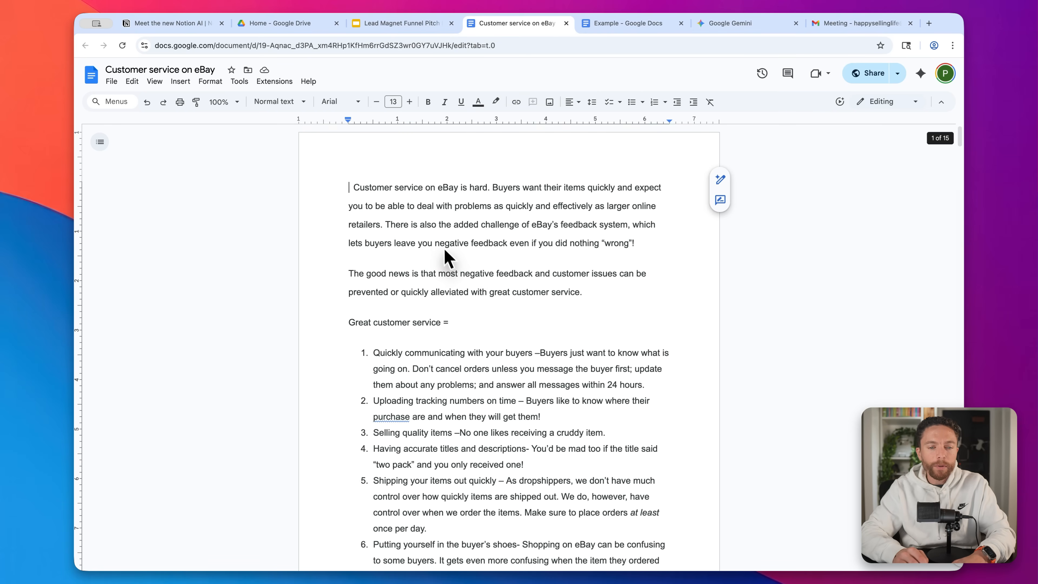
pyautogui.moveTo(920, 73)
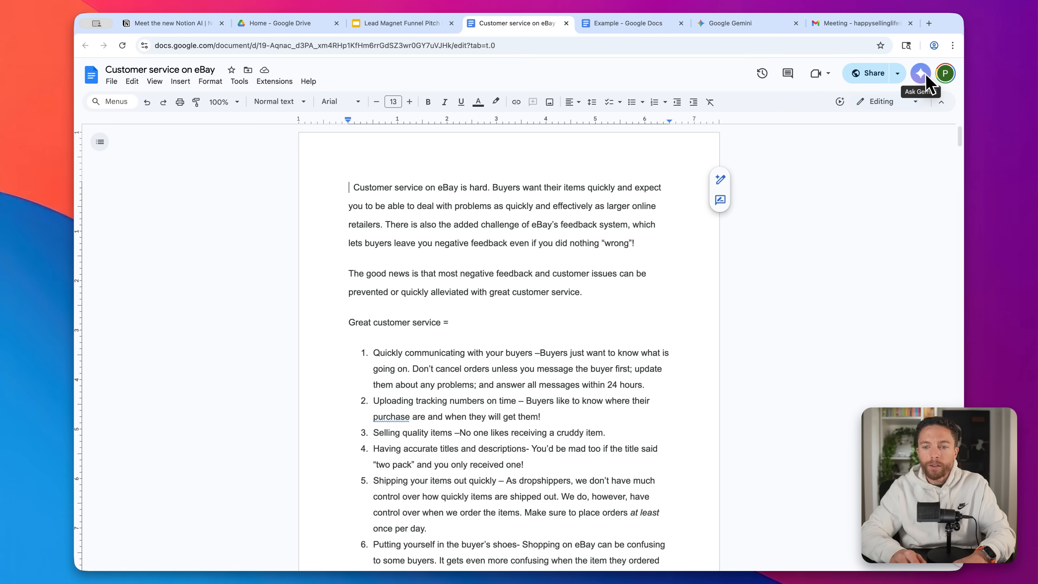
pyautogui.click(920, 73)
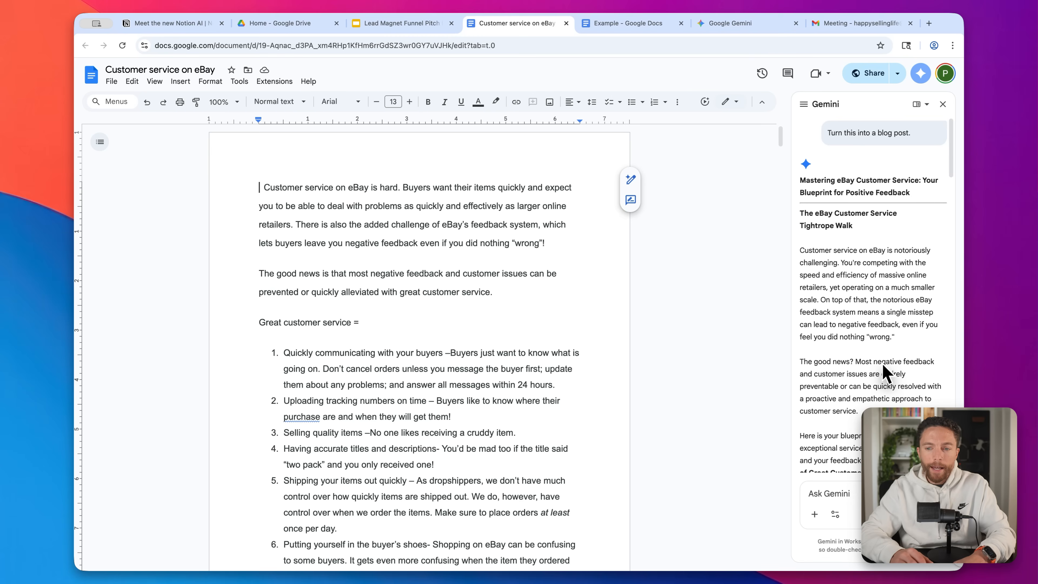
pyautogui.scroll(-3)
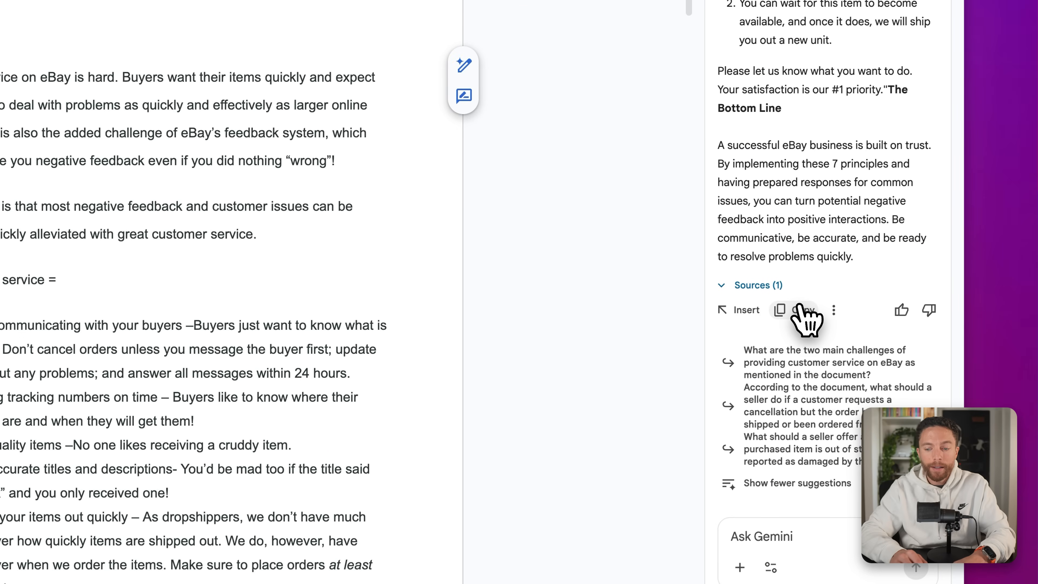
pyautogui.click(728, 23)
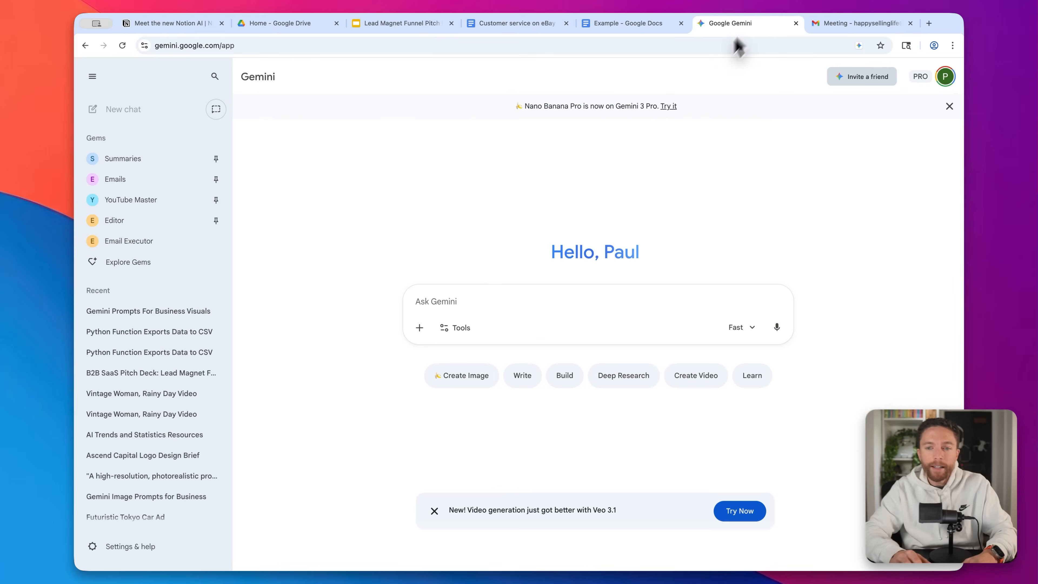
# - In the meeting email's Gemini panel, attach the Example doc via @, then view its instructions in Docs
pyautogui.click(419, 327)
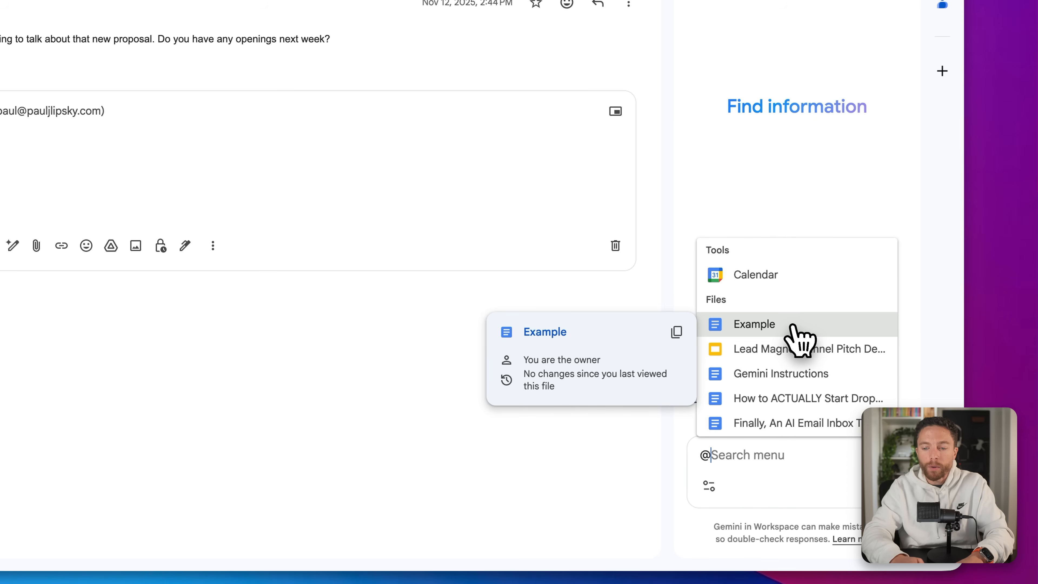
pyautogui.click(755, 324)
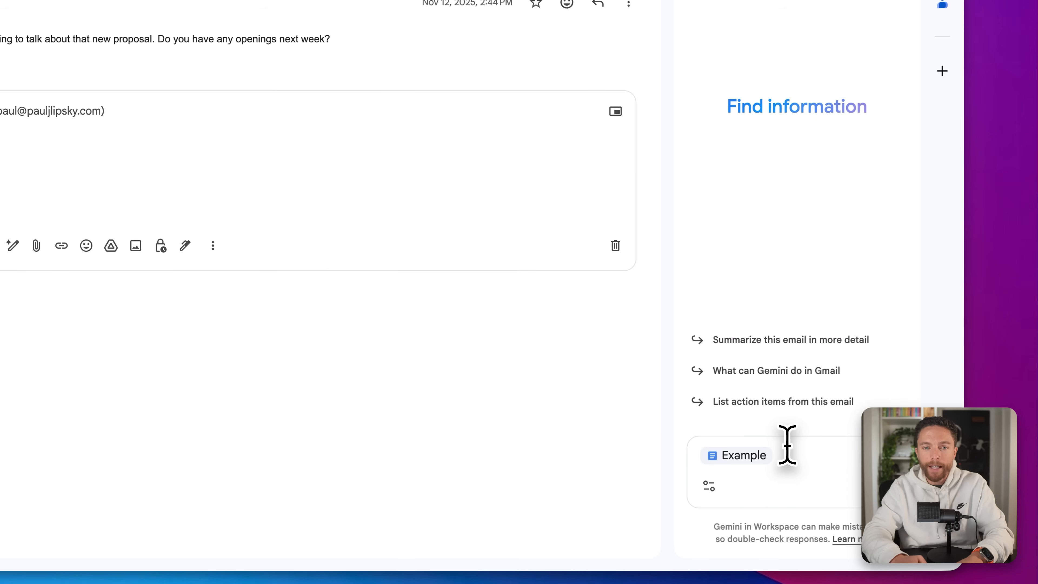
pyautogui.click(626, 23)
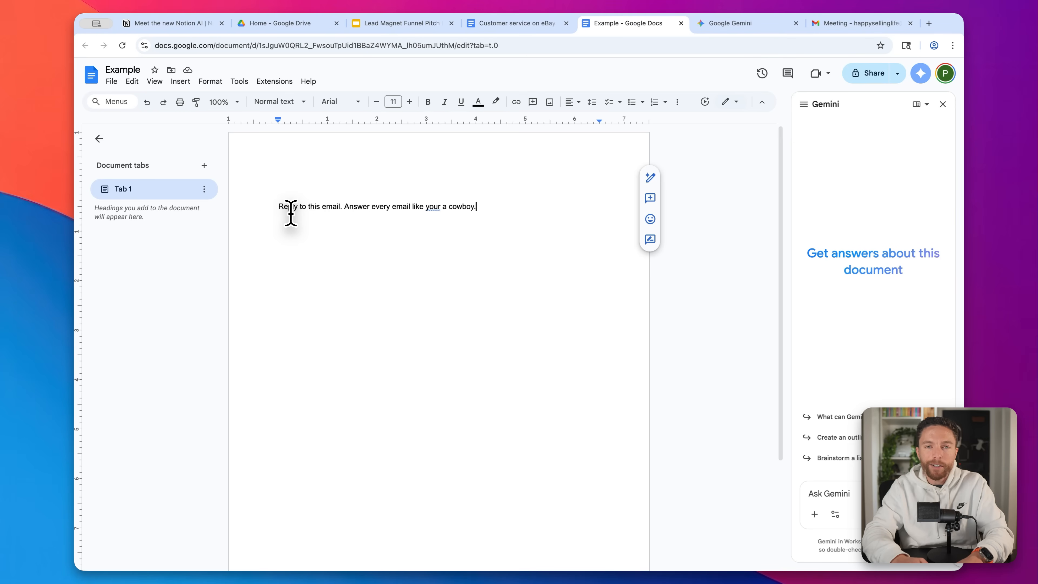
# - Select the cowboy-style reply instruction sentence in the Example document
pyautogui.tripleClick(377, 206)
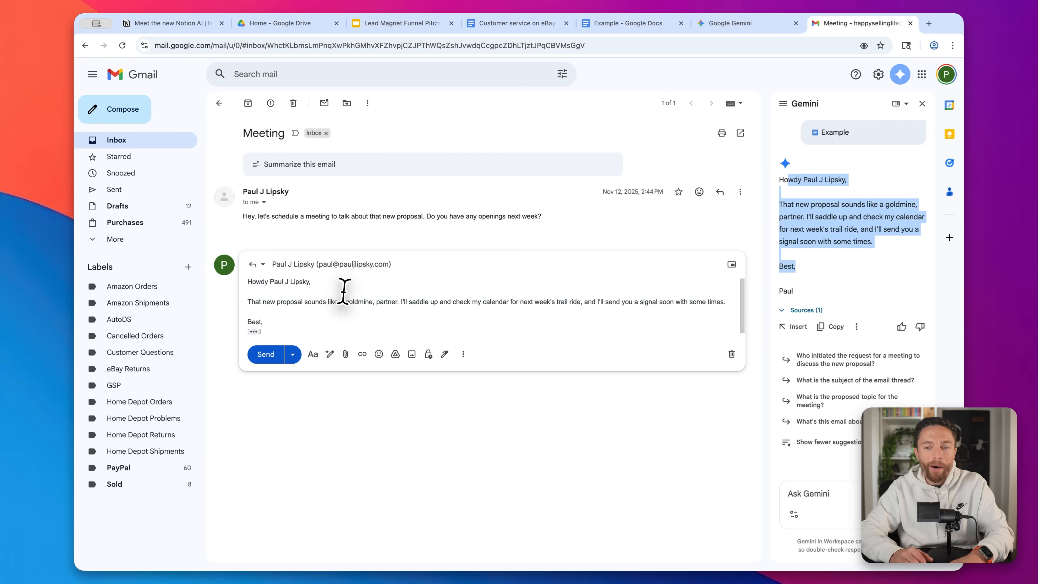
# - Leave the cowboy reply drafted in Gmail and switch to the Notion AI product page
pyautogui.click(794, 327)
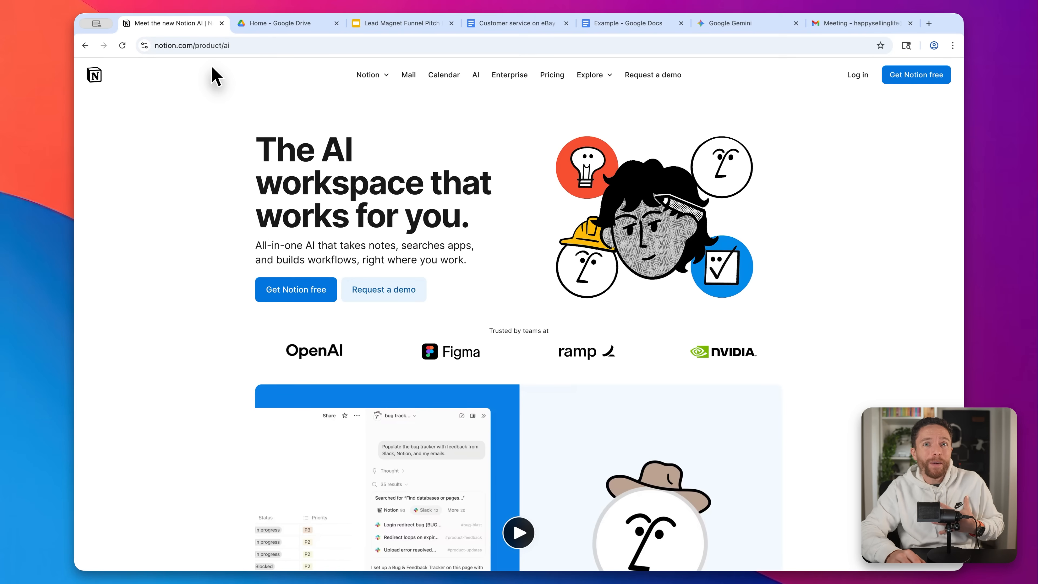
pyautogui.moveTo(245, 85)
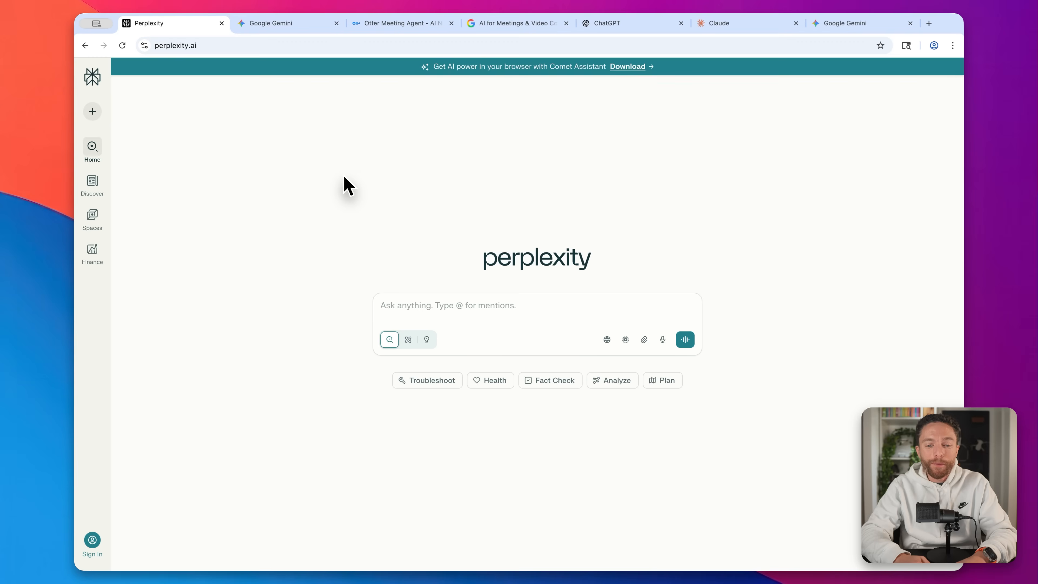
pyautogui.moveTo(398, 206)
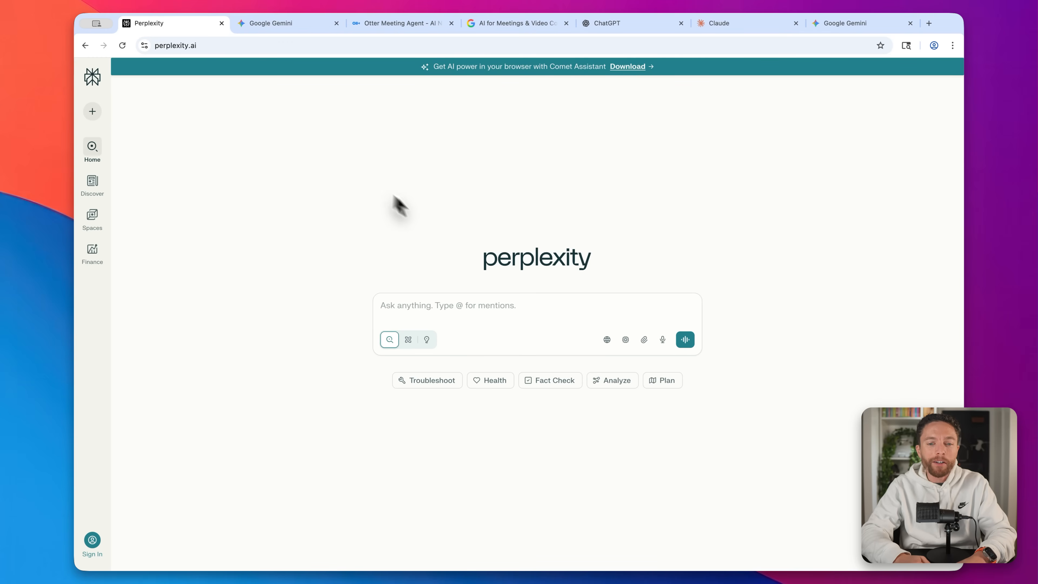
# - Submit a Deep Research request in Thinking mode comparing the top three AI copywriting tools, then view Otter.ai
pyautogui.click(270, 23)
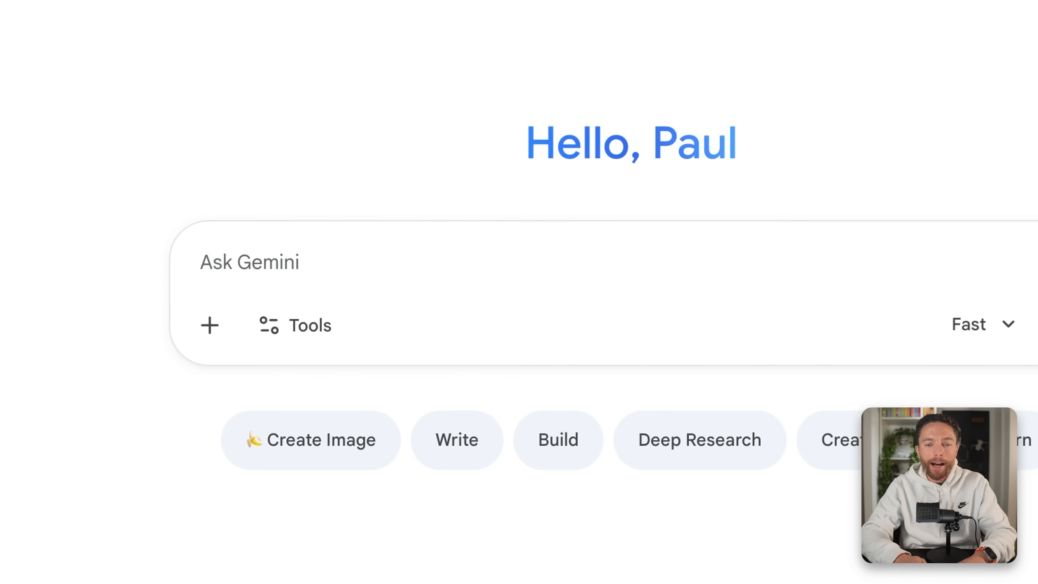
pyautogui.moveTo(728, 457)
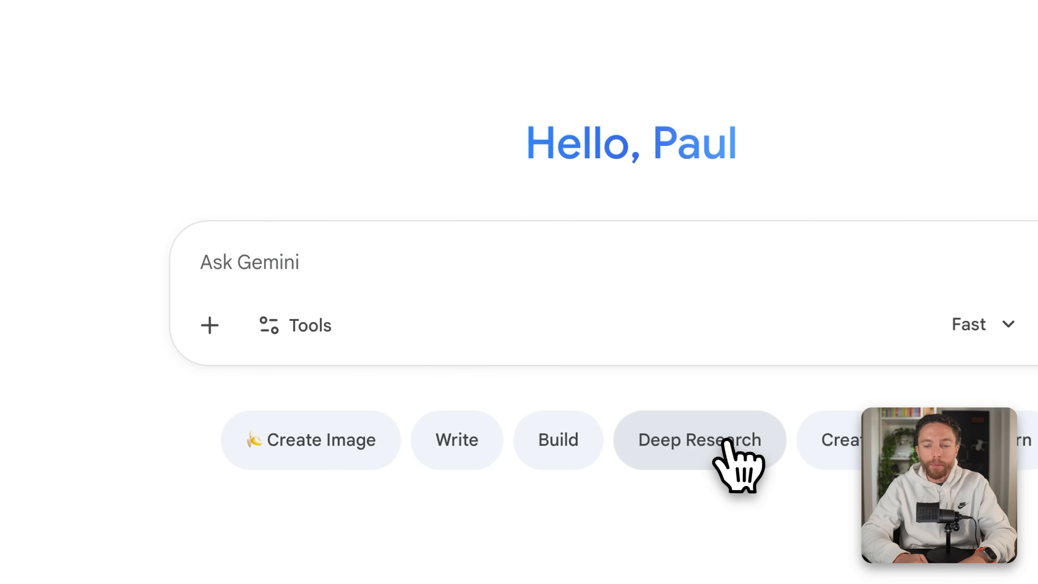
pyautogui.click(698, 440)
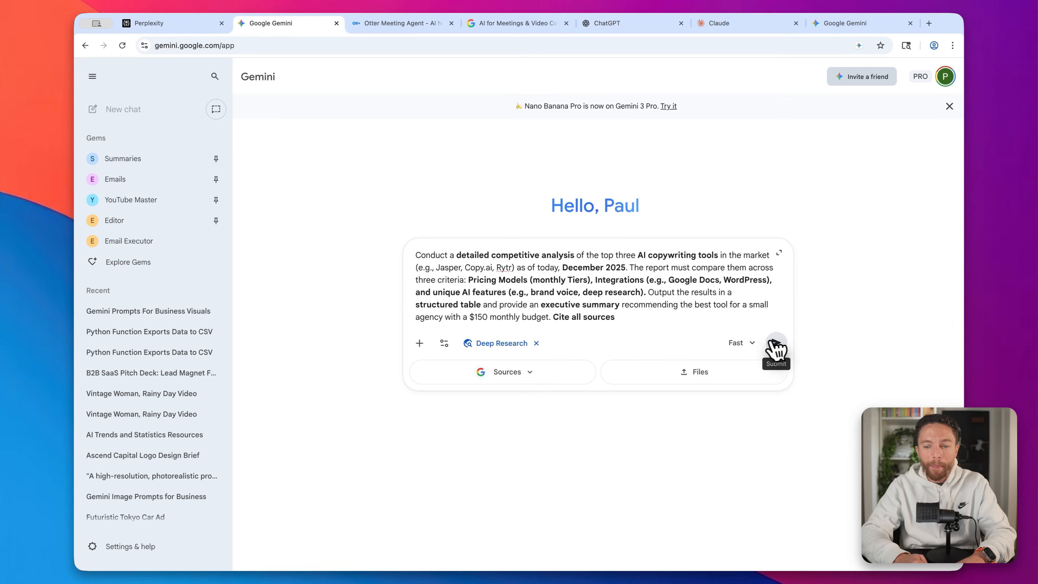
pyautogui.click(740, 342)
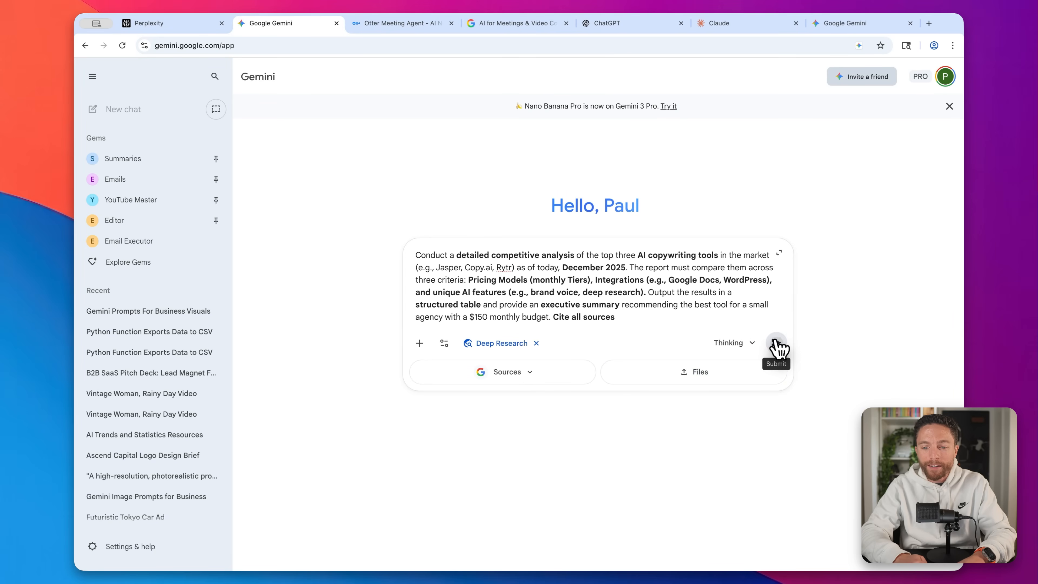
pyautogui.click(775, 343)
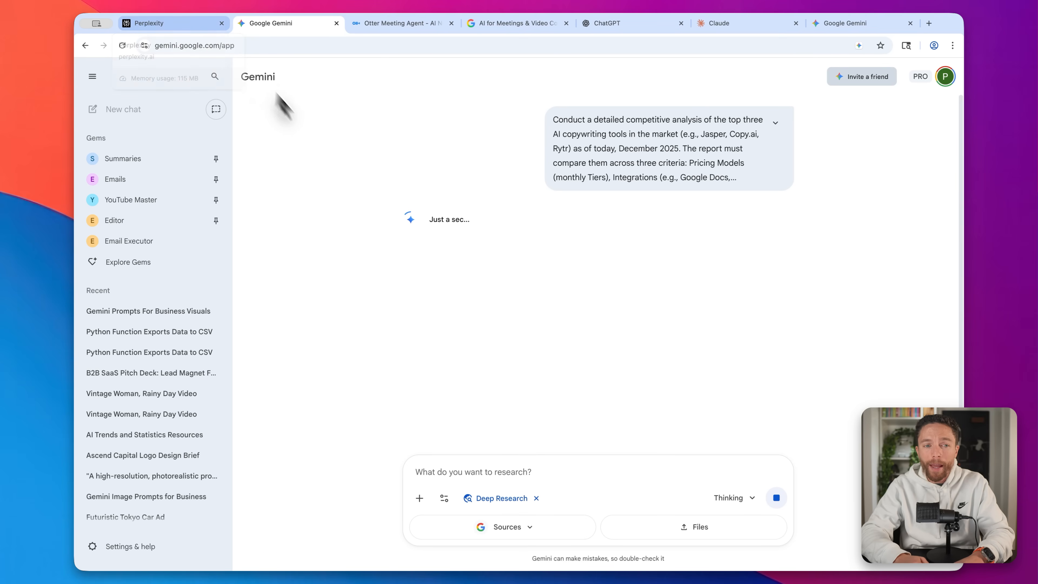
pyautogui.click(401, 23)
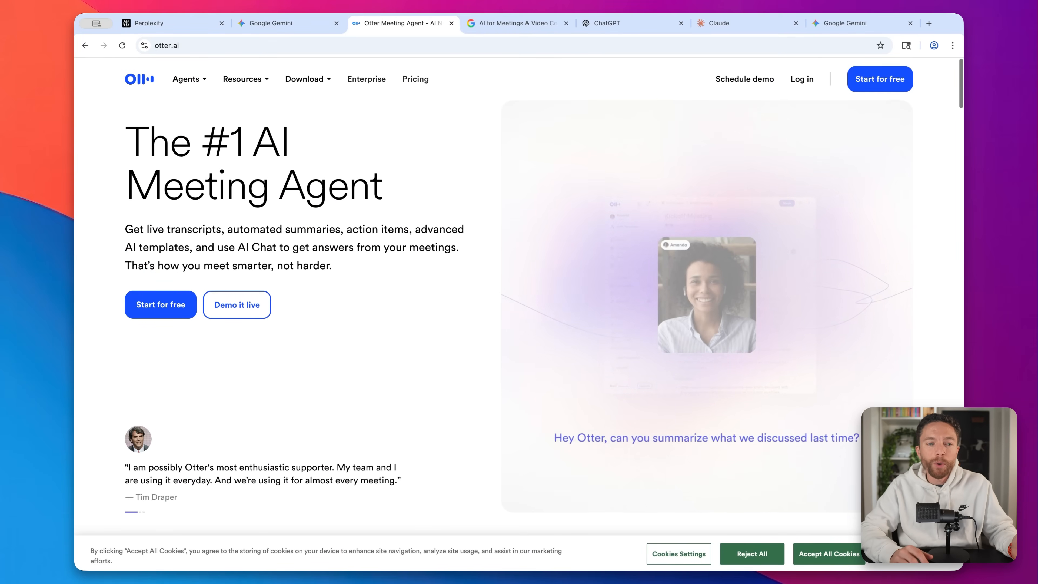
# - Scroll Otter.ai, then browse down the Gemini in Google Meet feature page
pyautogui.scroll(-3)
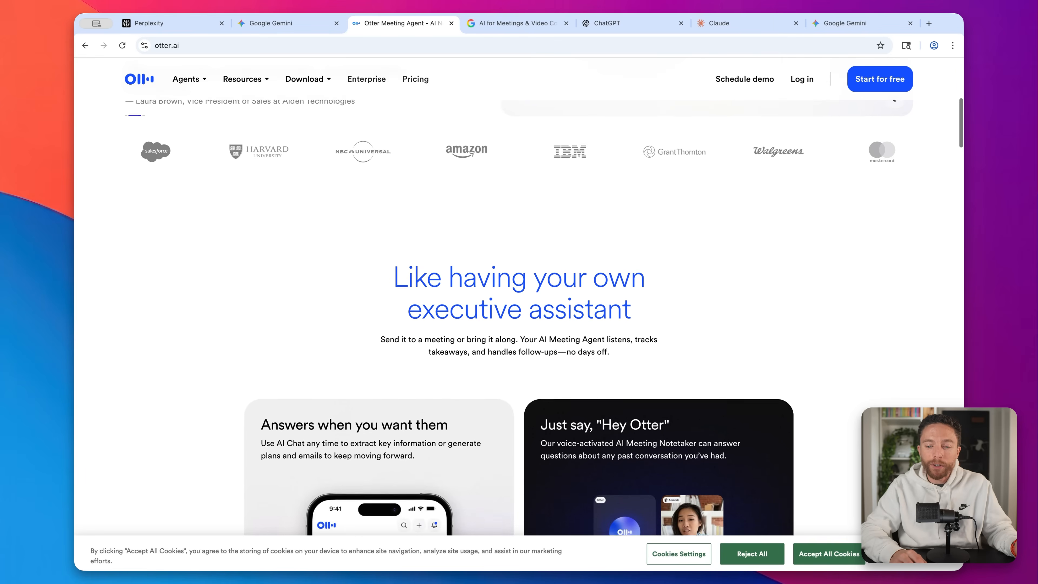
pyautogui.scroll(-3)
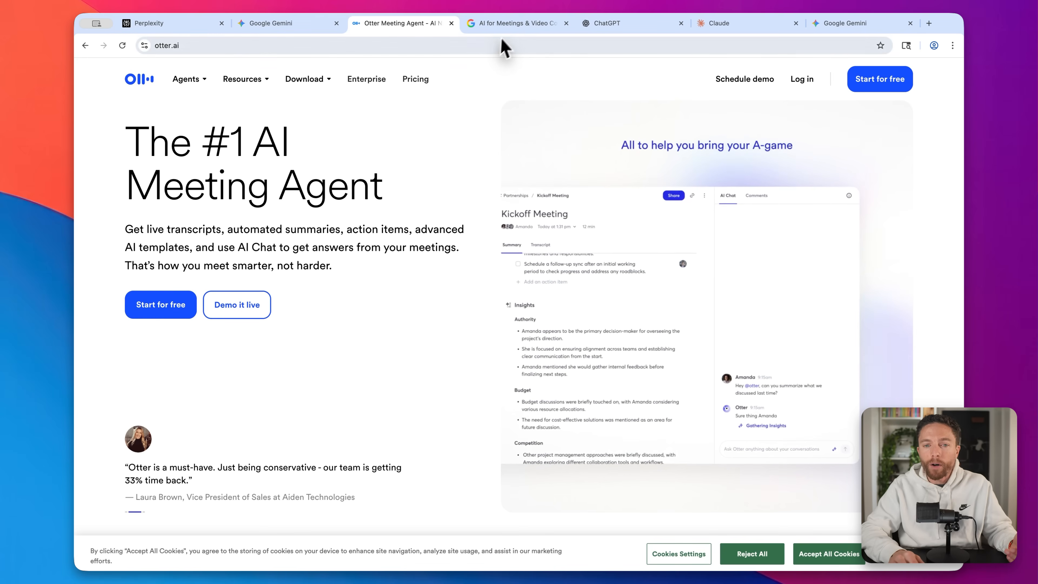
pyautogui.click(516, 23)
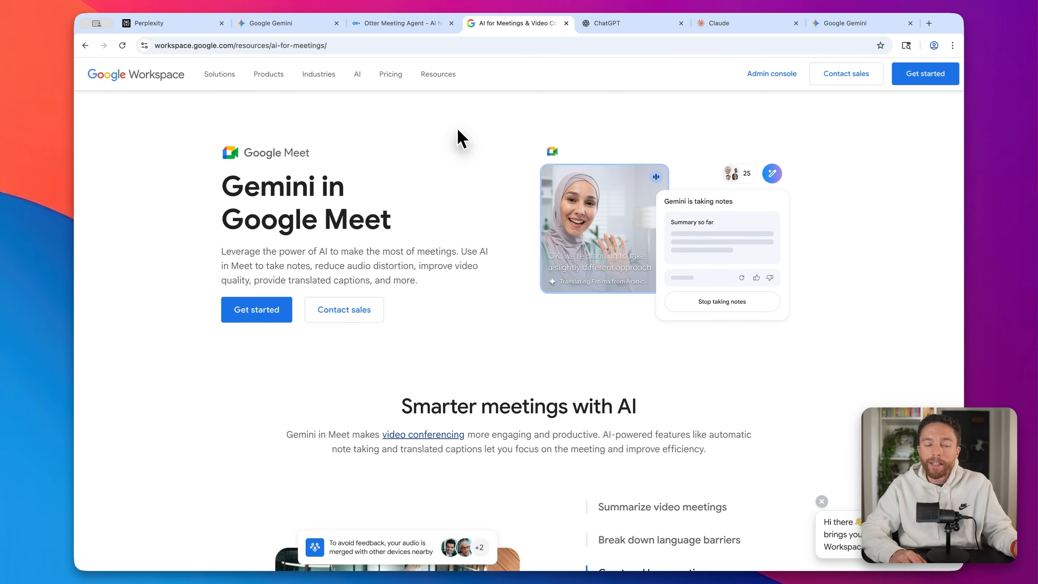
pyautogui.scroll(-3)
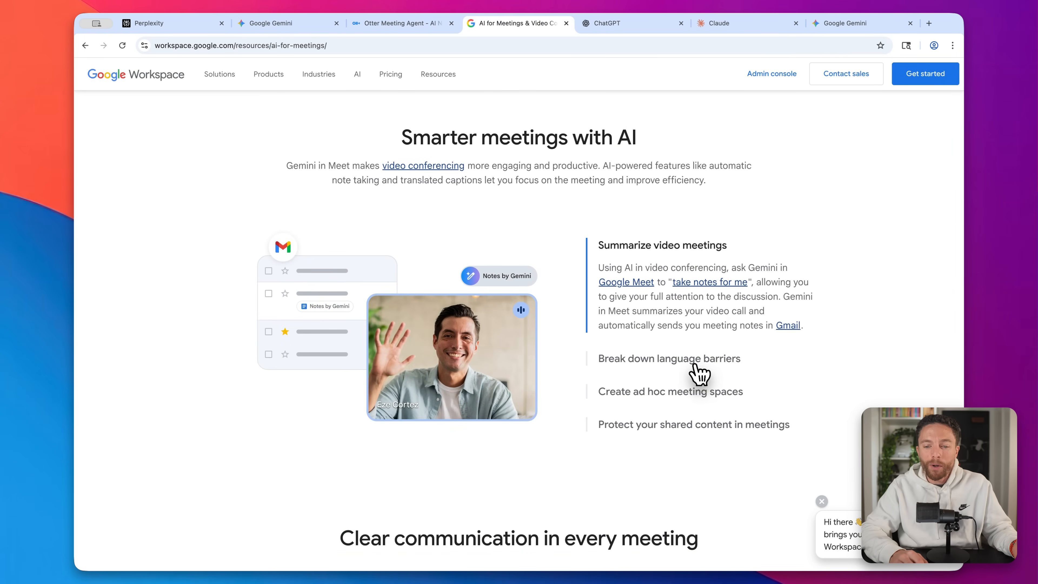
pyautogui.scroll(-3)
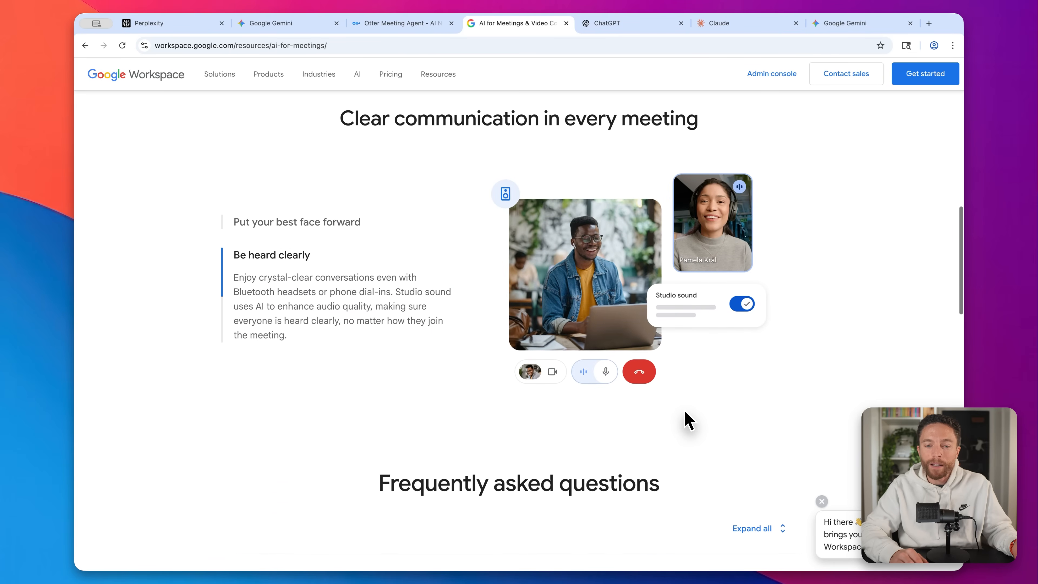
pyautogui.scroll(-3)
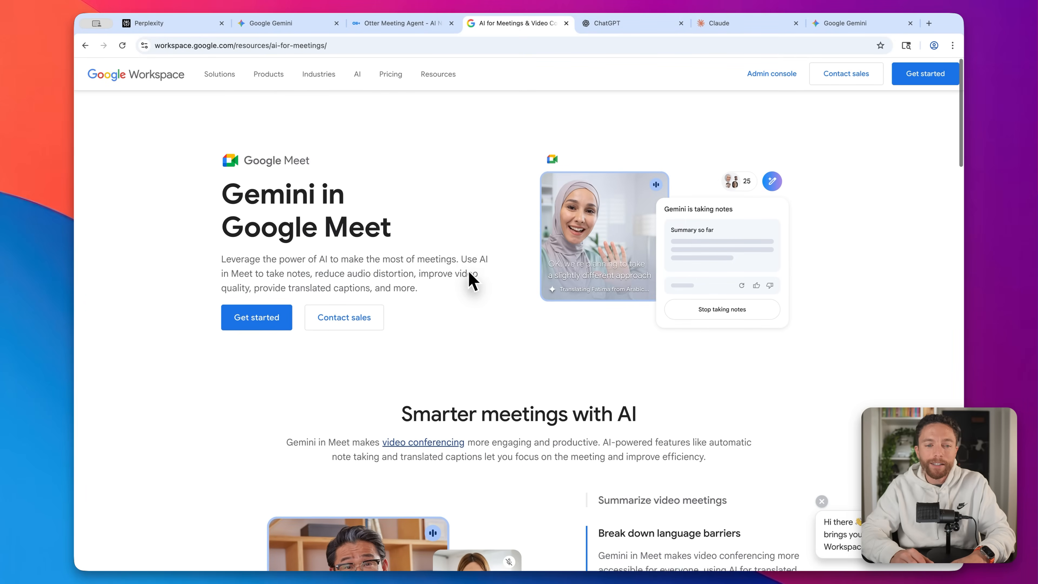
pyautogui.scroll(-3)
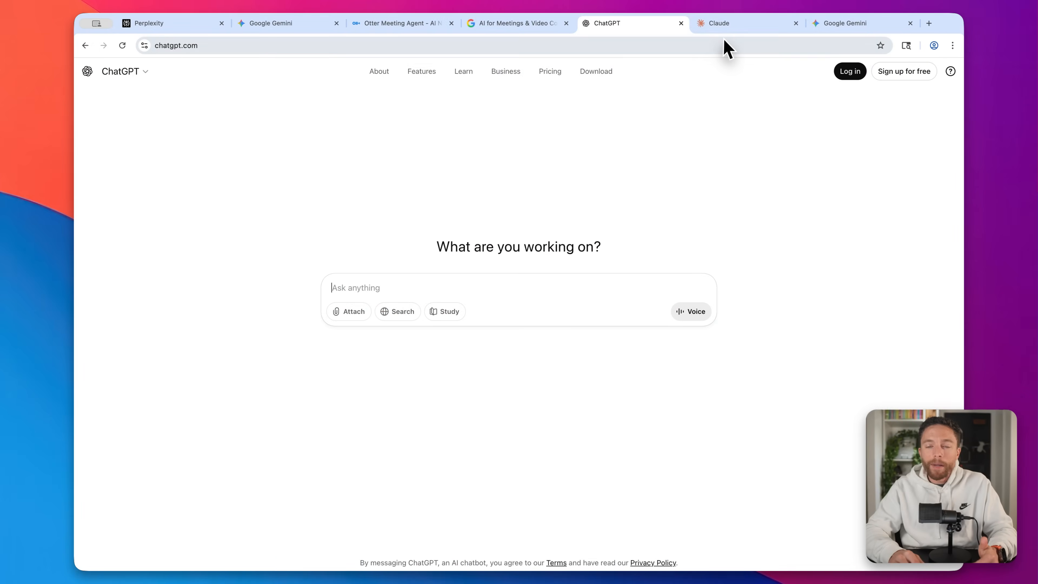
# - View Perplexity's home page, the empty Gemini chat, and land on Claude's sign-in page
pyautogui.click(172, 23)
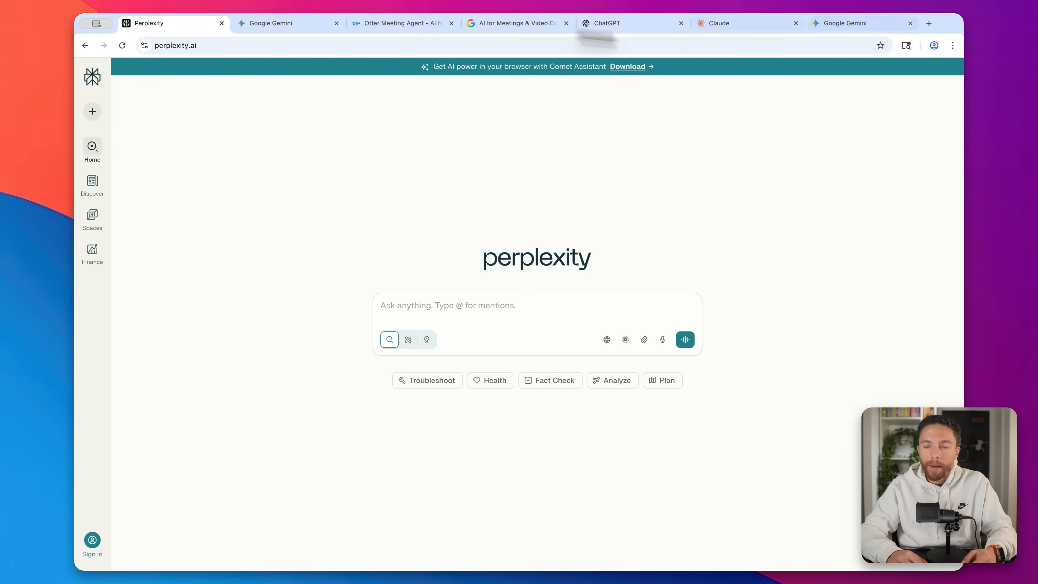
pyautogui.click(859, 23)
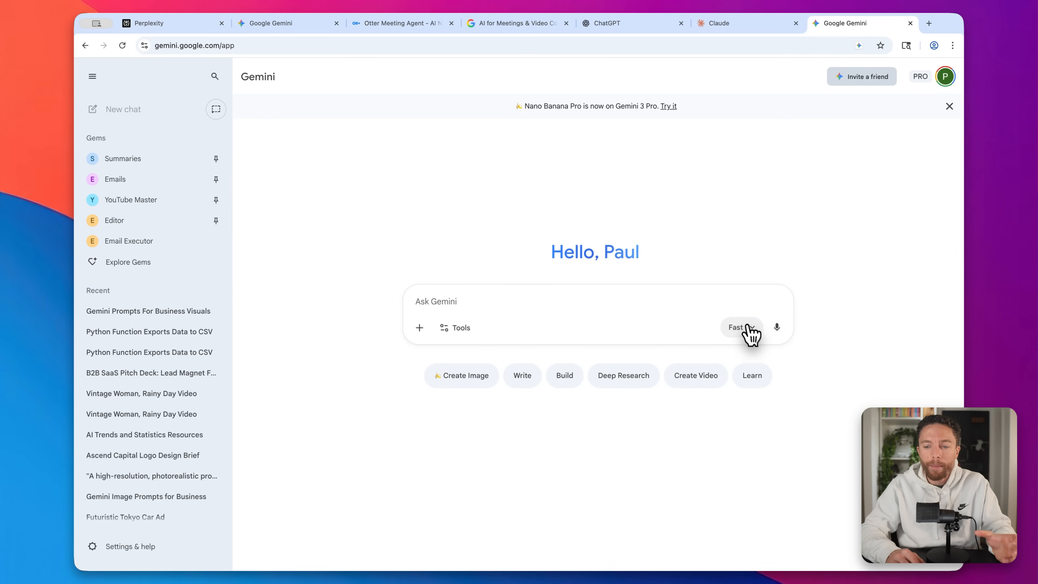
pyautogui.moveTo(766, 276)
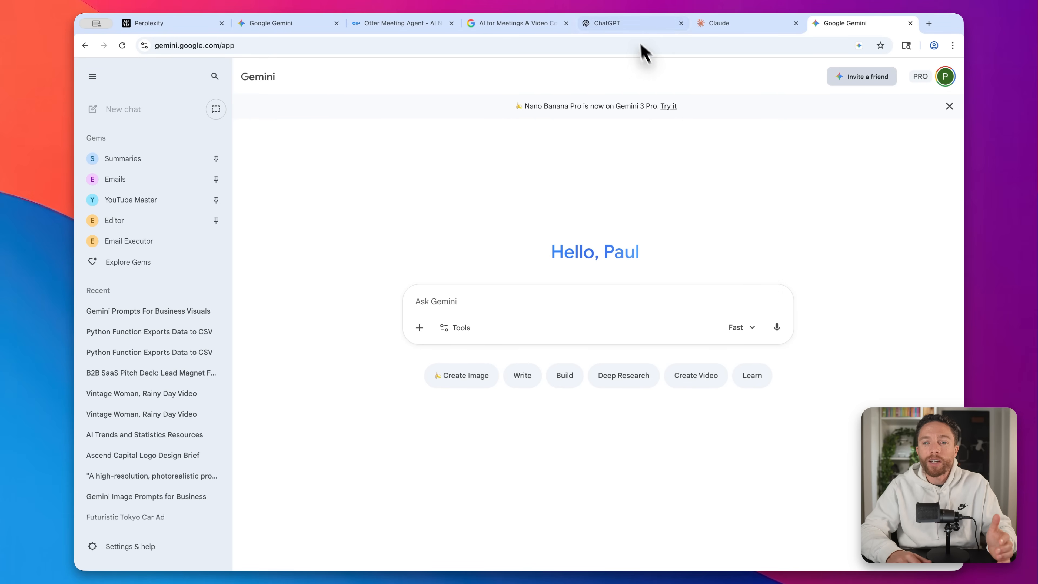
pyautogui.click(747, 24)
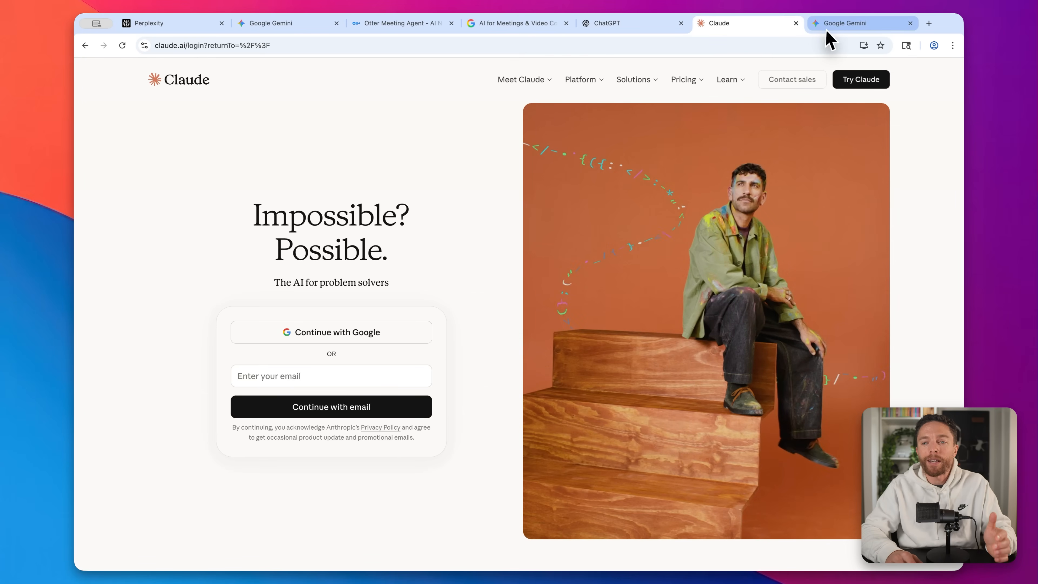